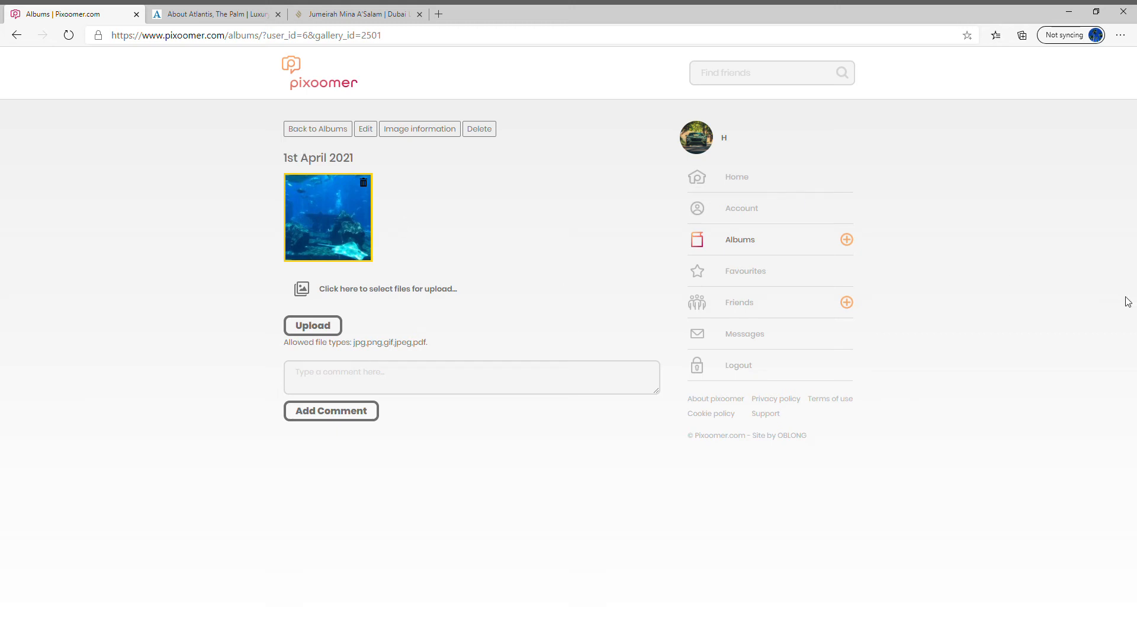
{"action": "mouse_move", "coordinate": [1111, 525]}
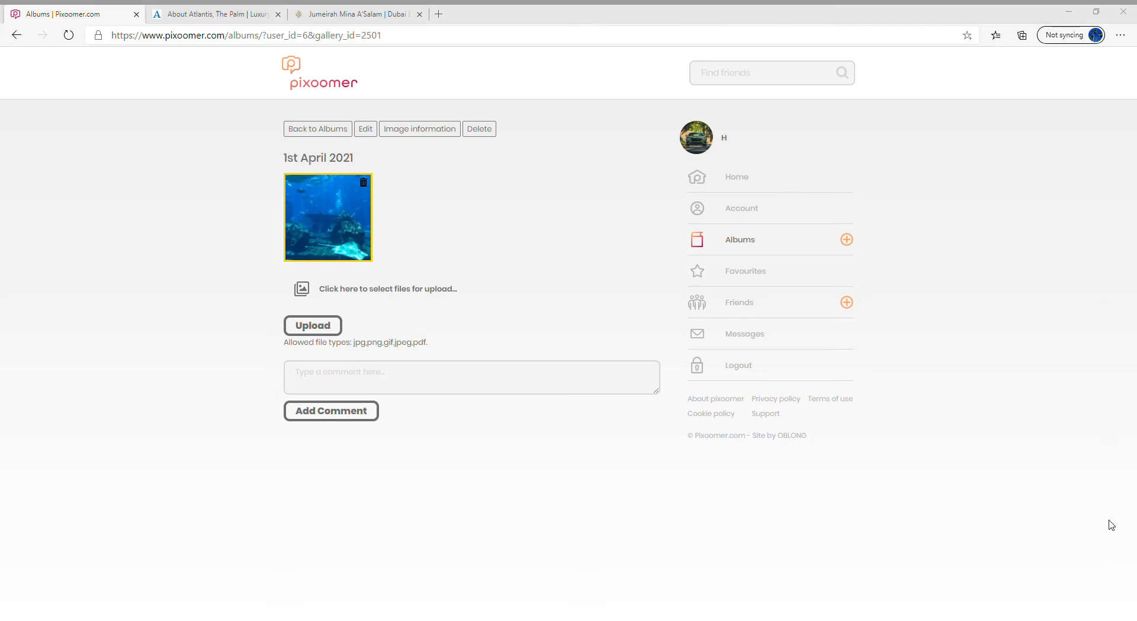
{"action": "mouse_move", "coordinate": [1105, 487]}
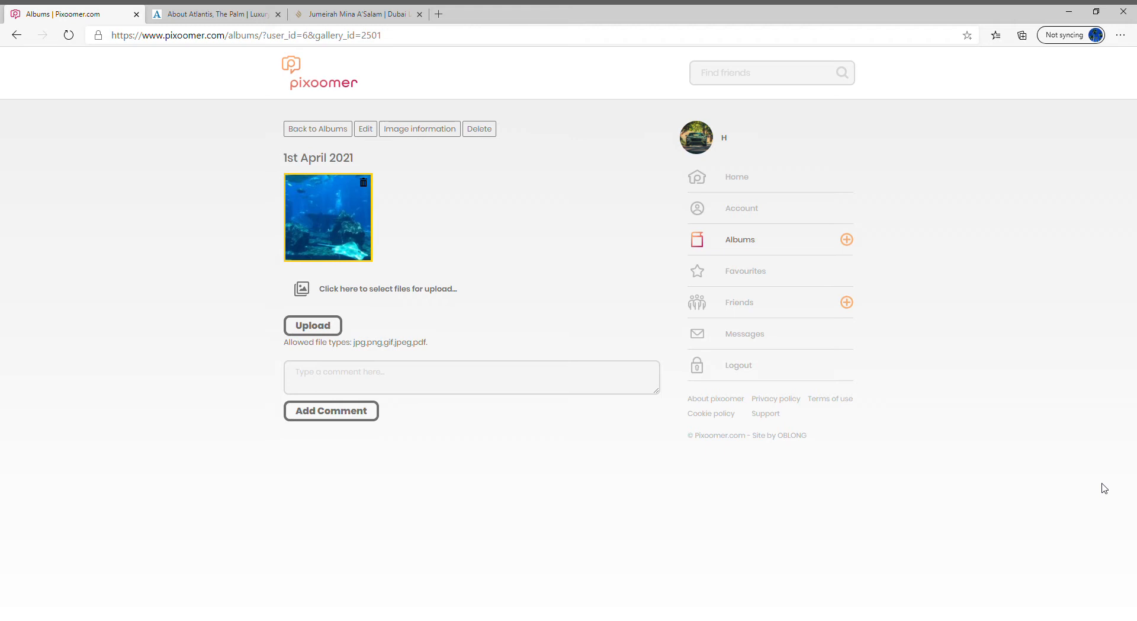
{"action": "mouse_move", "coordinate": [317, 129]}
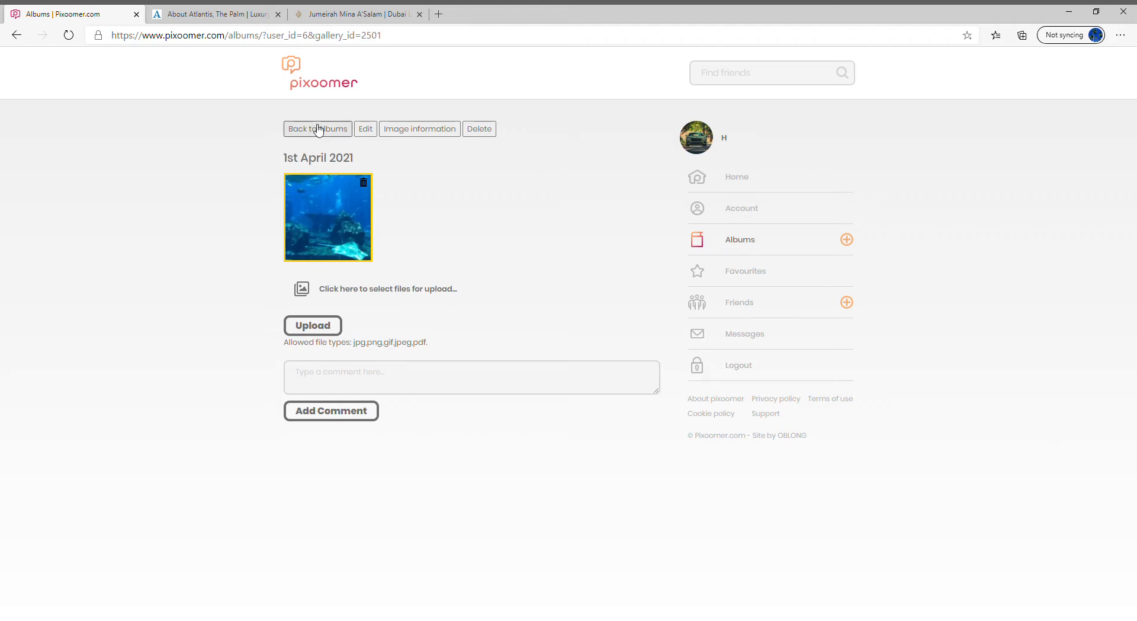
- From the albums list, add a new album dated 2 April 2021 titled 'Atlantis'
{"action": "left_click", "coordinate": [317, 128]}
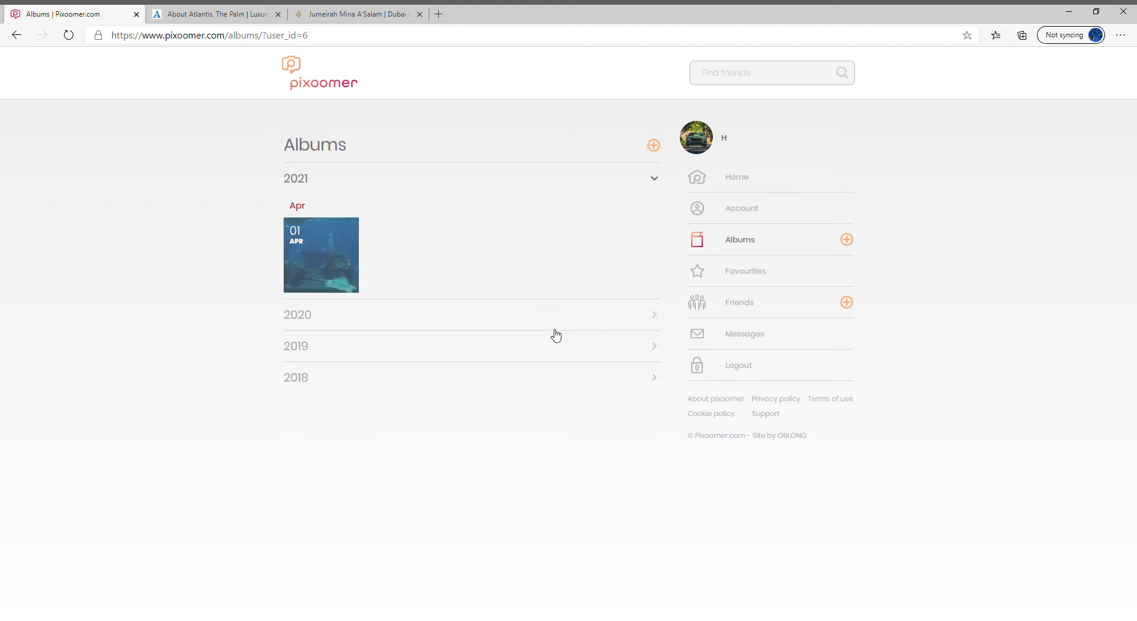
{"action": "mouse_move", "coordinate": [426, 334]}
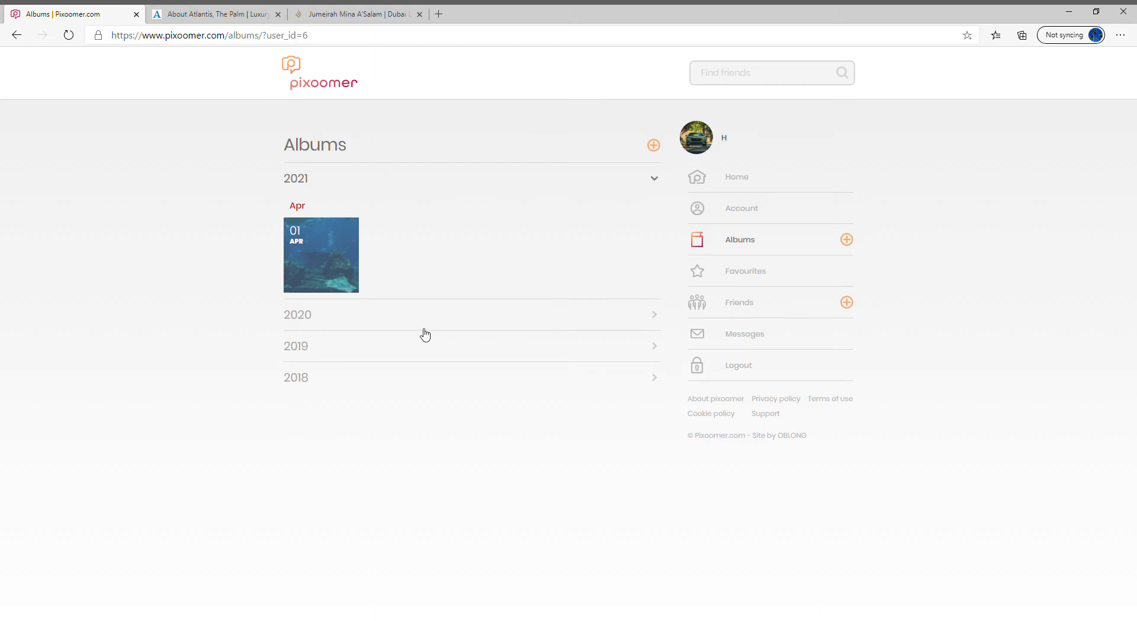
{"action": "mouse_move", "coordinate": [641, 161]}
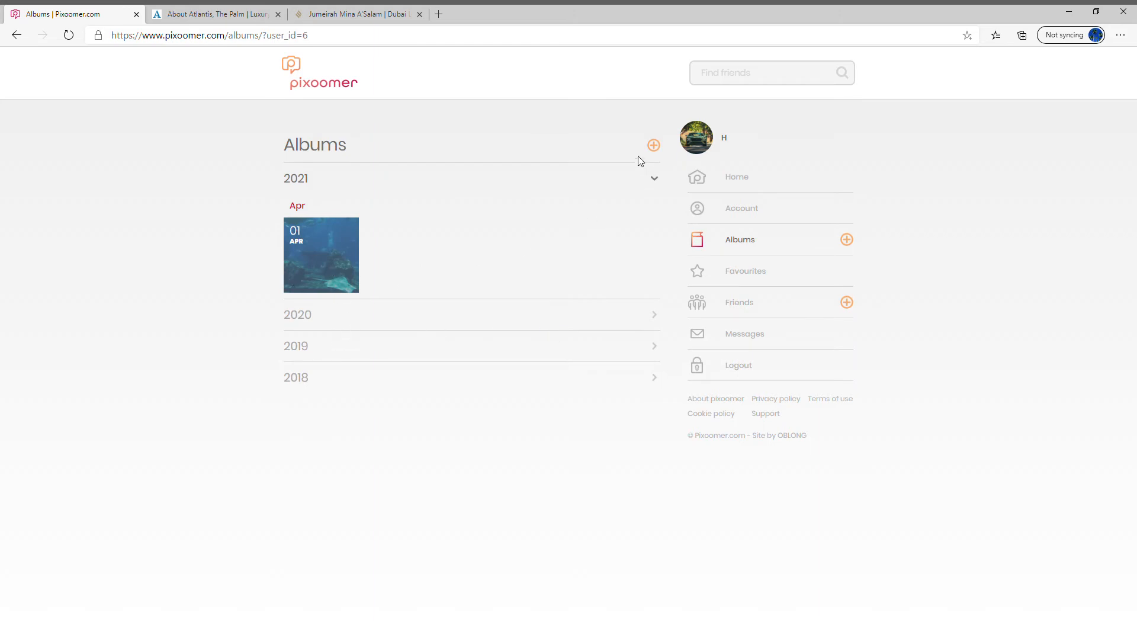
{"action": "left_click", "coordinate": [652, 145]}
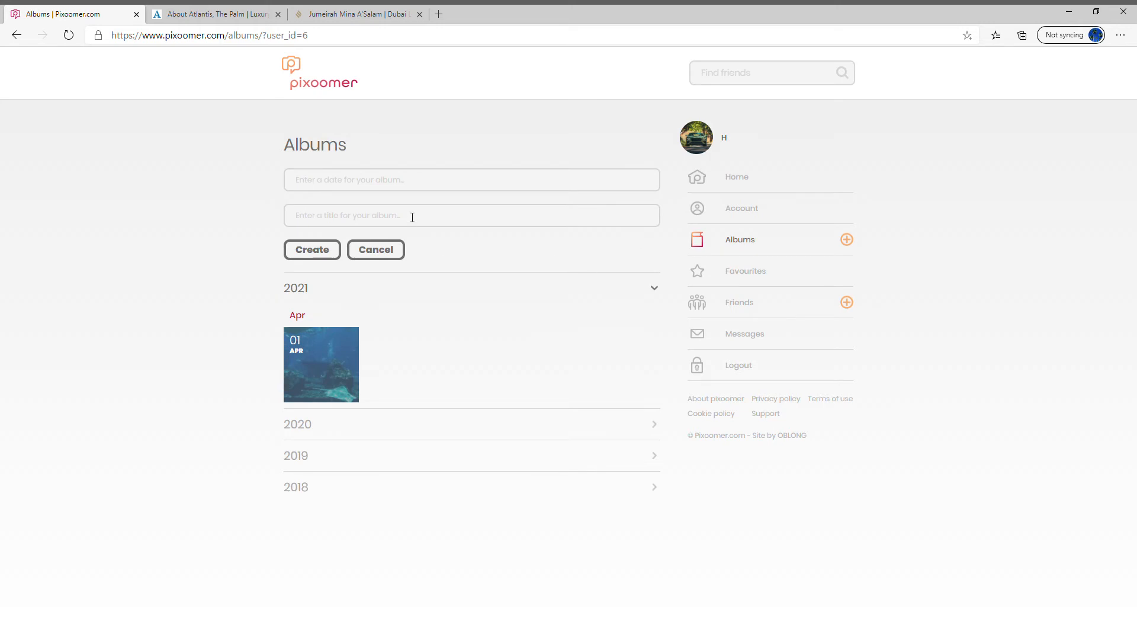
{"action": "left_click", "coordinate": [472, 179]}
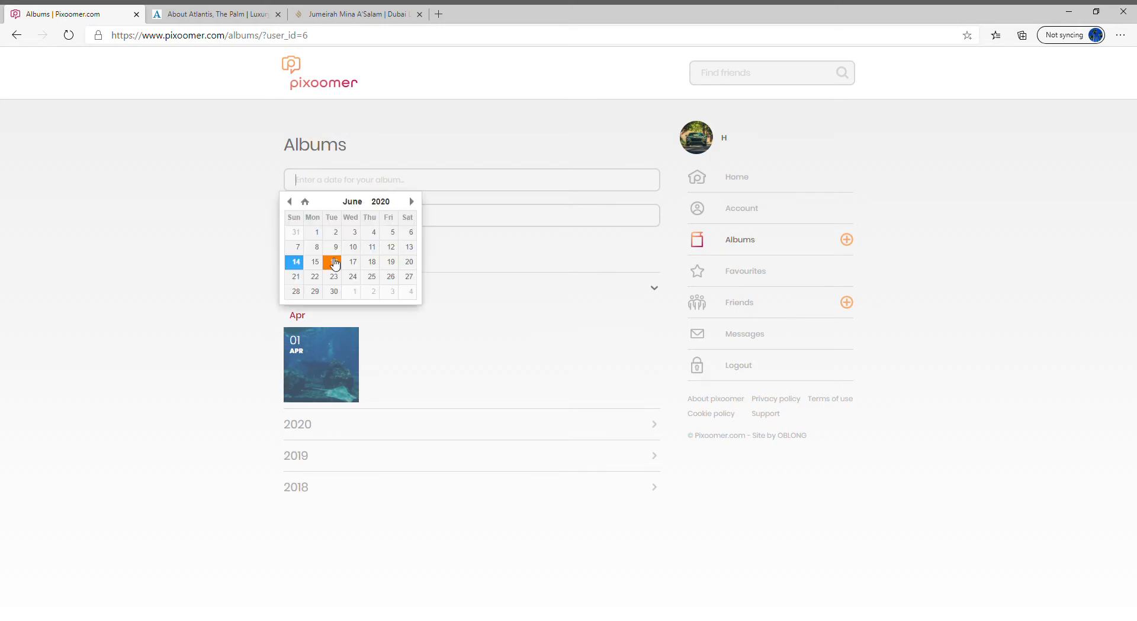
{"action": "left_click", "coordinate": [411, 200]}
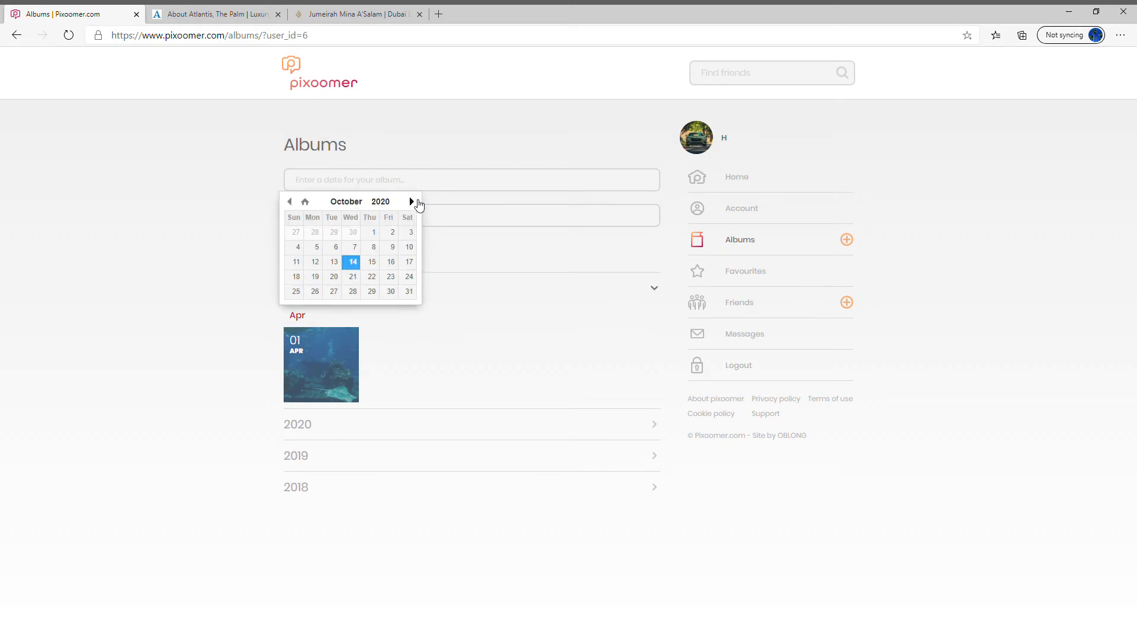
{"action": "left_click", "coordinate": [411, 201]}
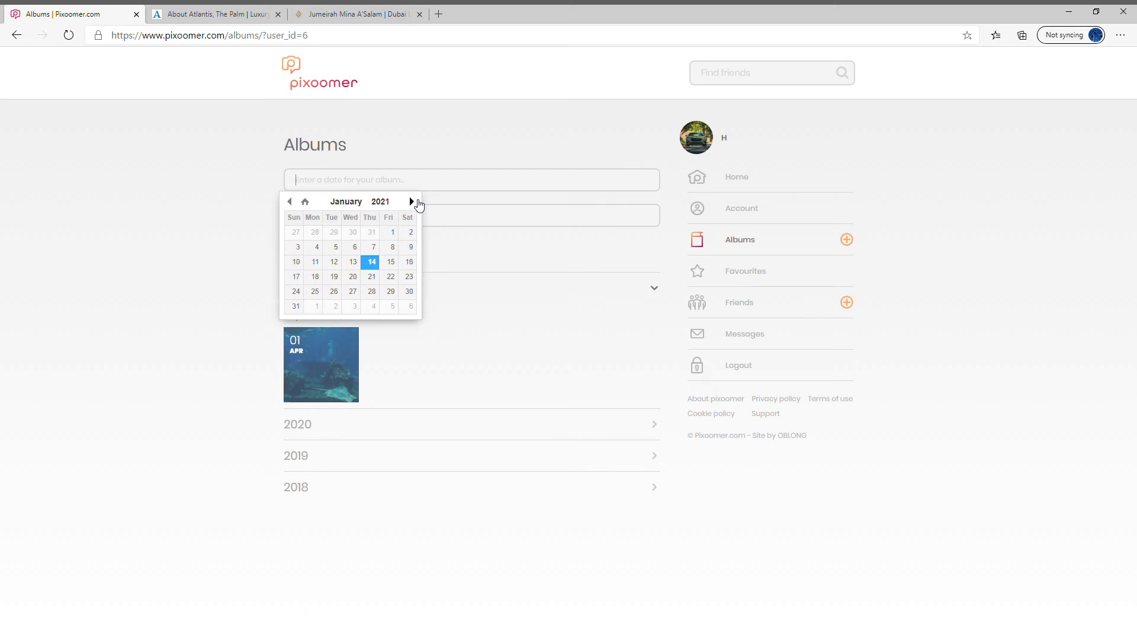
{"action": "left_click", "coordinate": [413, 201]}
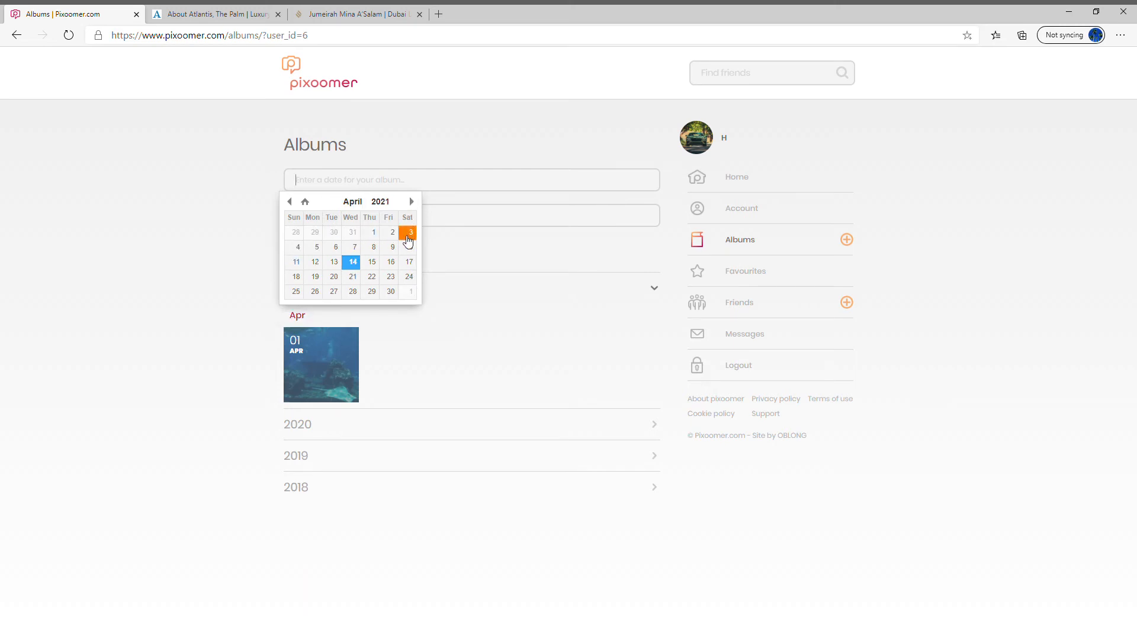
{"action": "left_click", "coordinate": [391, 232]}
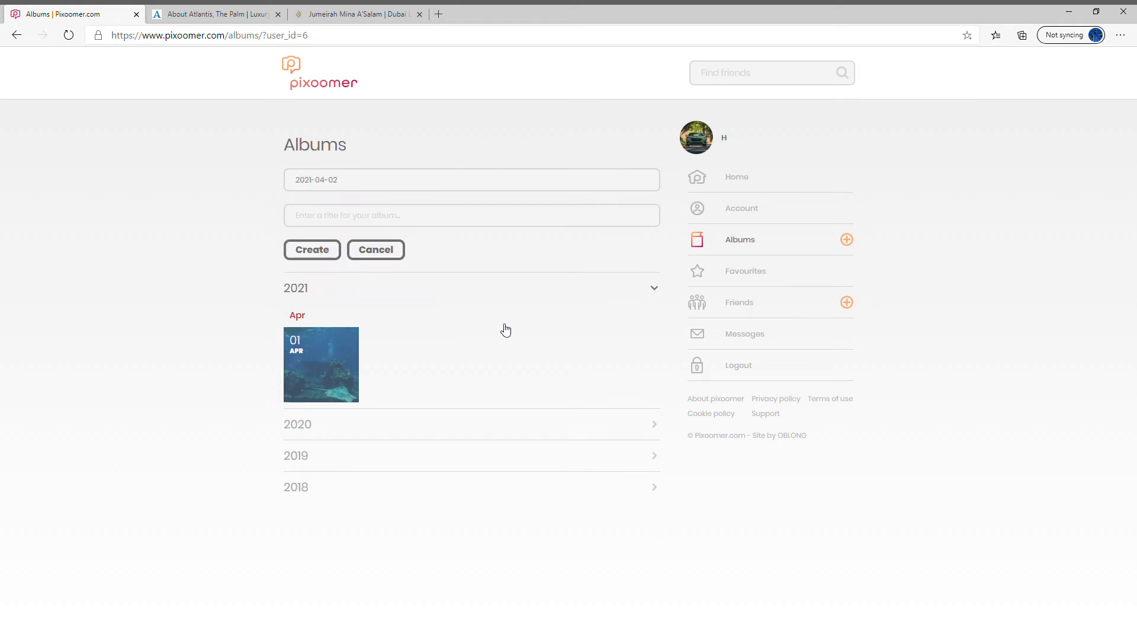
{"action": "type", "text": "A"}
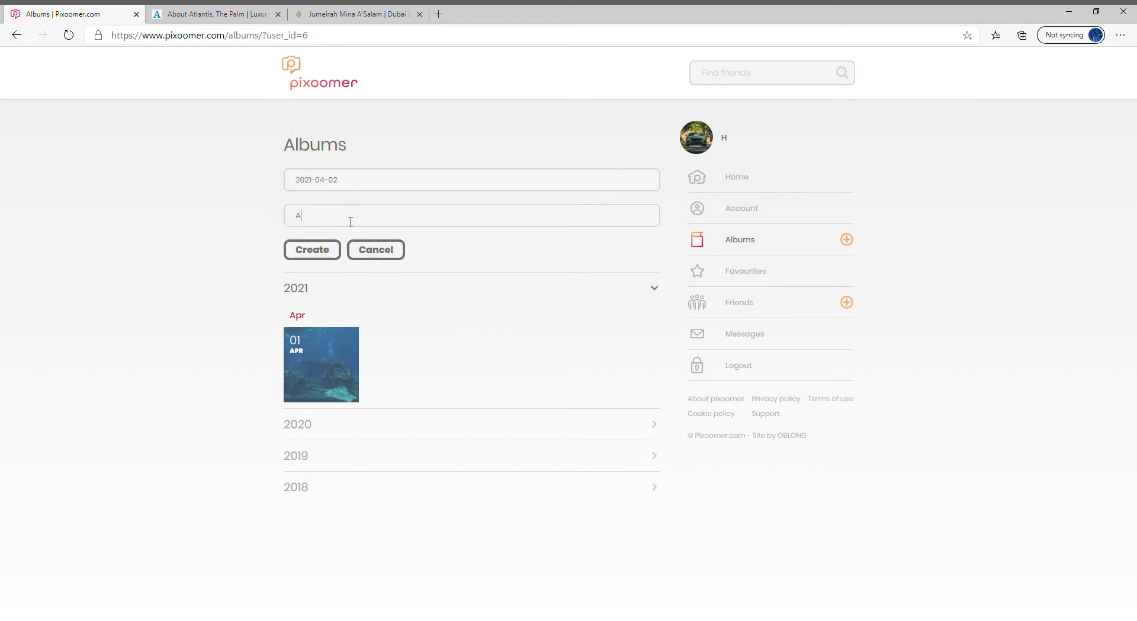
{"action": "type", "text": "tlantis"}
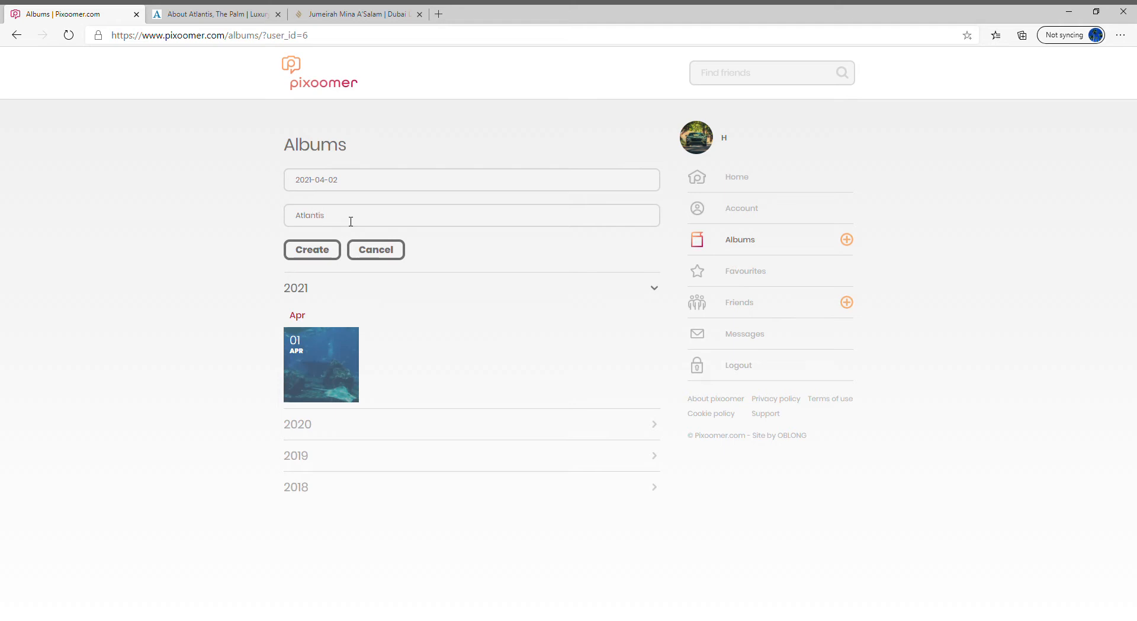
{"action": "left_click", "coordinate": [312, 249]}
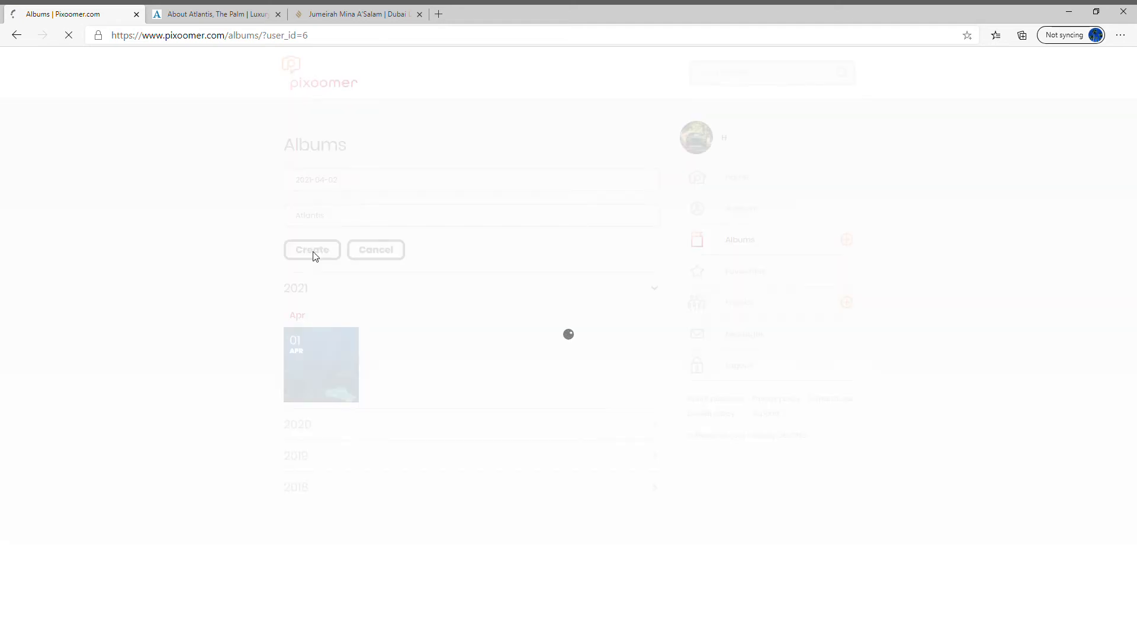
{"action": "left_click", "coordinate": [312, 249]}
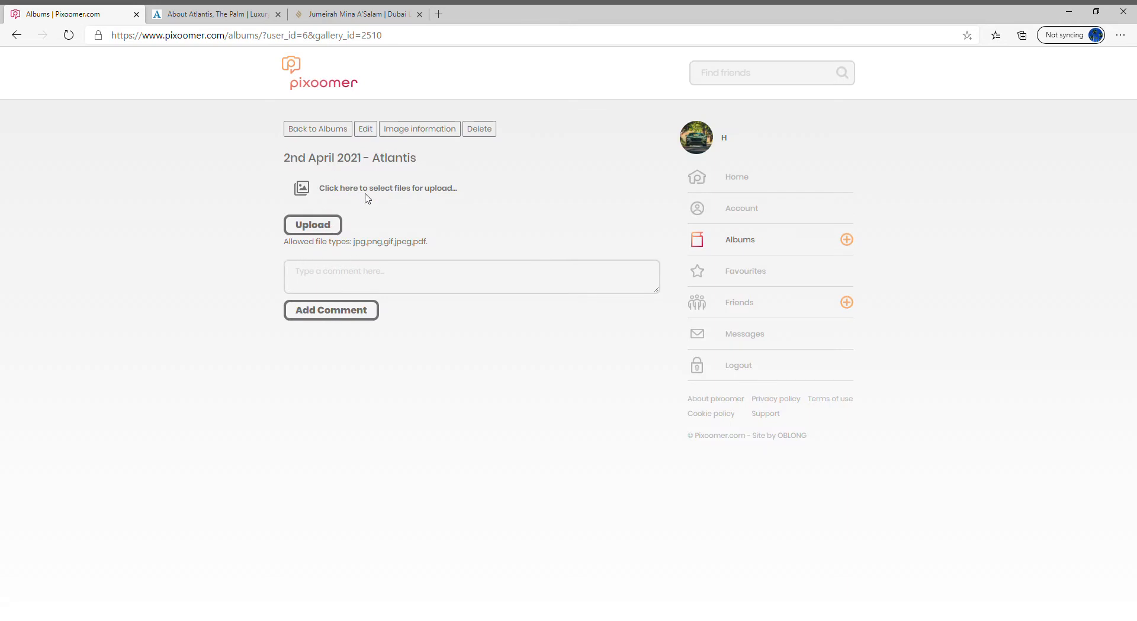
{"action": "mouse_move", "coordinate": [438, 317]}
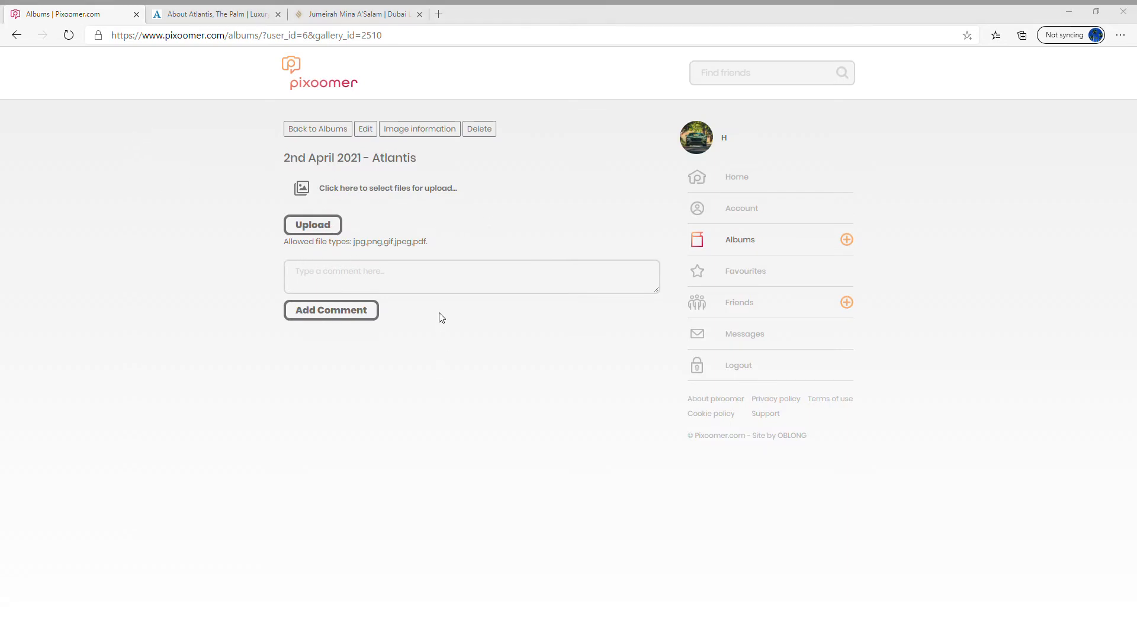
{"action": "left_click", "coordinate": [386, 187]}
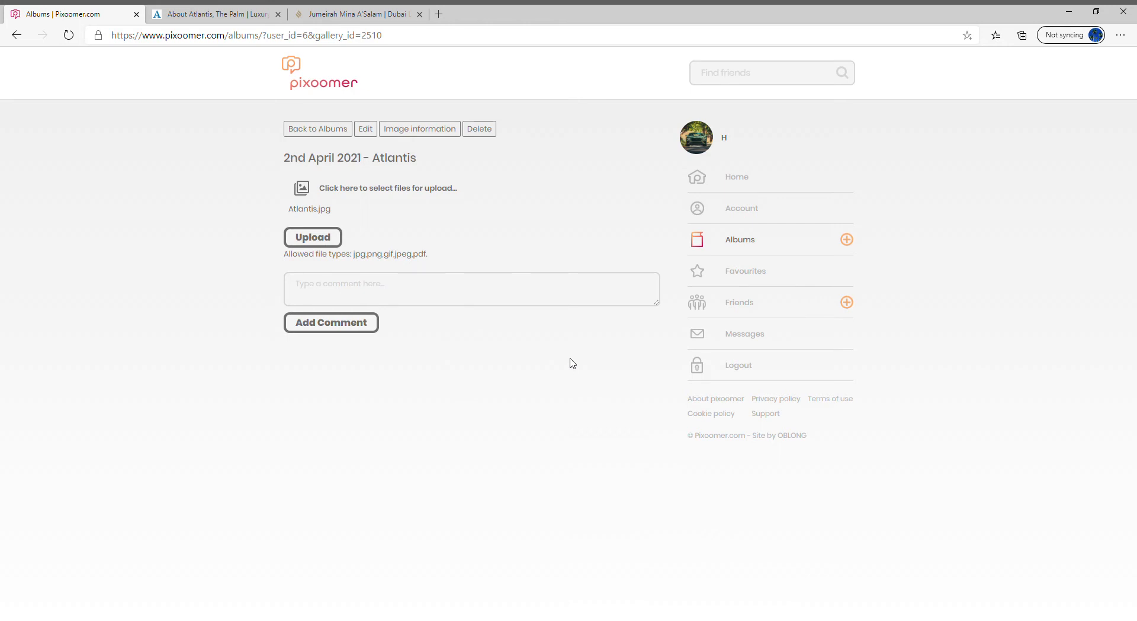
{"action": "mouse_move", "coordinate": [374, 312]}
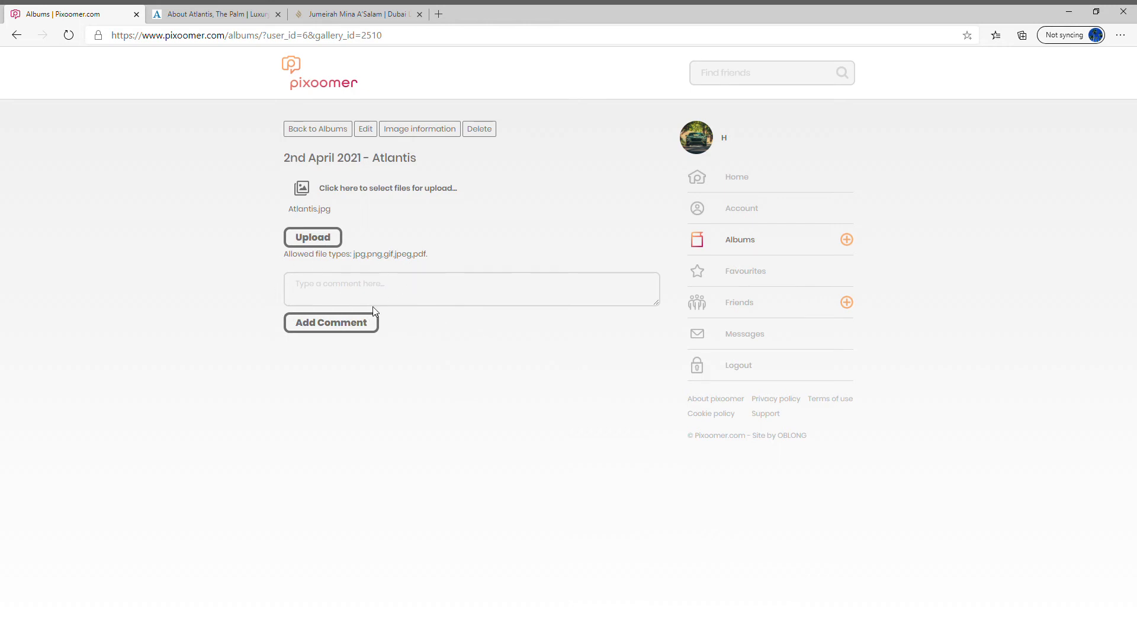
{"action": "left_click", "coordinate": [217, 14]}
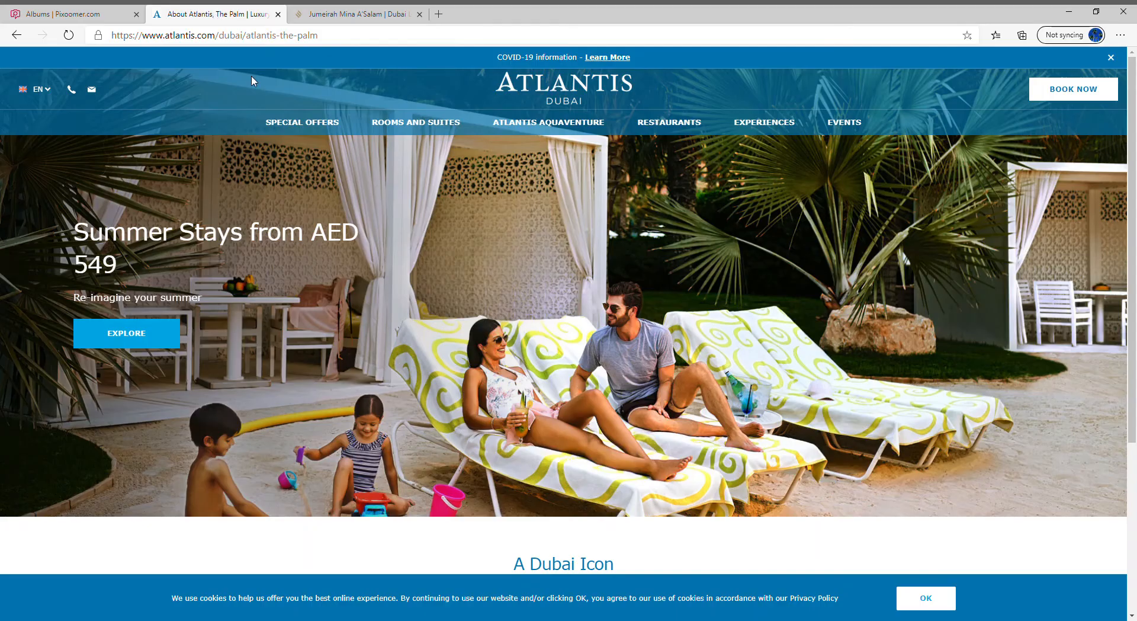
{"action": "left_click", "coordinate": [213, 35]}
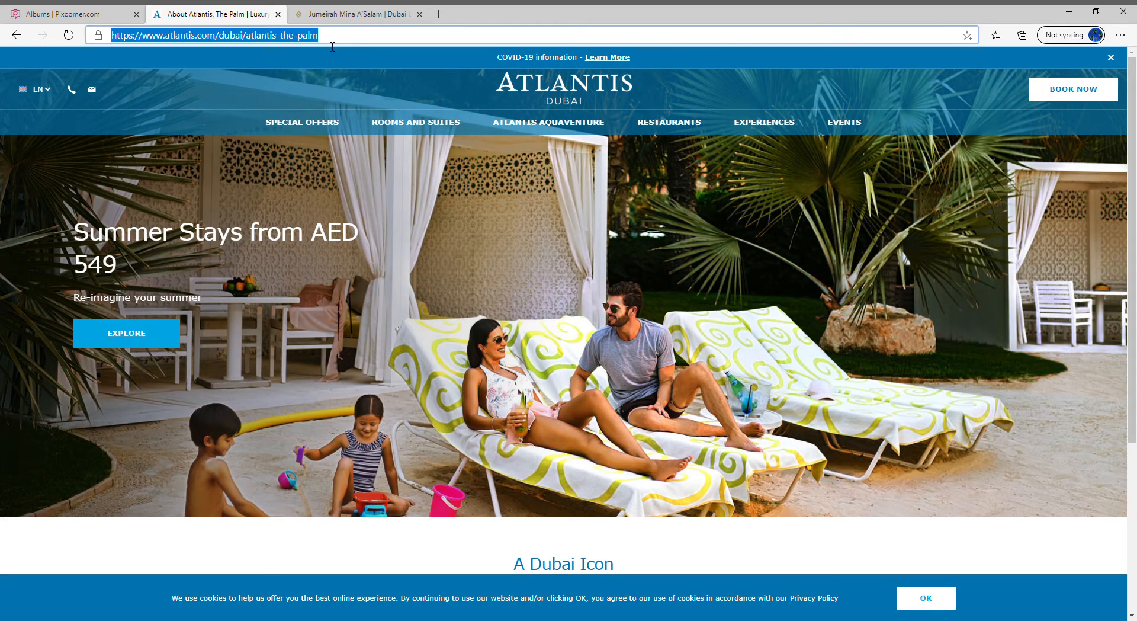
{"action": "left_click", "coordinate": [69, 13]}
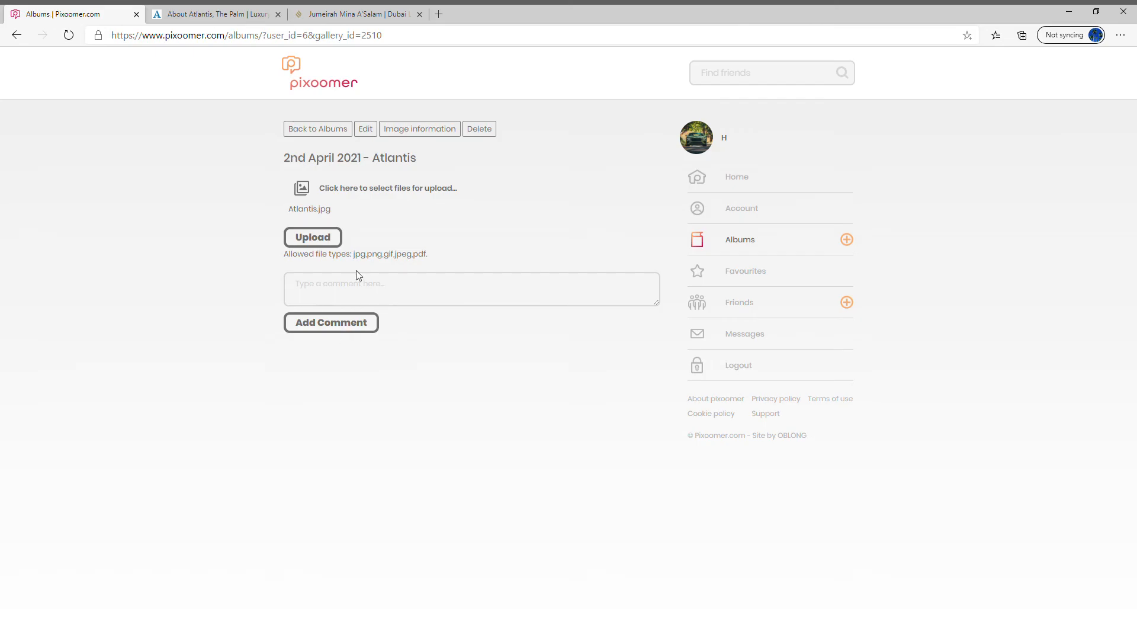
{"action": "type", "text": "https://www.atlantis.com/dubai/atlantis-the-palm"}
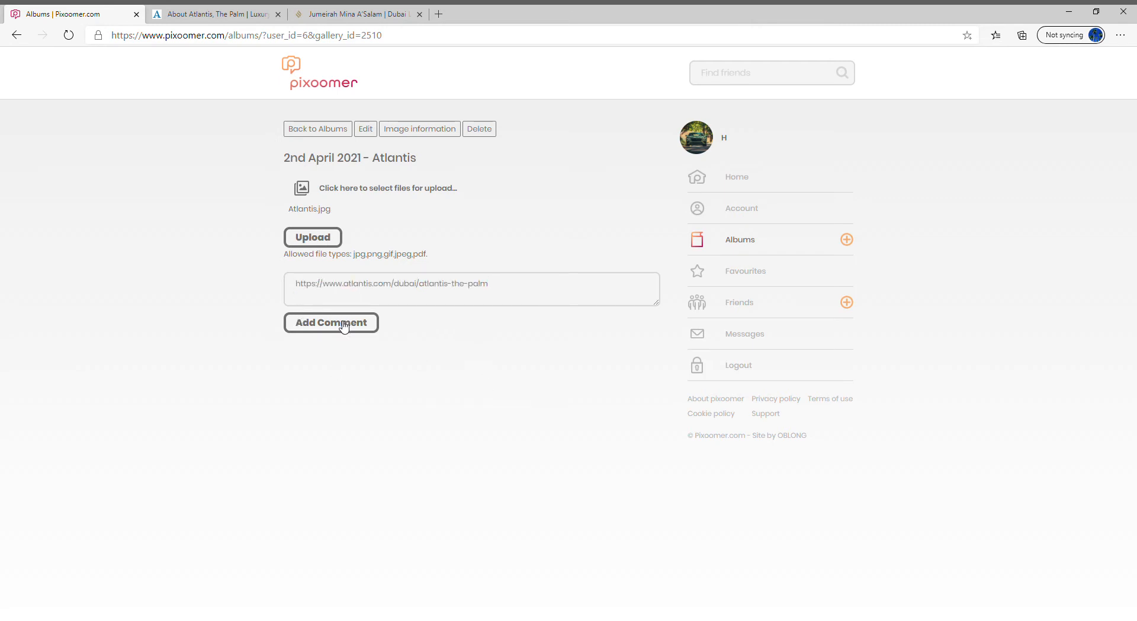
{"action": "left_click", "coordinate": [330, 322]}
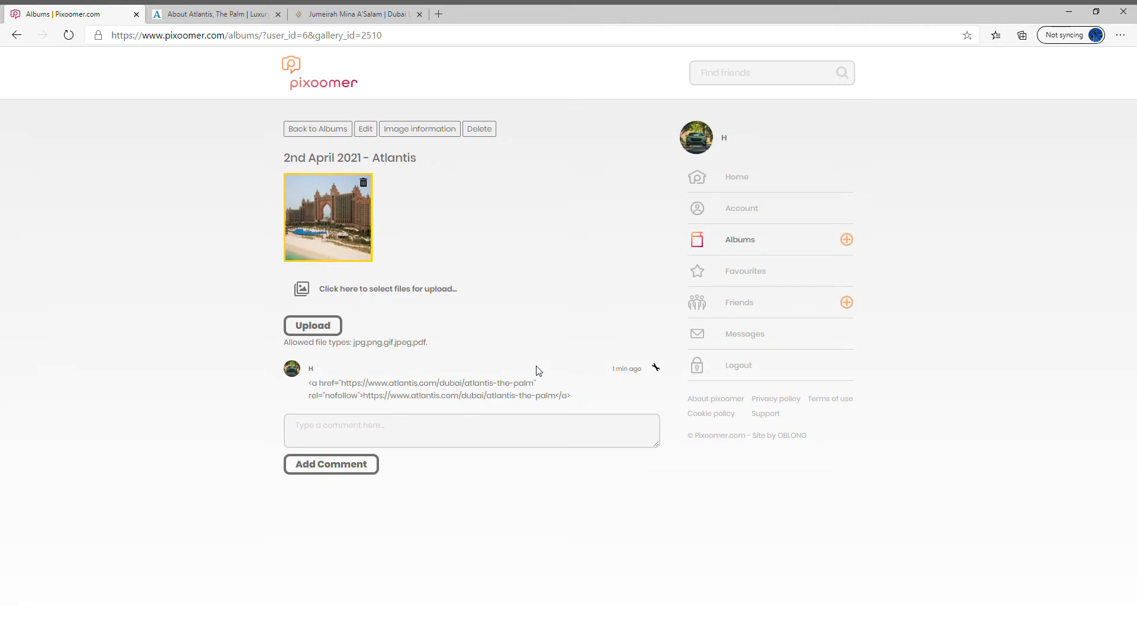
{"action": "mouse_move", "coordinate": [506, 365]}
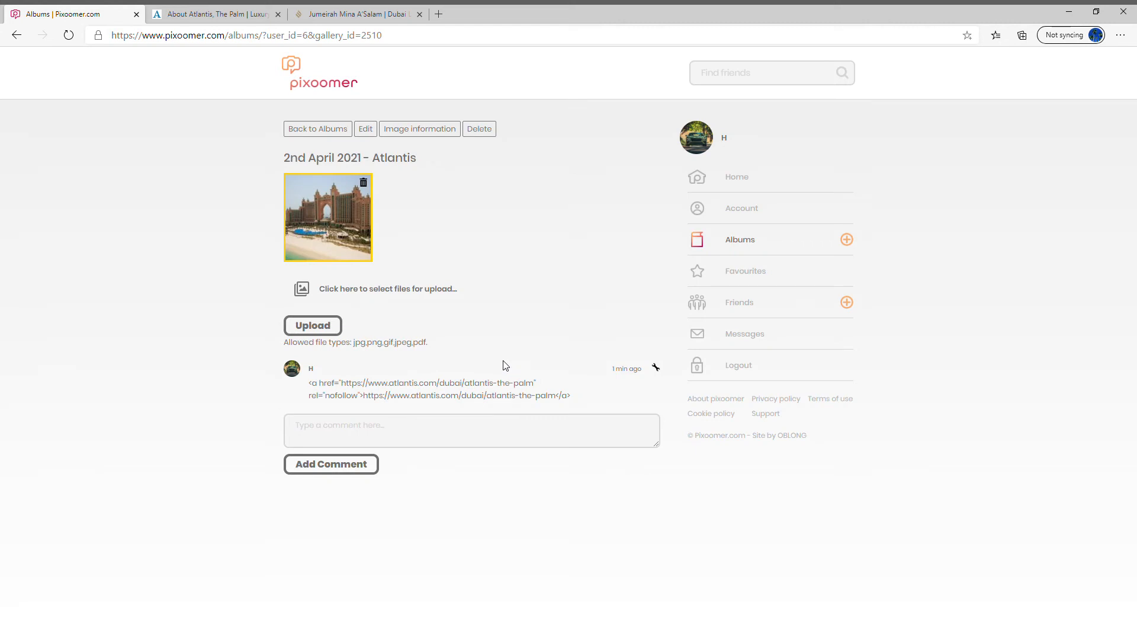
{"action": "mouse_move", "coordinate": [477, 326]}
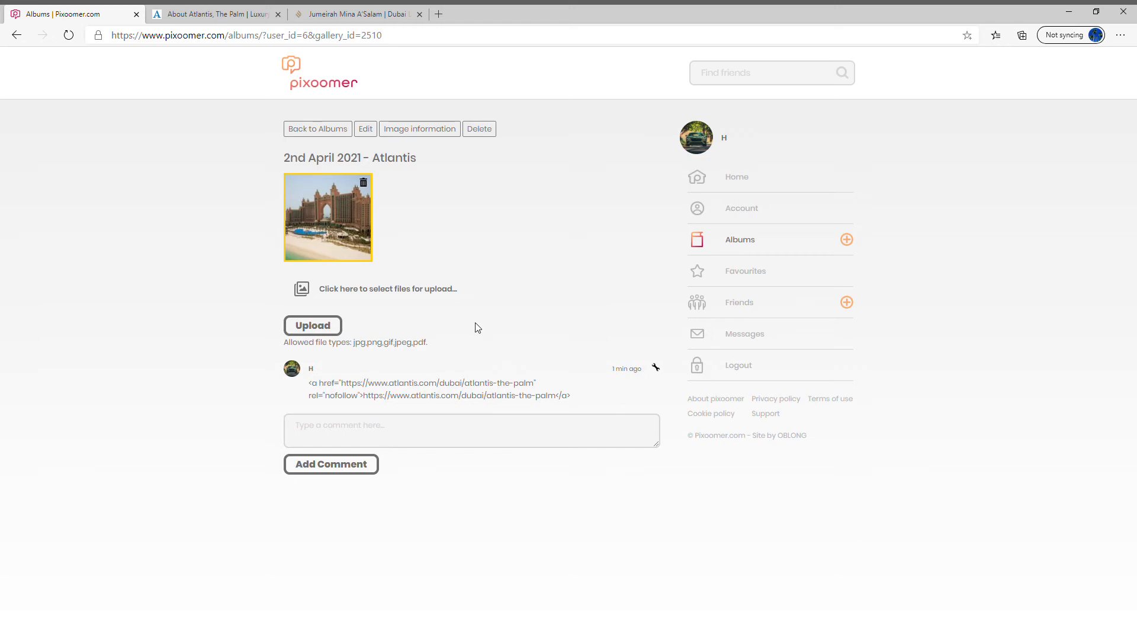
- View the hotel photo full-size and reveal its comments
{"action": "left_click", "coordinate": [327, 216]}
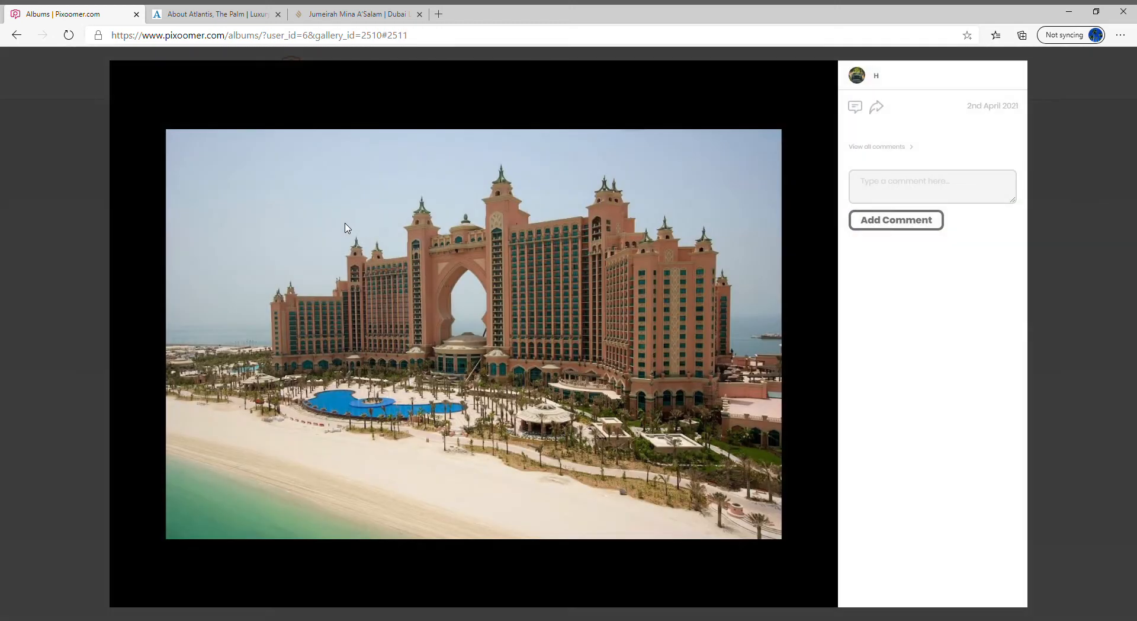
{"action": "left_click", "coordinate": [877, 146]}
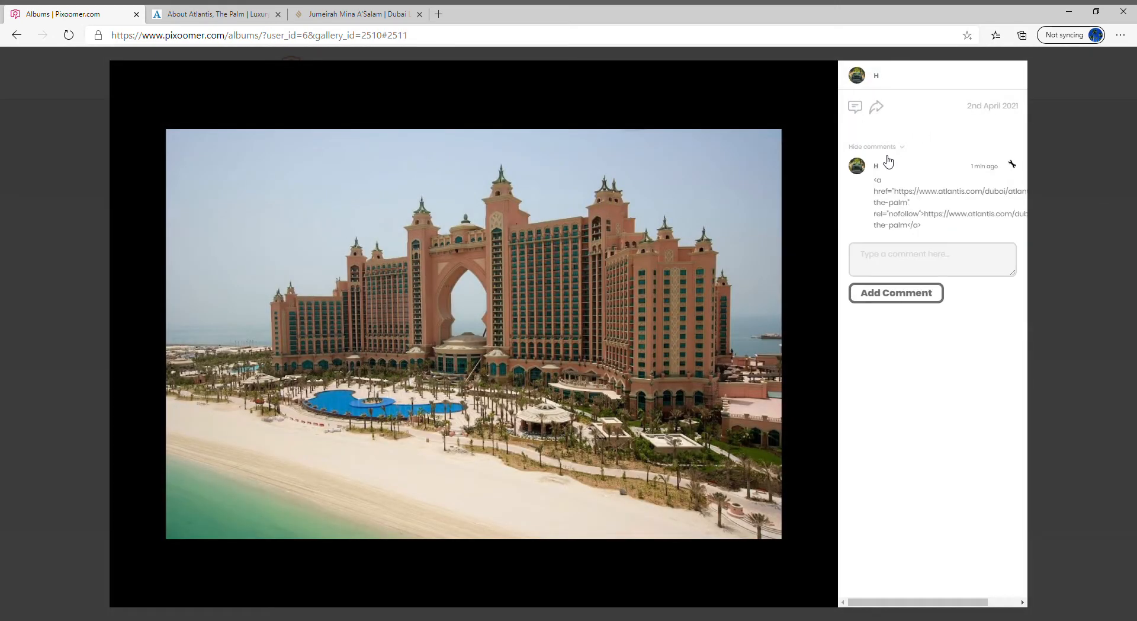
{"action": "mouse_move", "coordinate": [1007, 405]}
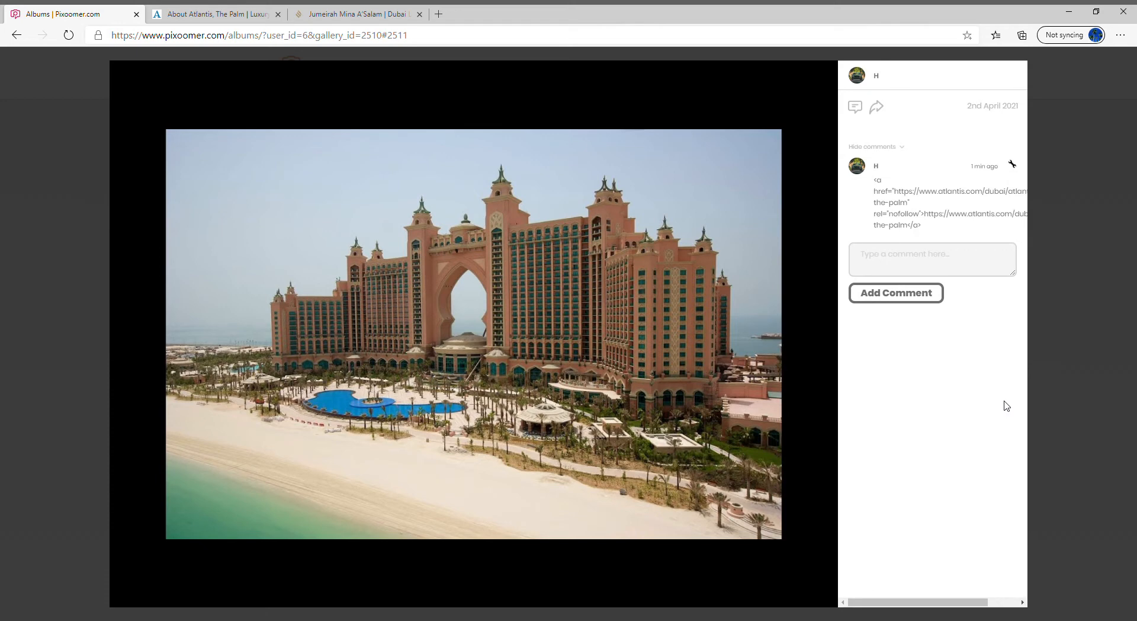
{"action": "mouse_move", "coordinate": [937, 221]}
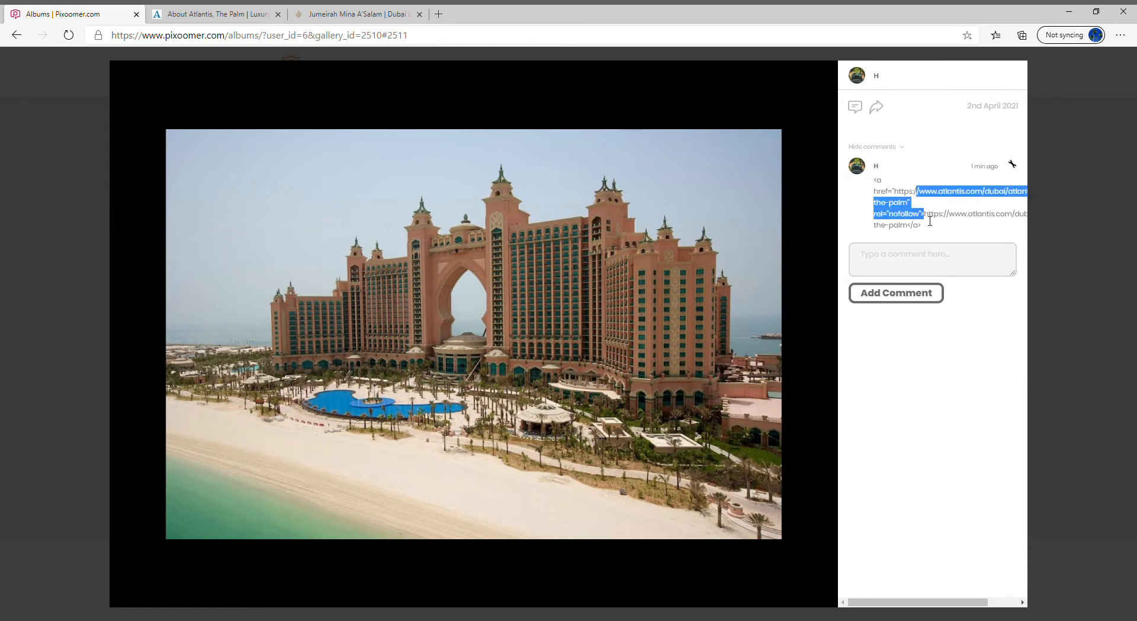
{"action": "mouse_move", "coordinate": [934, 227]}
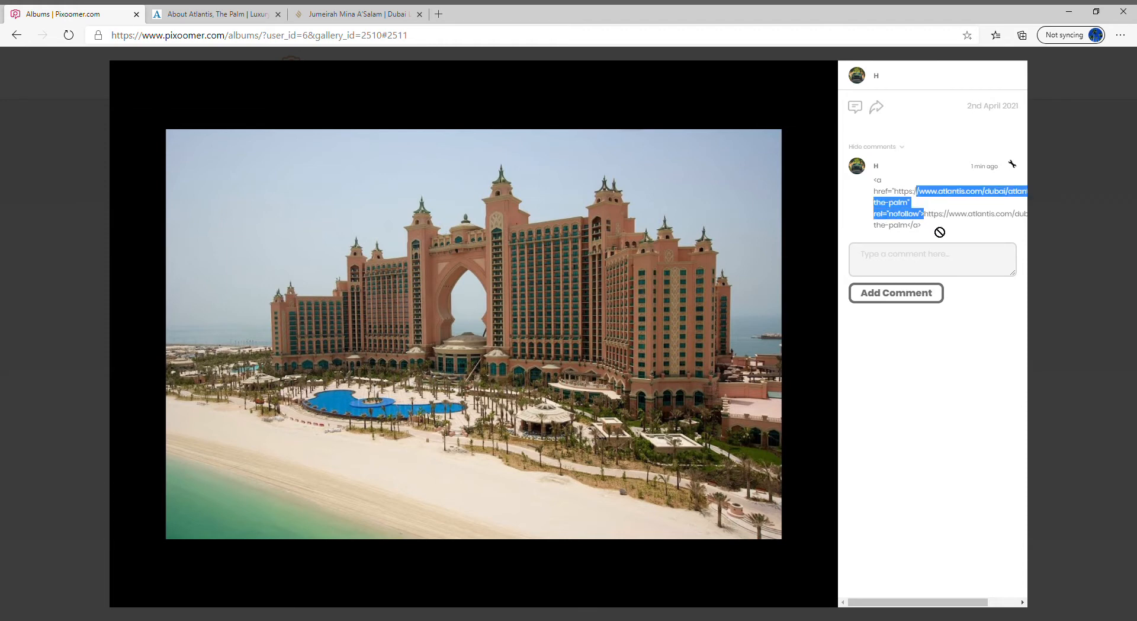
{"action": "left_click", "coordinate": [932, 217]}
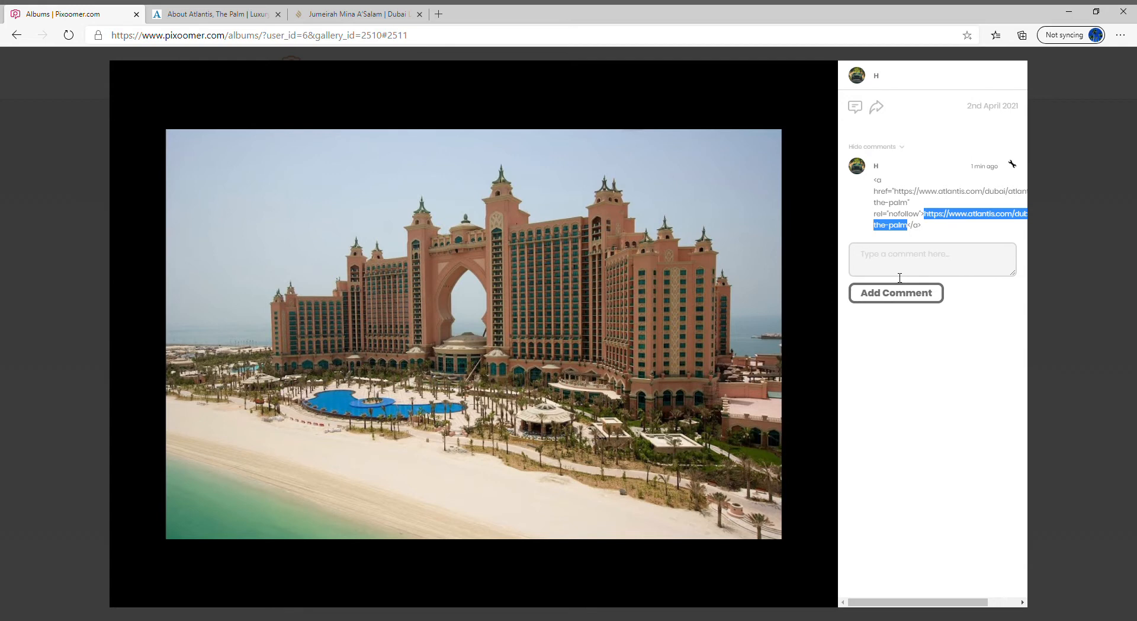
{"action": "mouse_move", "coordinate": [940, 170]}
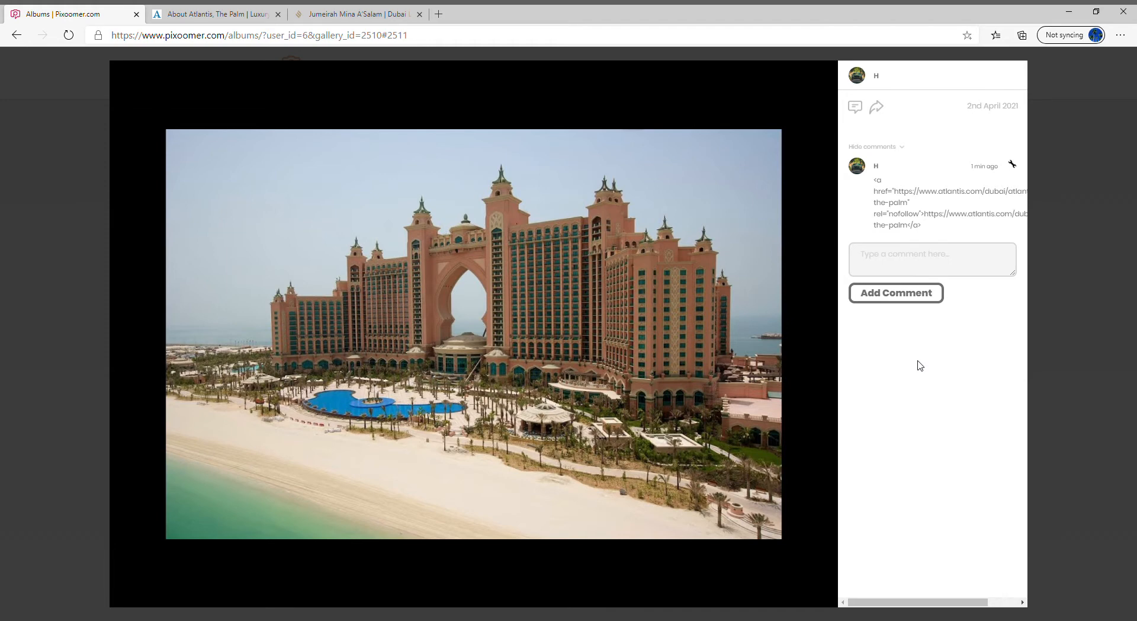
{"action": "mouse_move", "coordinate": [882, 120]}
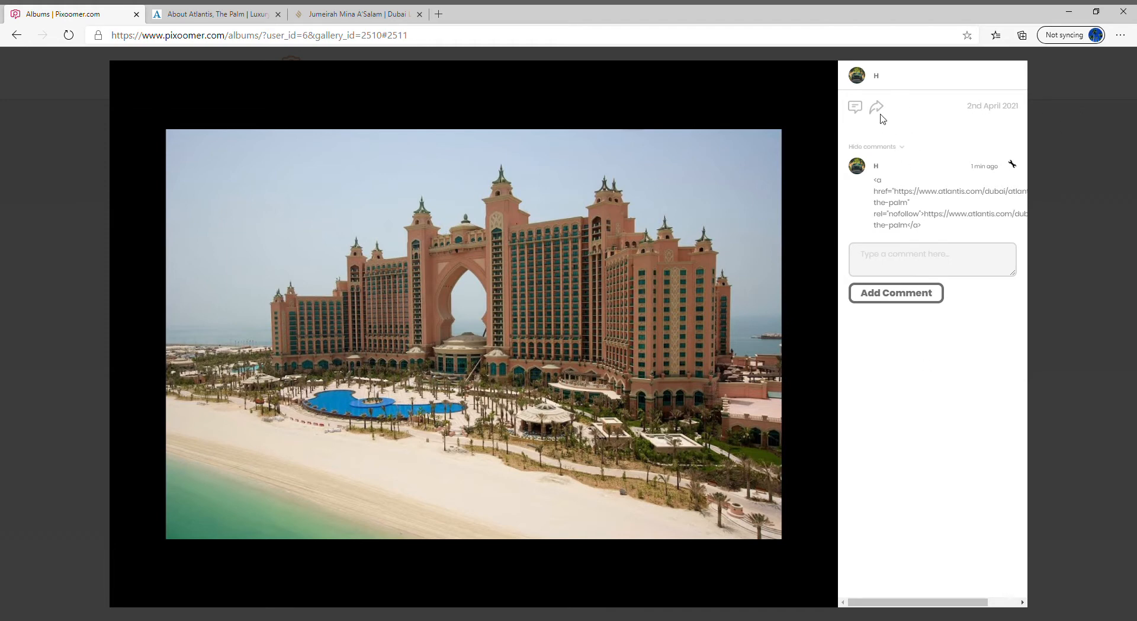
- Try the photo's Twitter sharing options, then go to the Favourites page
{"action": "left_click", "coordinate": [877, 107]}
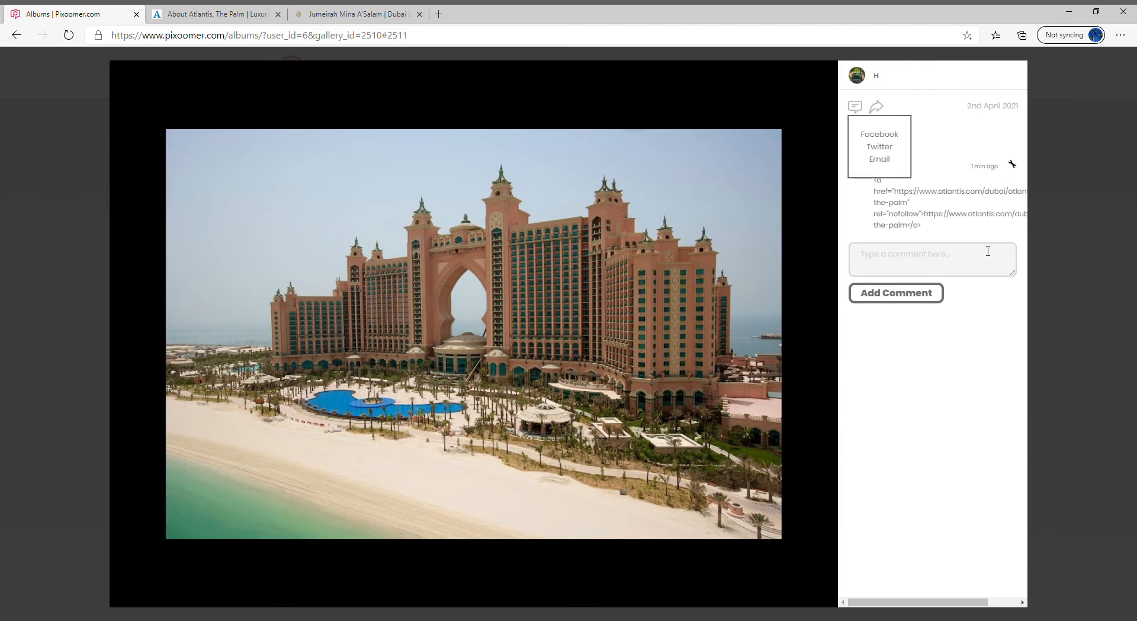
{"action": "mouse_move", "coordinate": [892, 165]}
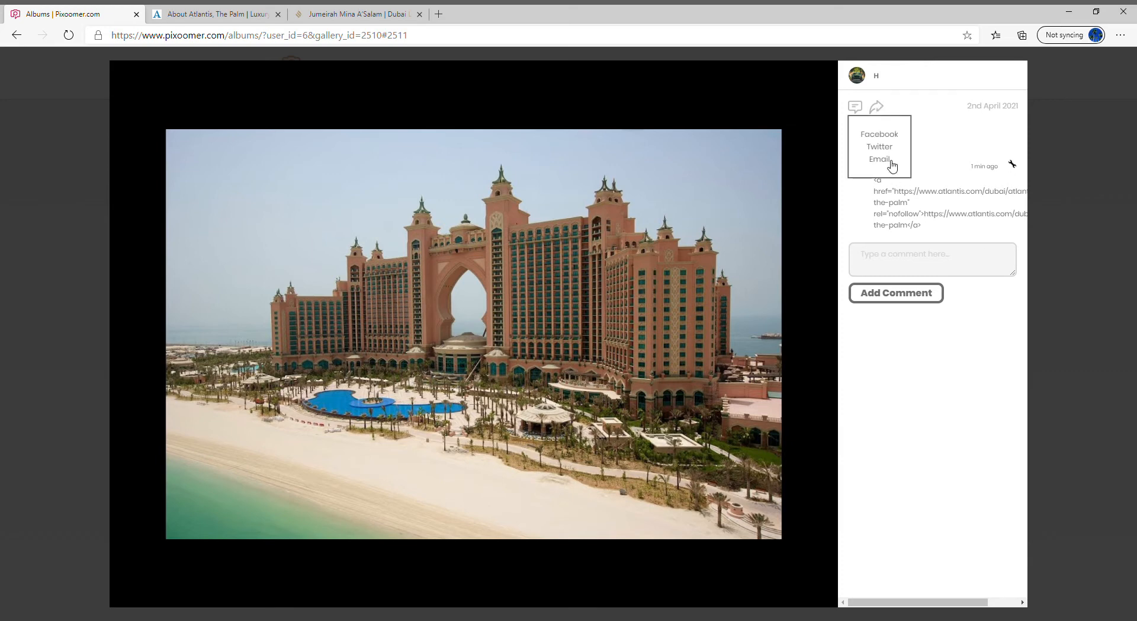
{"action": "mouse_move", "coordinate": [891, 152]}
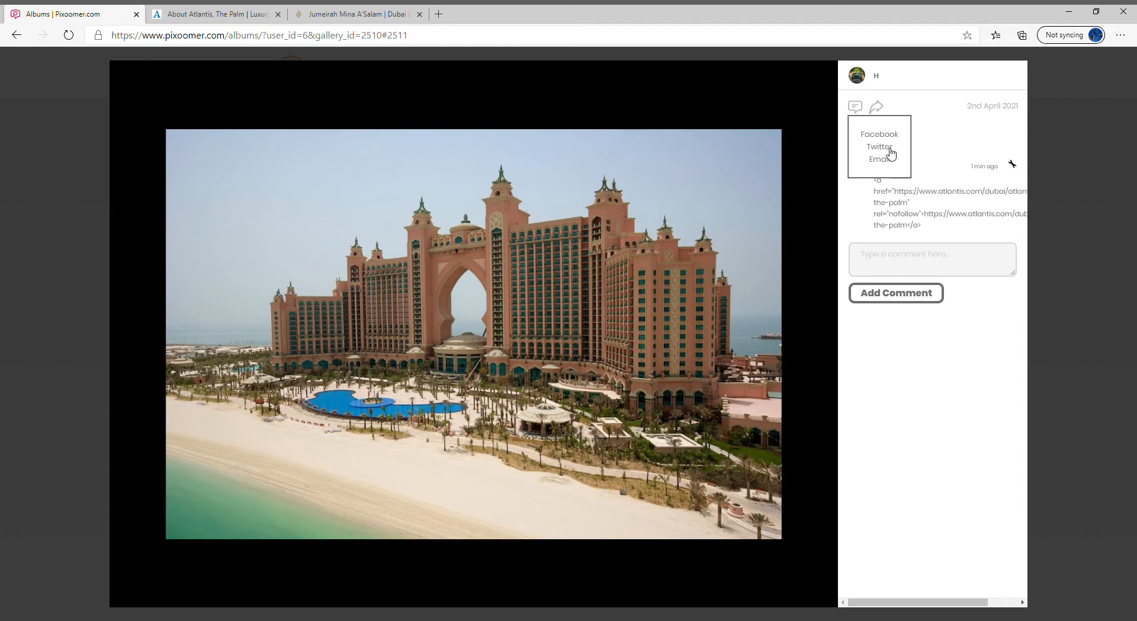
{"action": "left_click", "coordinate": [878, 146]}
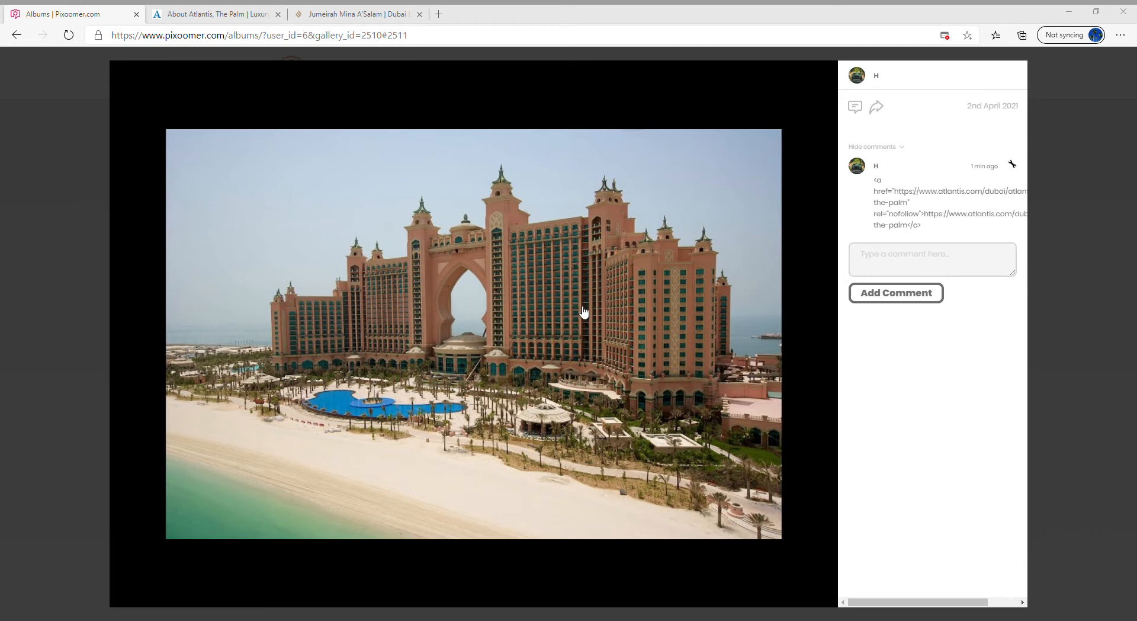
{"action": "mouse_move", "coordinate": [761, 147]}
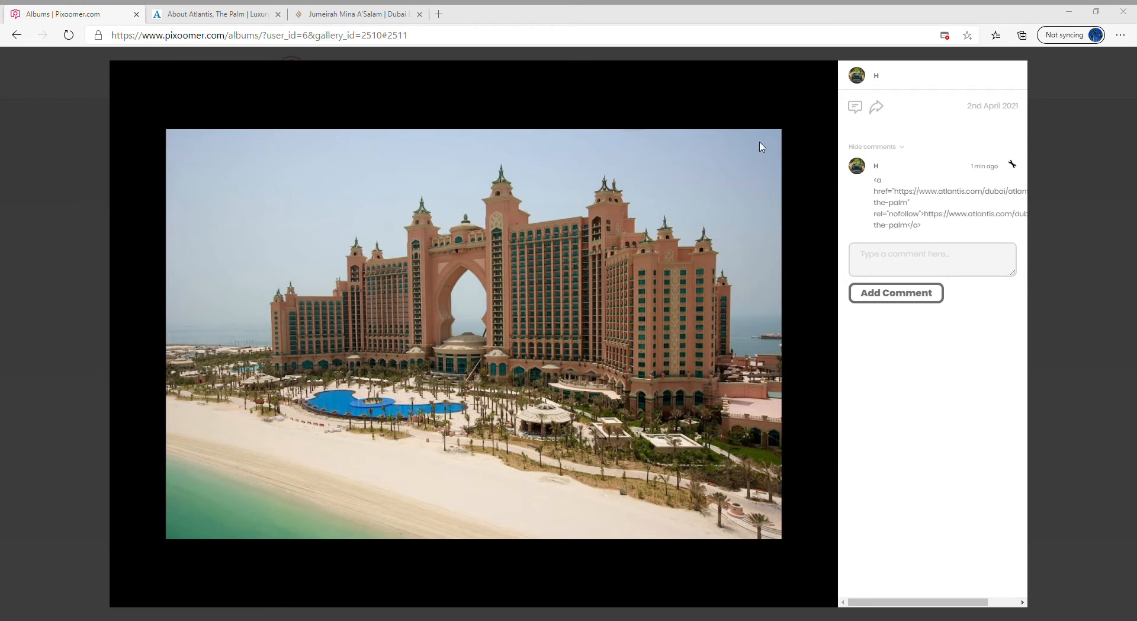
{"action": "mouse_move", "coordinate": [918, 158]}
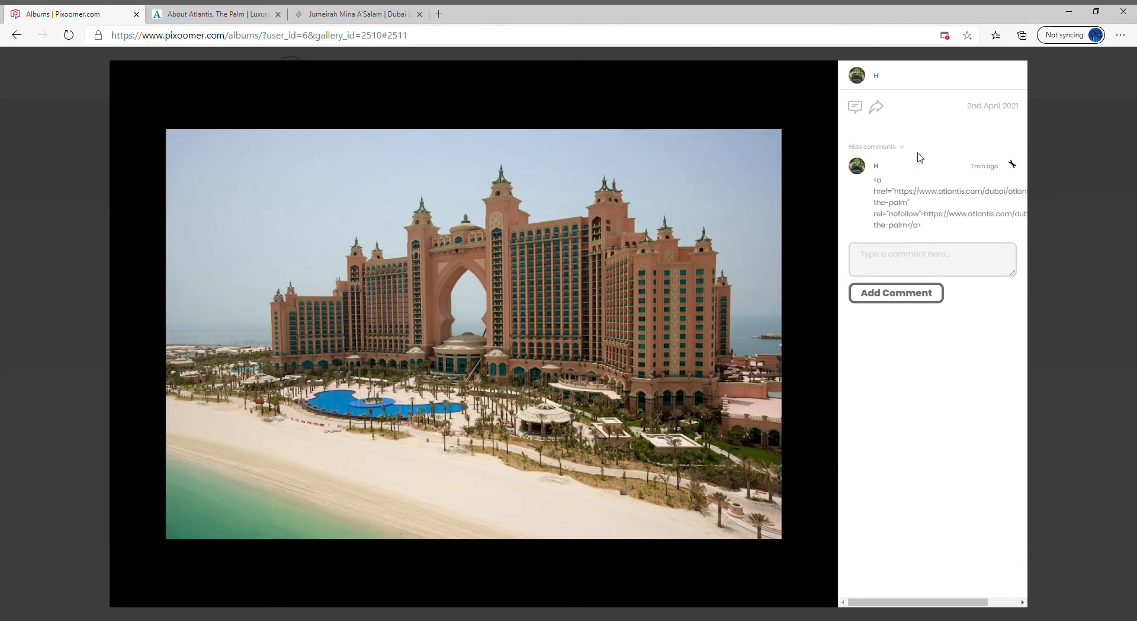
{"action": "mouse_move", "coordinate": [877, 109]}
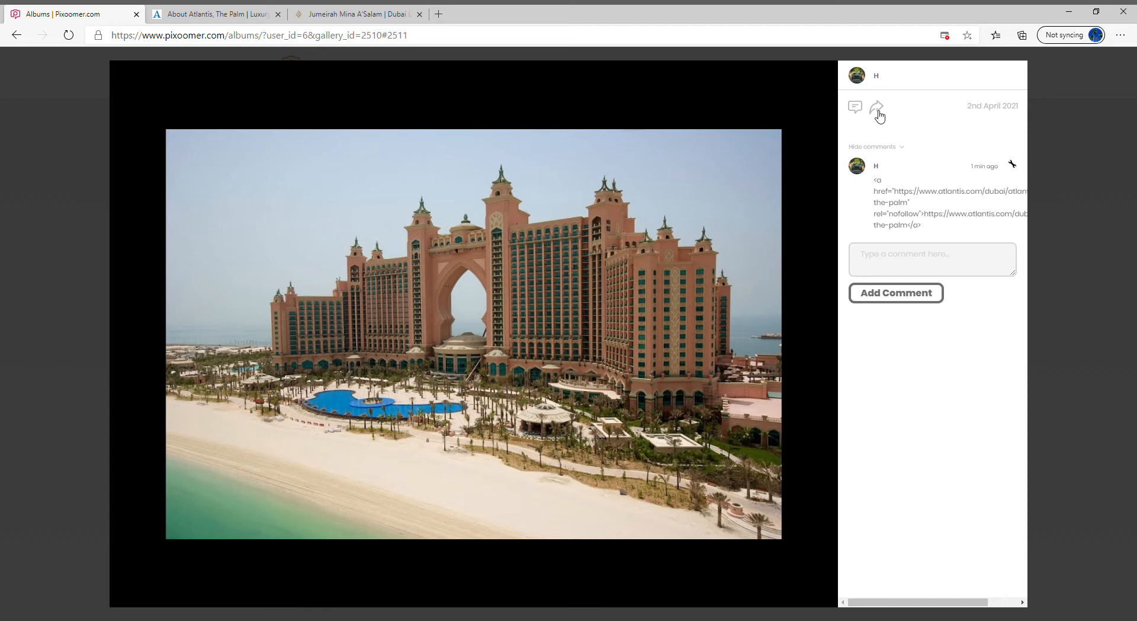
{"action": "mouse_move", "coordinate": [991, 265]}
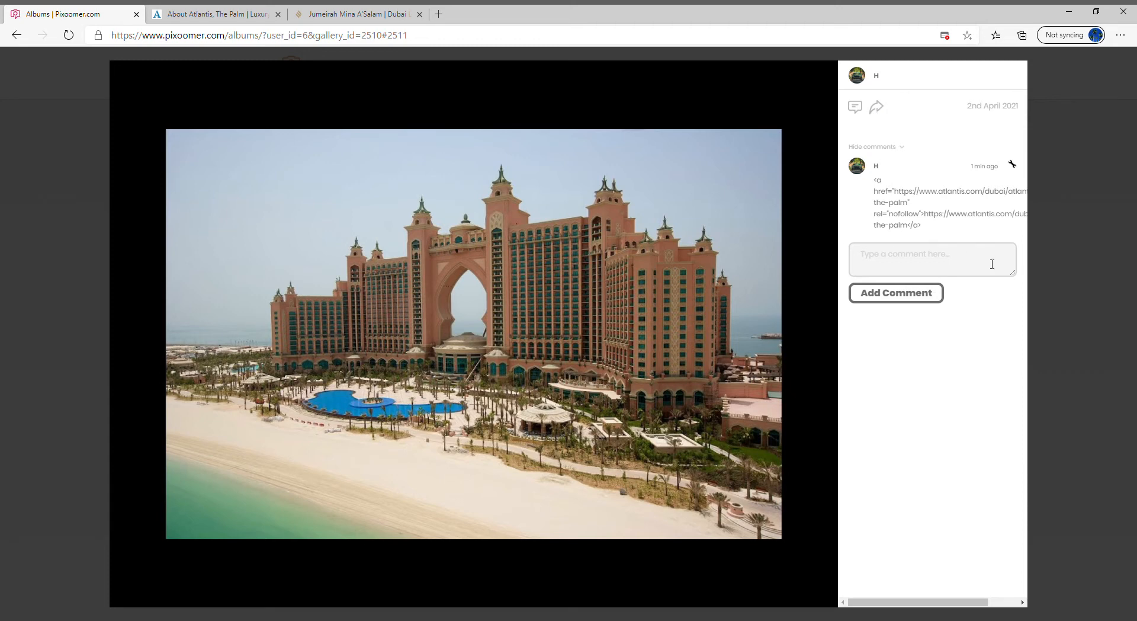
{"action": "mouse_move", "coordinate": [866, 107]}
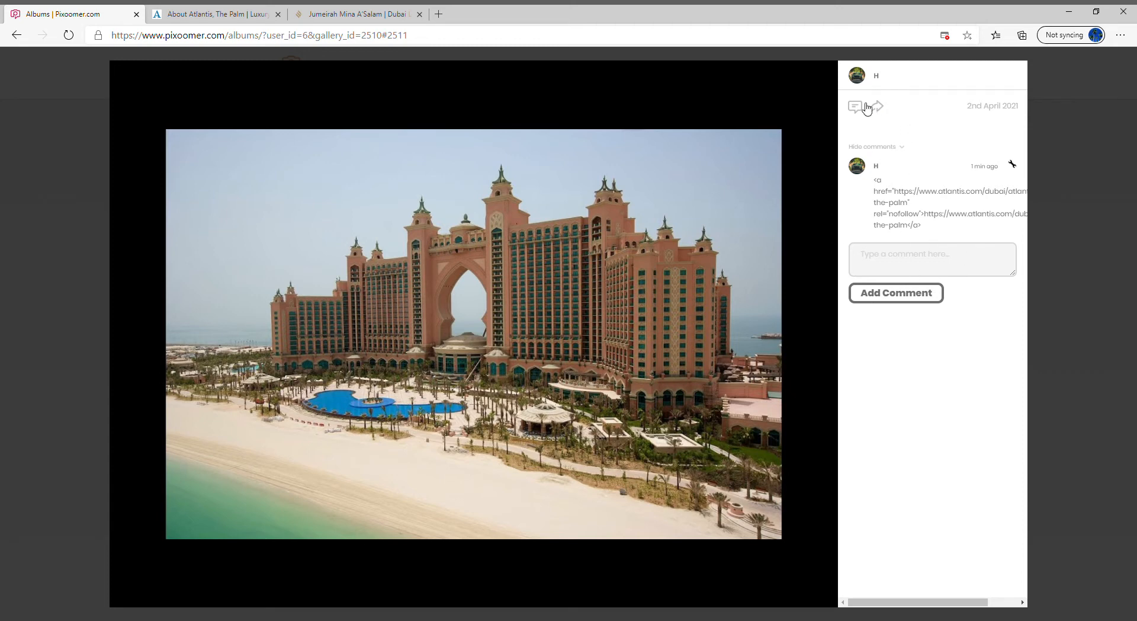
{"action": "left_click", "coordinate": [876, 106]}
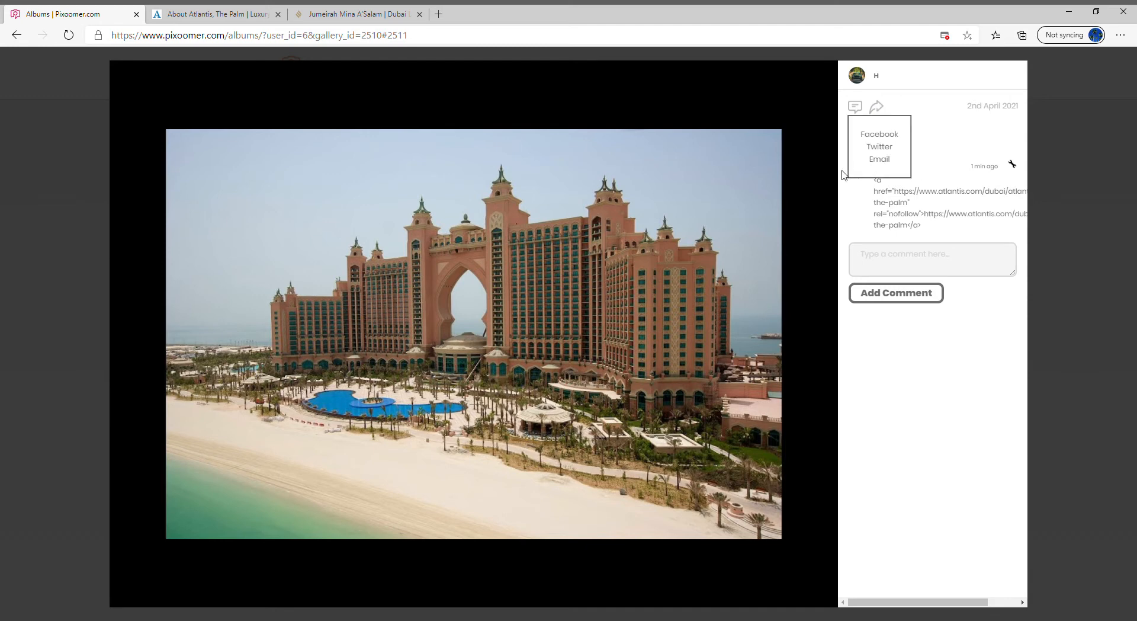
{"action": "mouse_move", "coordinate": [879, 159]}
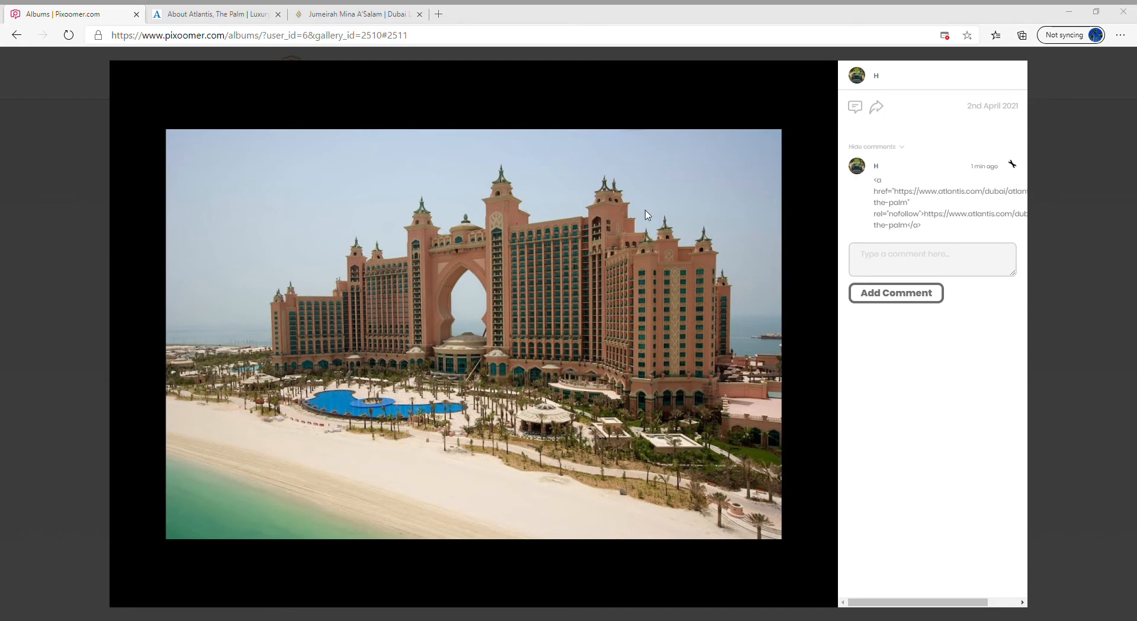
{"action": "mouse_move", "coordinate": [685, 172]}
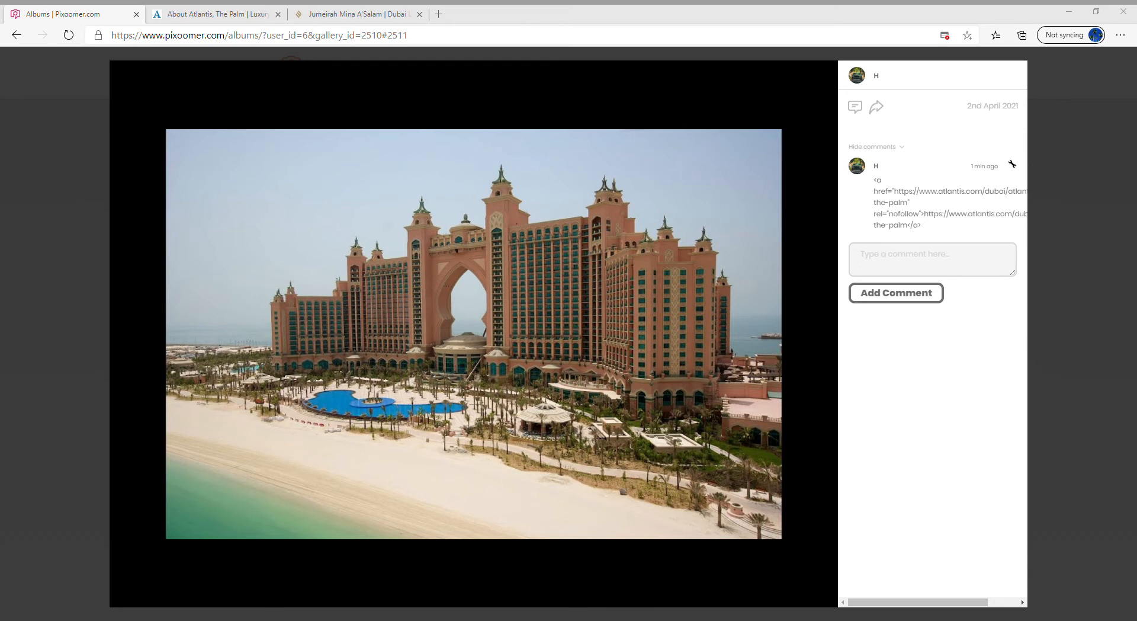
{"action": "mouse_move", "coordinate": [1072, 14]}
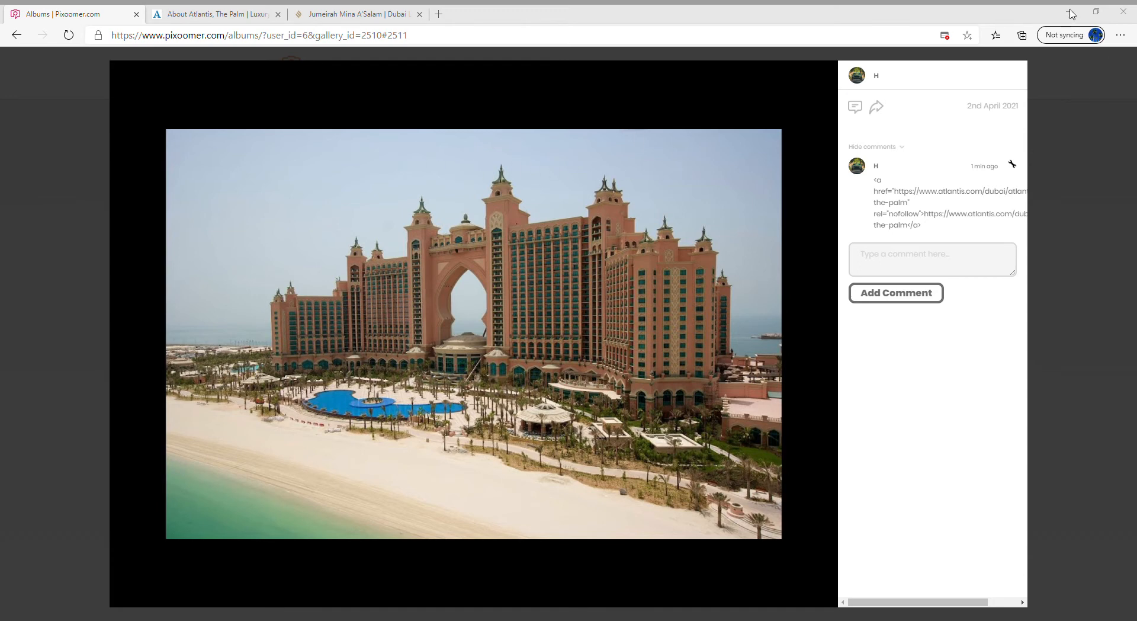
{"action": "mouse_move", "coordinate": [772, 137]}
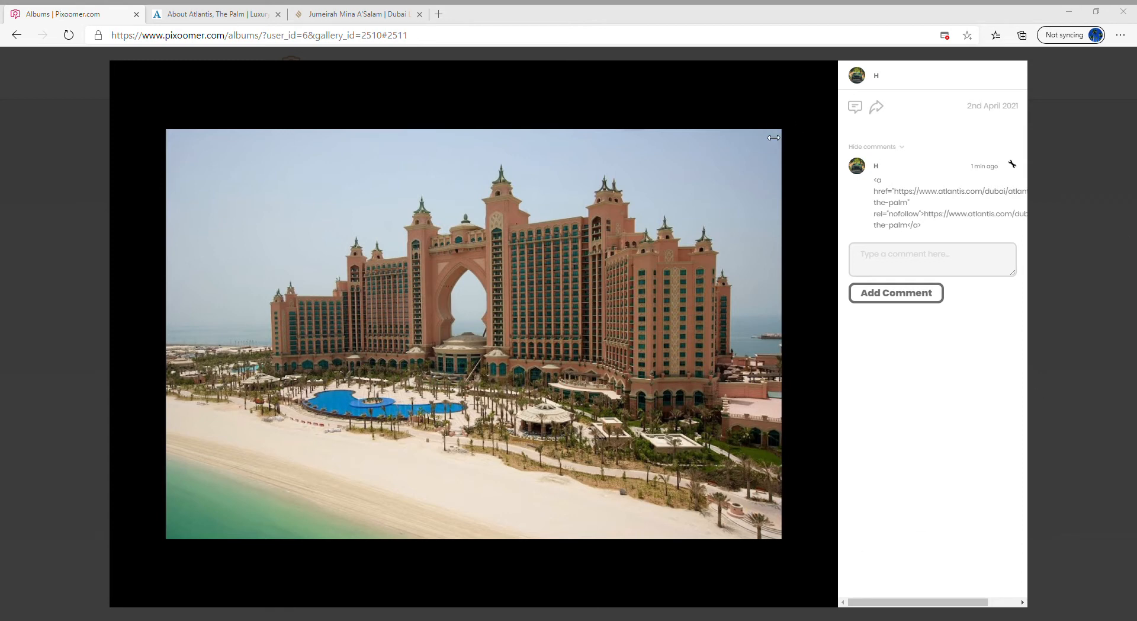
{"action": "mouse_move", "coordinate": [760, 142]}
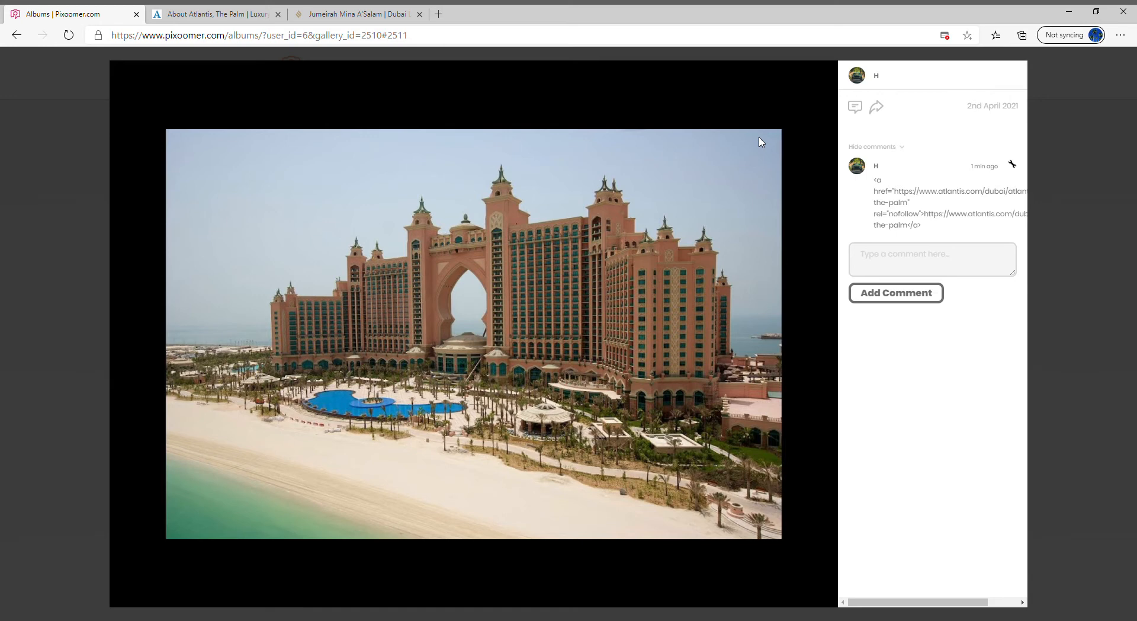
{"action": "mouse_move", "coordinate": [382, 359]}
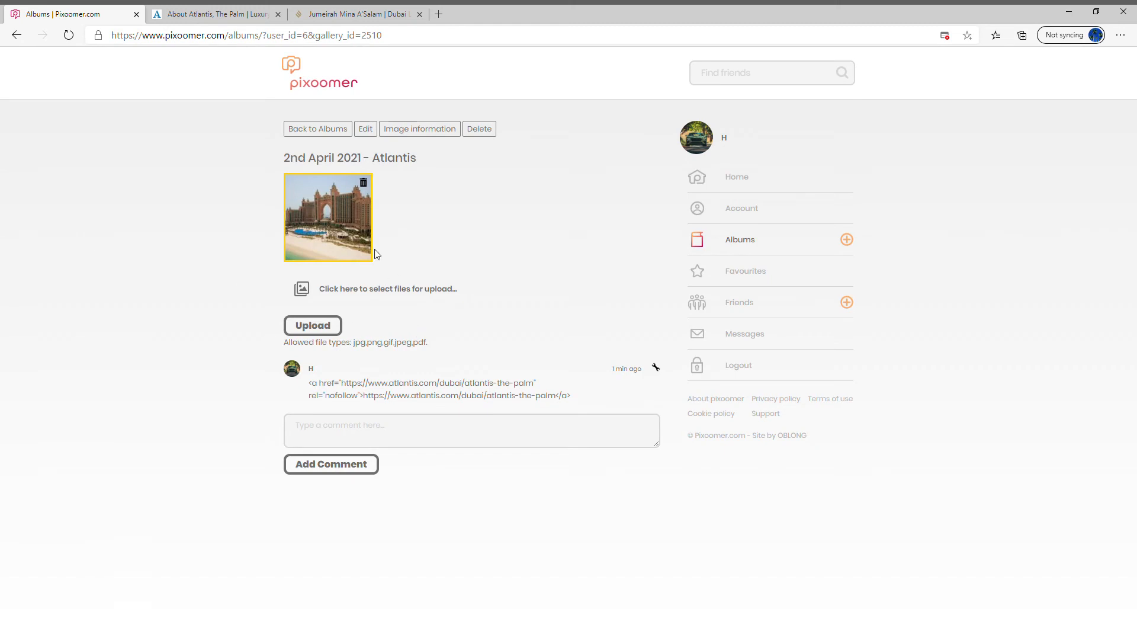
{"action": "mouse_move", "coordinate": [769, 274]}
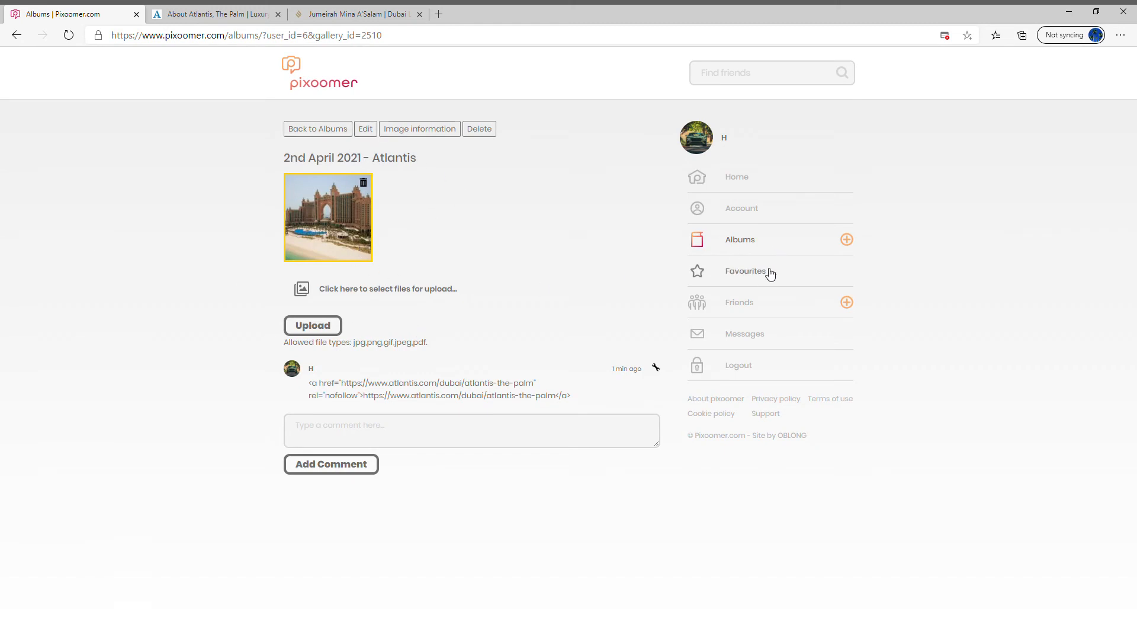
{"action": "left_click", "coordinate": [745, 270]}
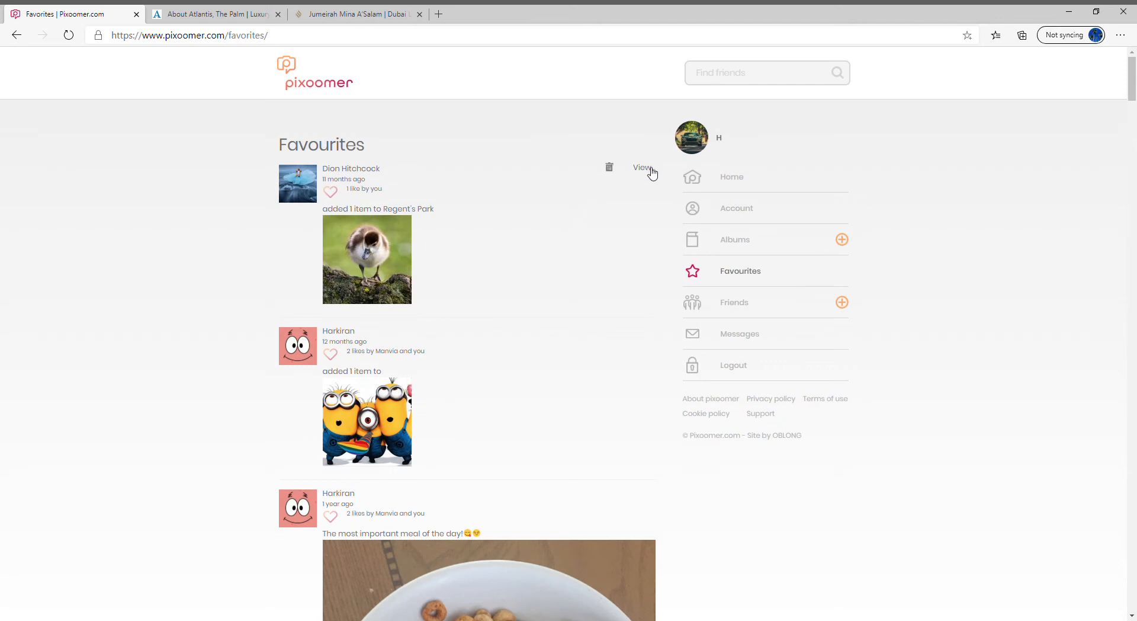
- Open the favourited friend's profile and their first album in full view
{"action": "left_click", "coordinate": [641, 168]}
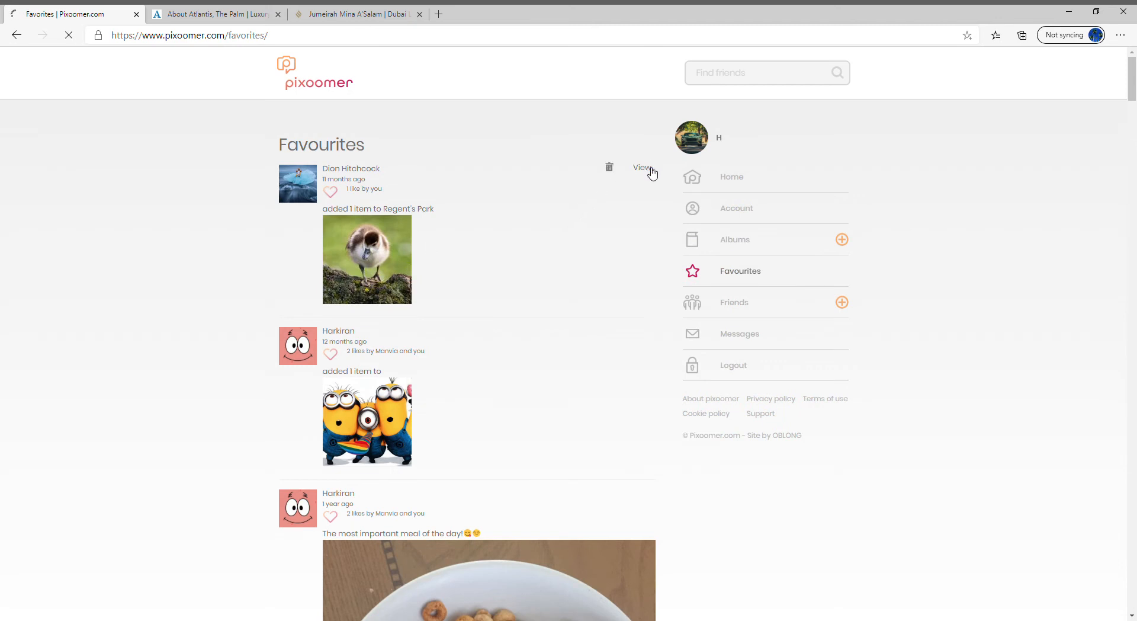
{"action": "left_click", "coordinate": [641, 168]}
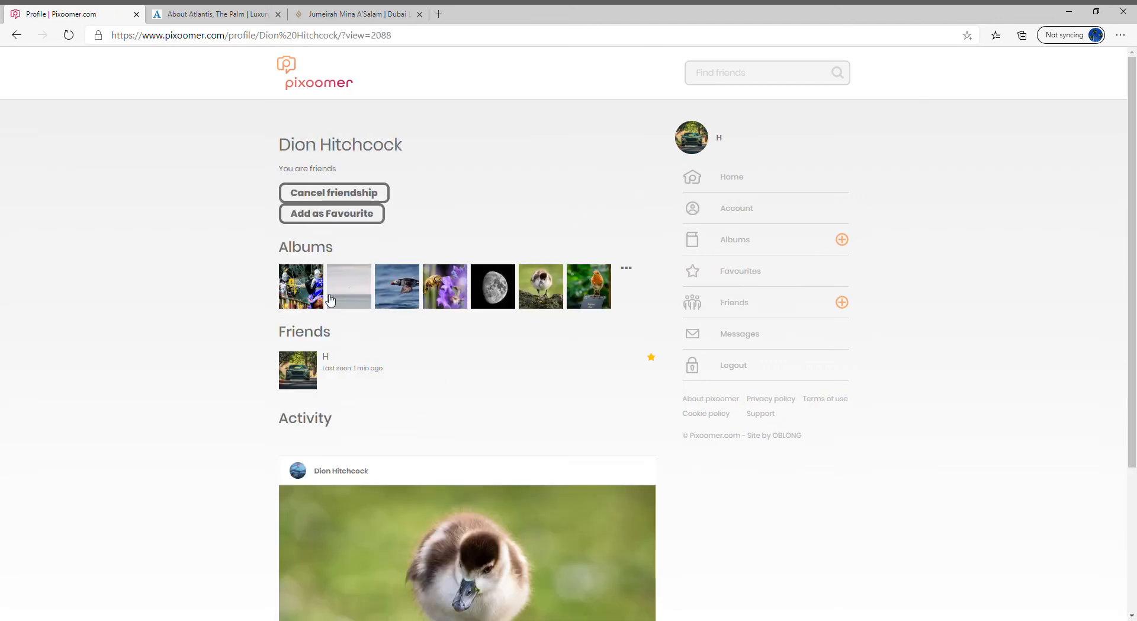
{"action": "left_click", "coordinate": [301, 285]}
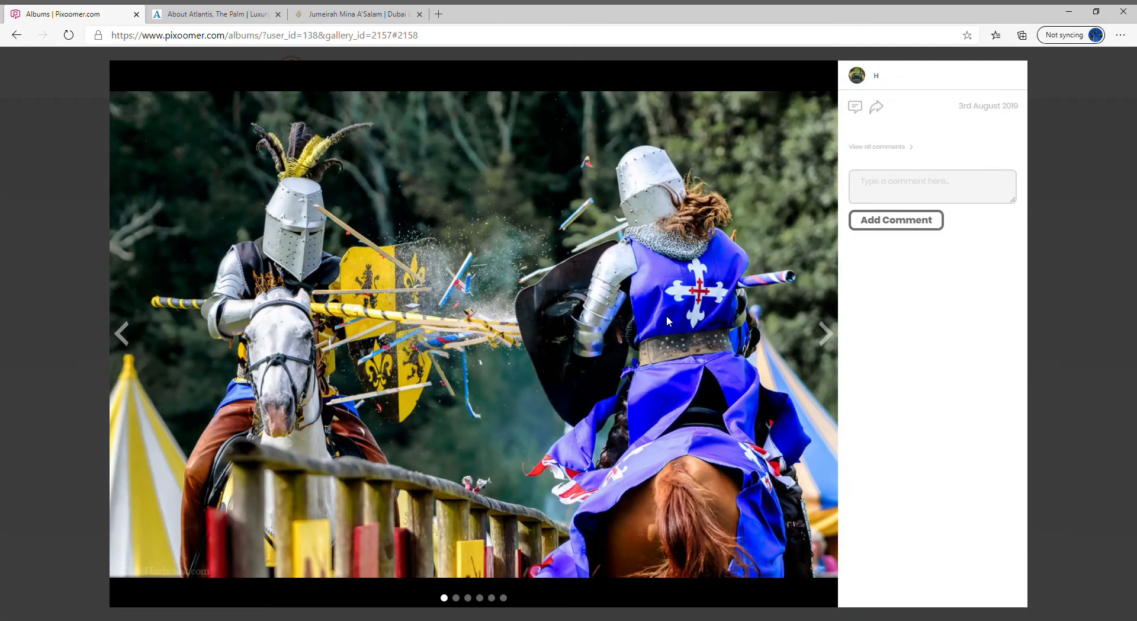
- Page forward through four photos to the knights fighting before a tent
{"action": "left_click", "coordinate": [825, 333]}
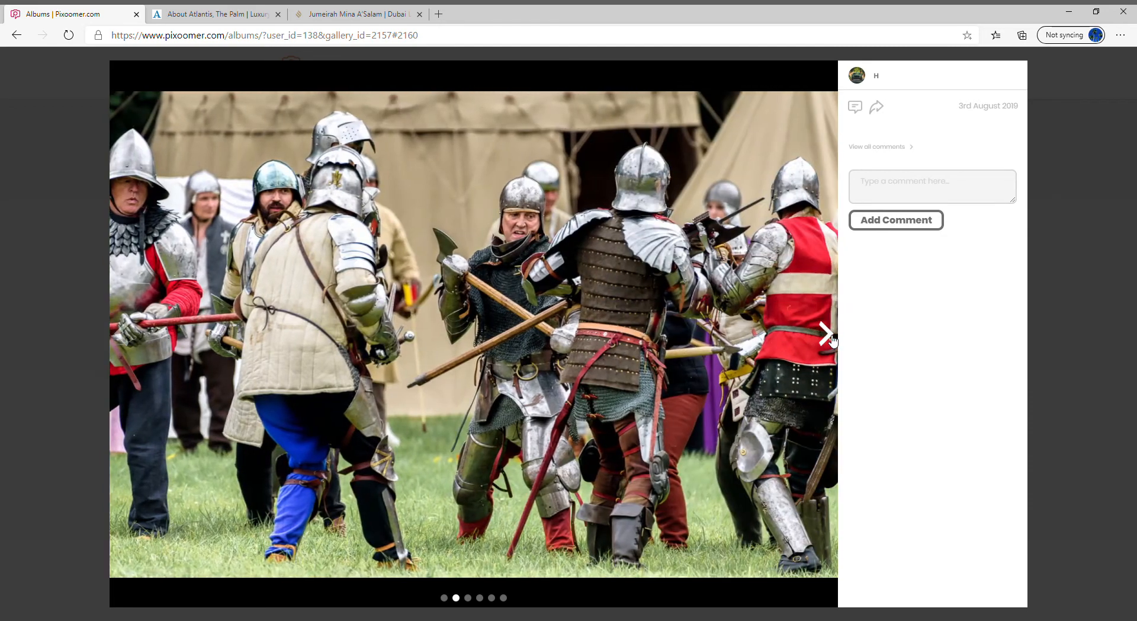
{"action": "left_click", "coordinate": [826, 331]}
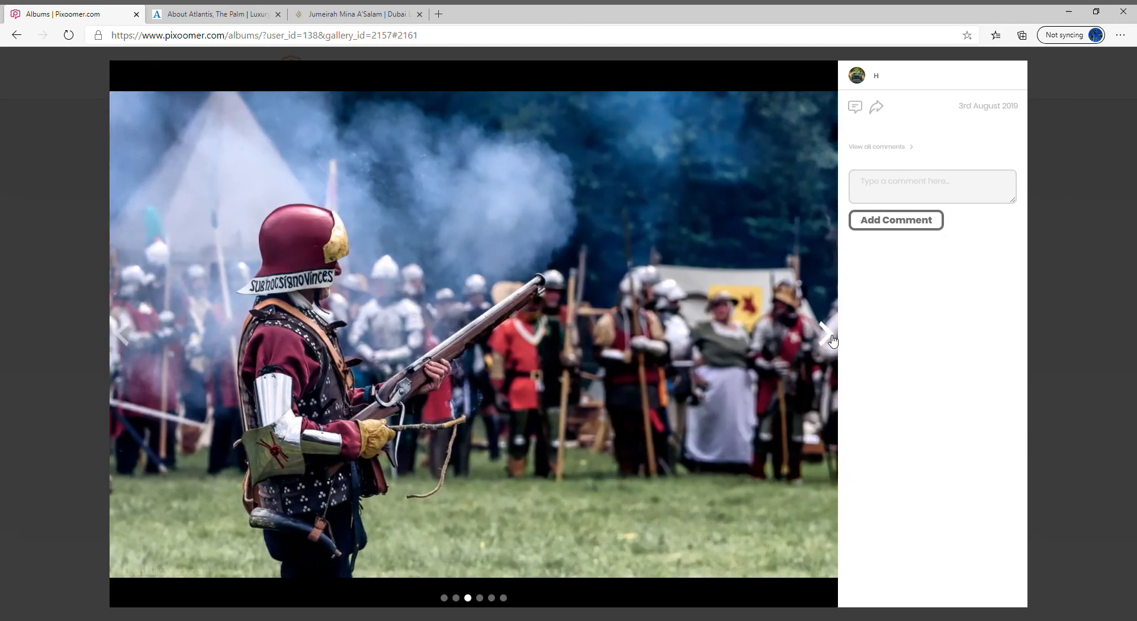
{"action": "left_click", "coordinate": [826, 333]}
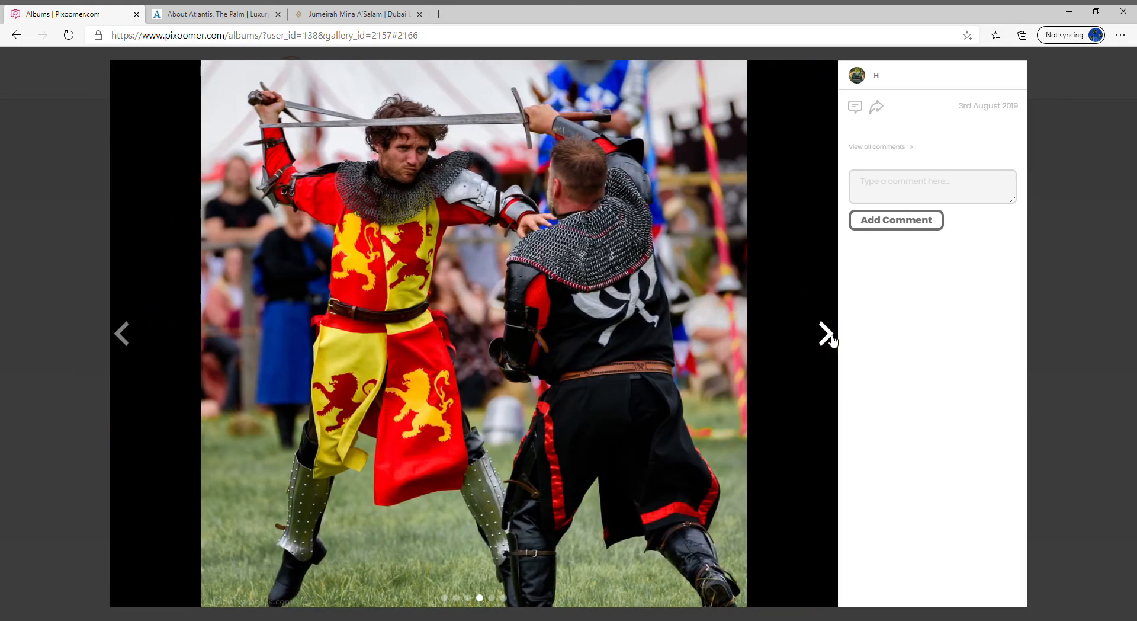
{"action": "left_click", "coordinate": [827, 333]}
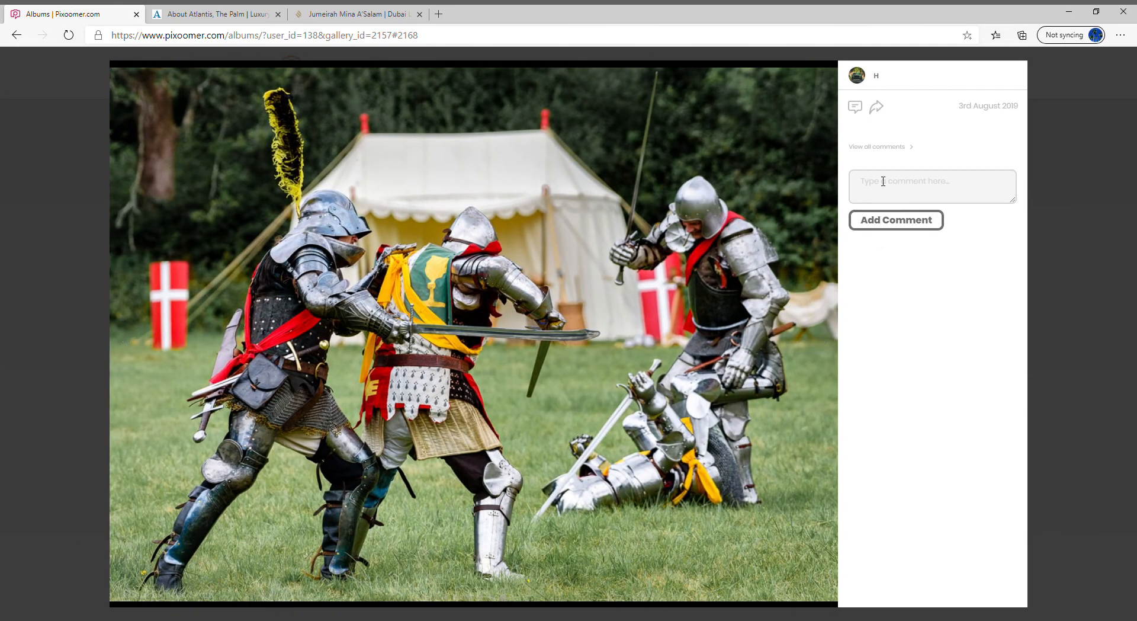
{"action": "mouse_move", "coordinate": [927, 447]}
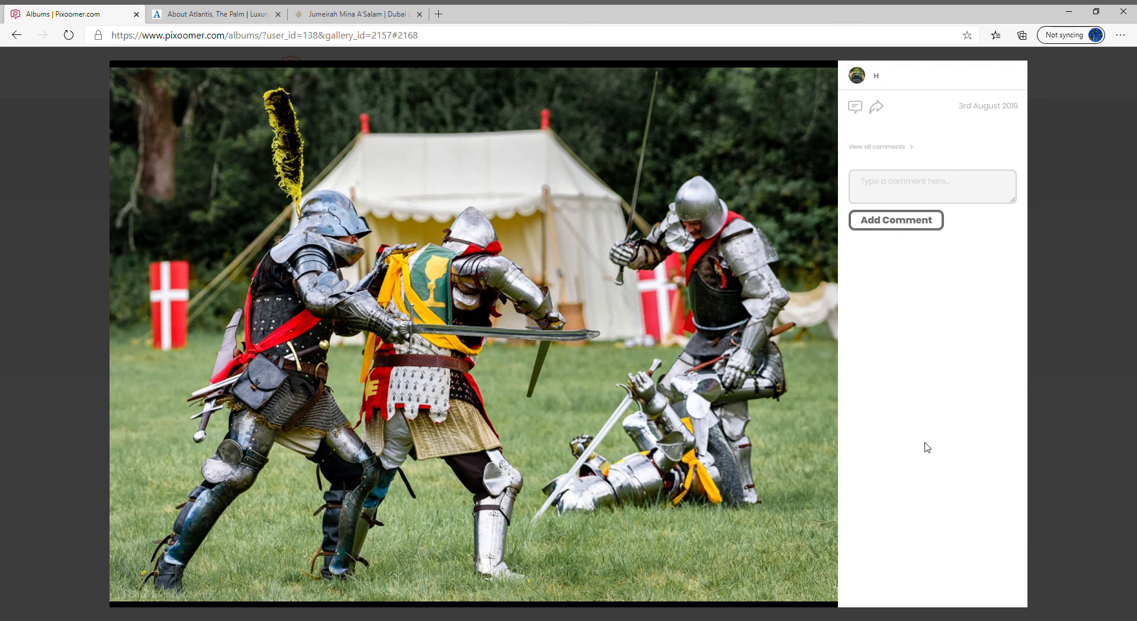
{"action": "mouse_move", "coordinate": [964, 269]}
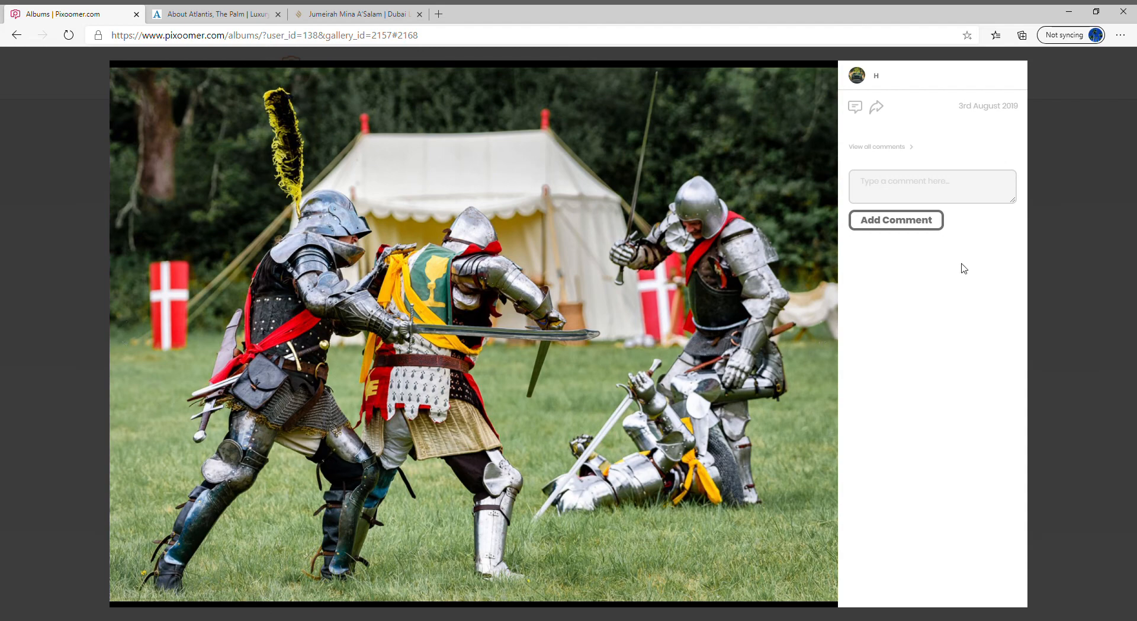
{"action": "mouse_move", "coordinate": [264, 178]}
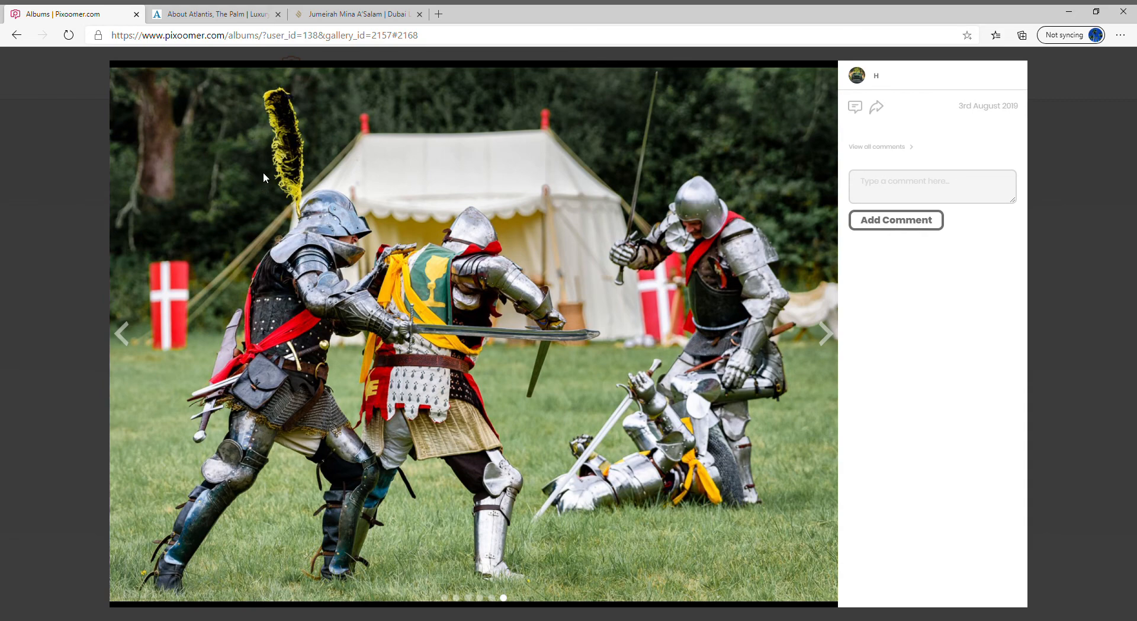
{"action": "mouse_move", "coordinate": [76, 217]}
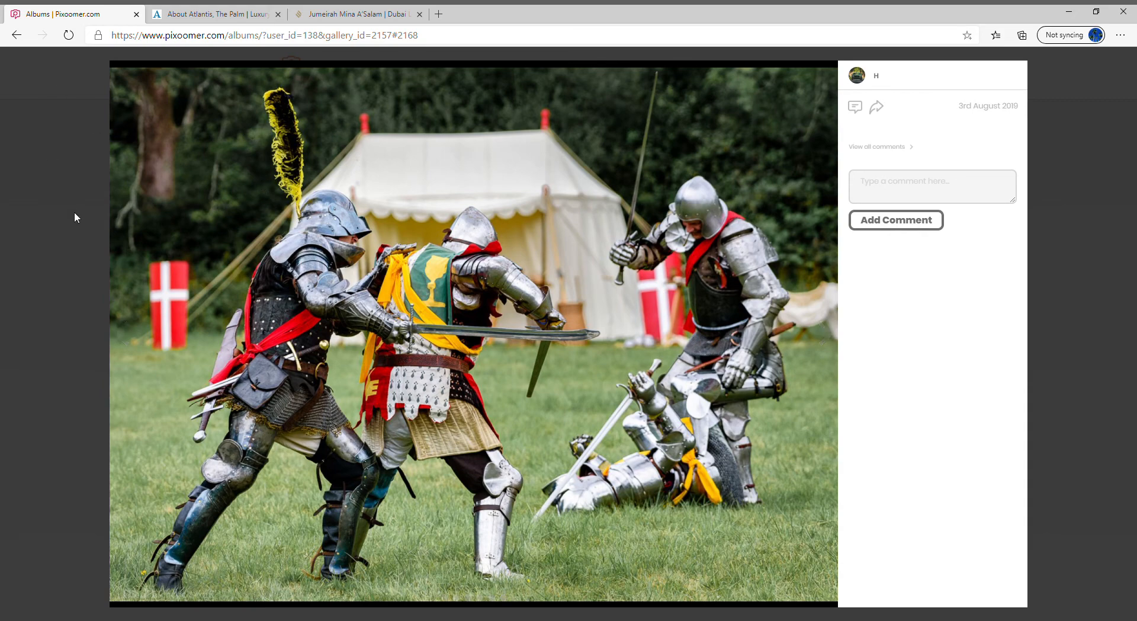
- Close the lightbox to return to the Loxwood Joust album's six thumbnails
{"action": "left_click", "coordinate": [17, 35]}
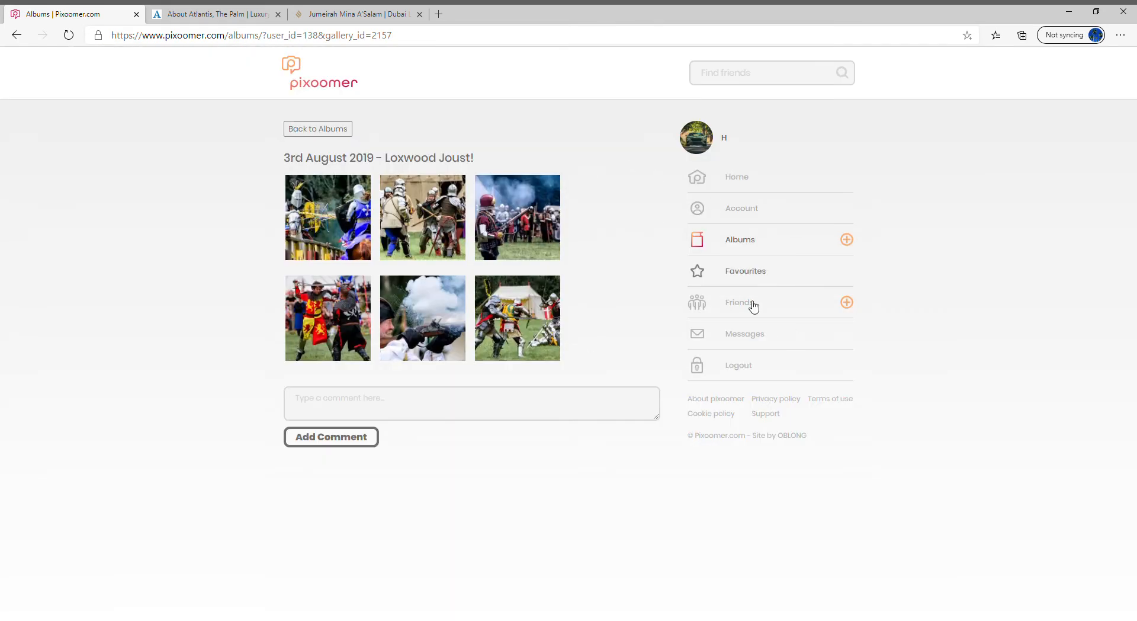
{"action": "mouse_move", "coordinate": [780, 369]}
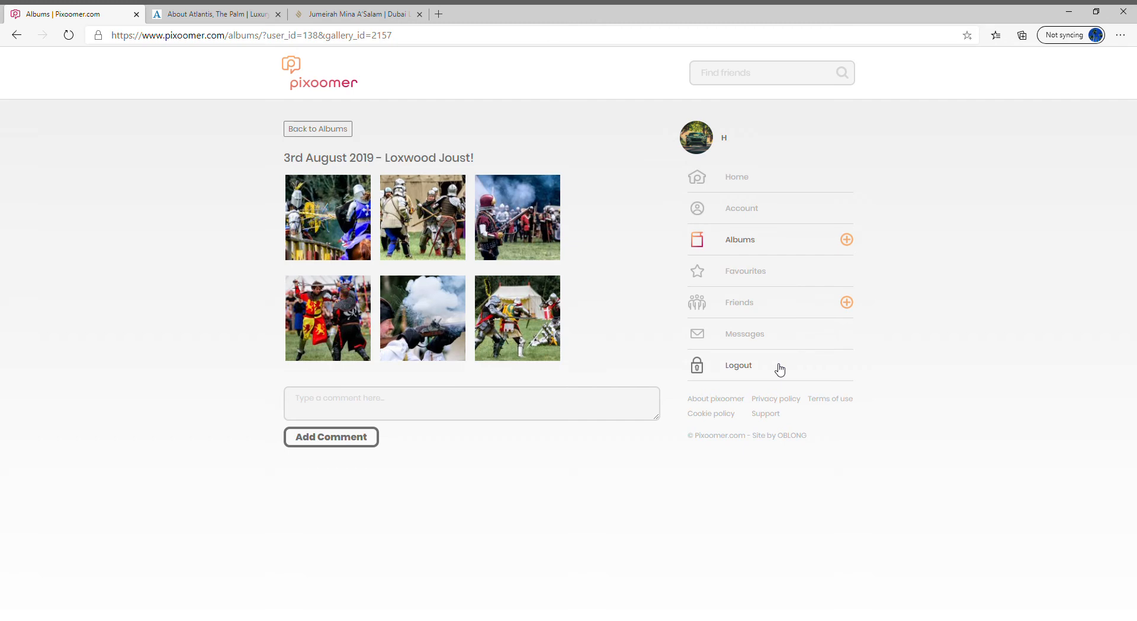
{"action": "mouse_move", "coordinate": [836, 298]}
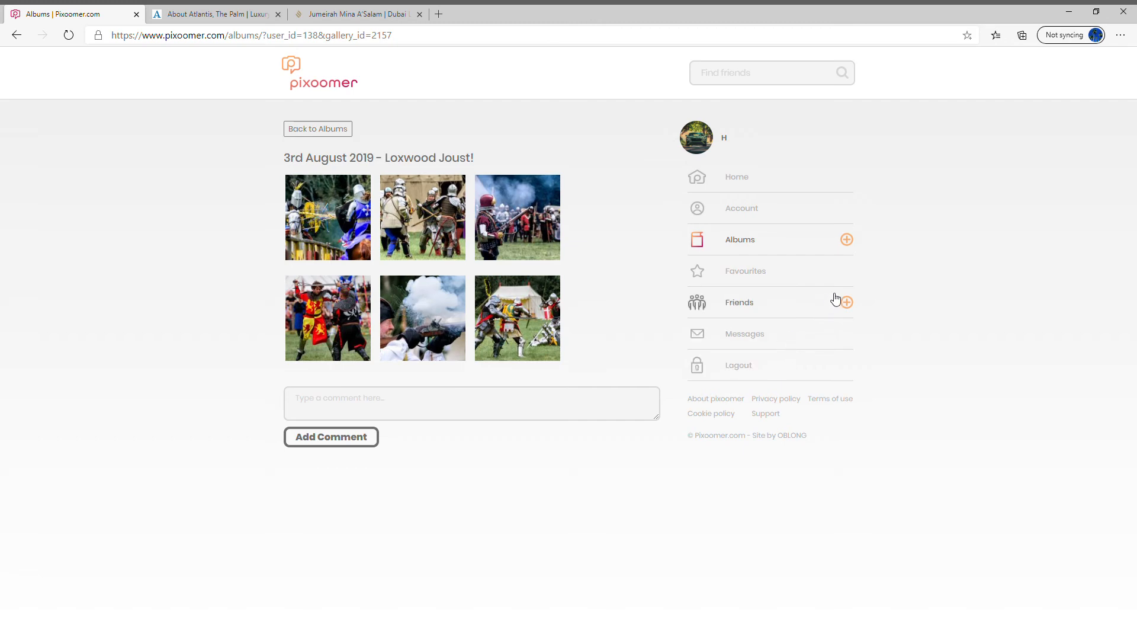
{"action": "mouse_move", "coordinate": [766, 345]}
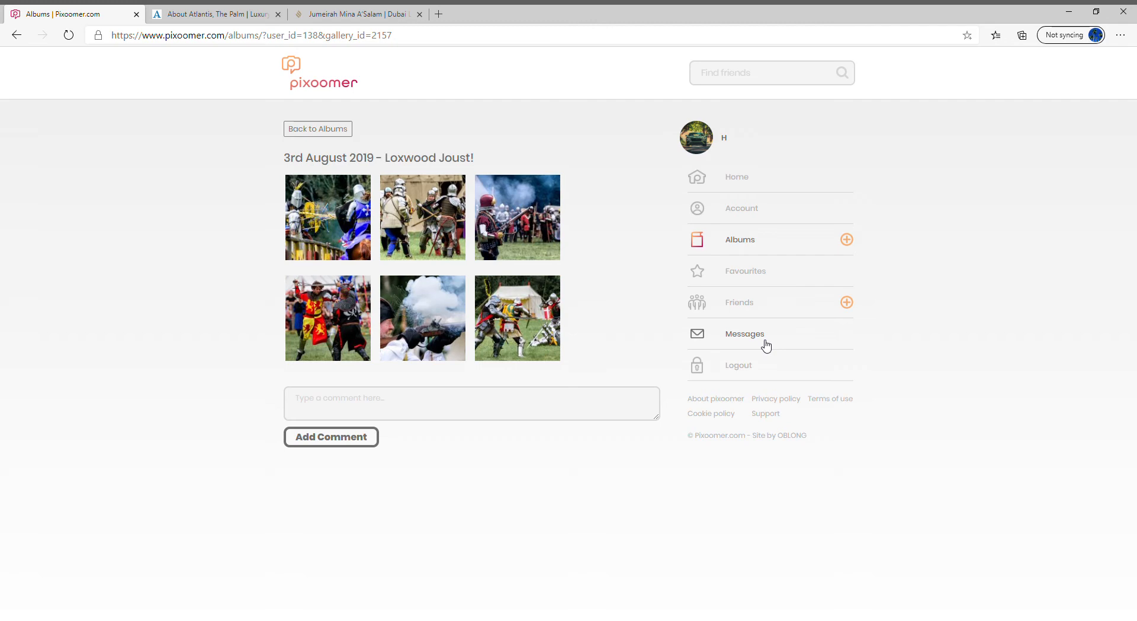
{"action": "mouse_move", "coordinate": [747, 183]}
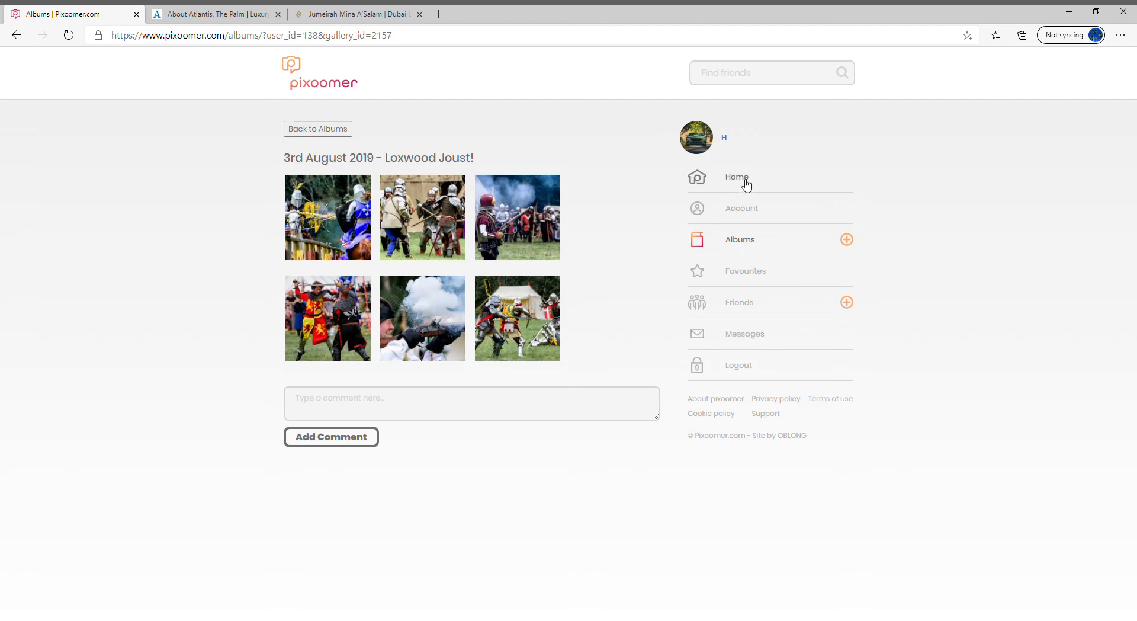
- Open the Home recent activity feed and scroll down through it
{"action": "left_click", "coordinate": [736, 177]}
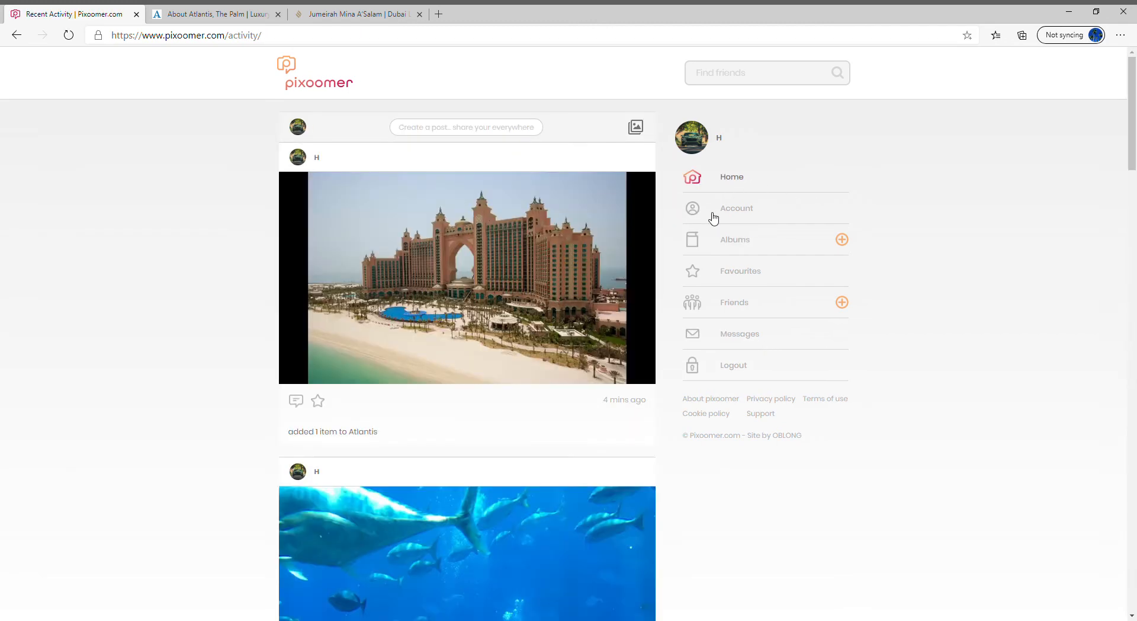
{"action": "scroll", "scroll_direction": "down", "scroll_amount": 3}
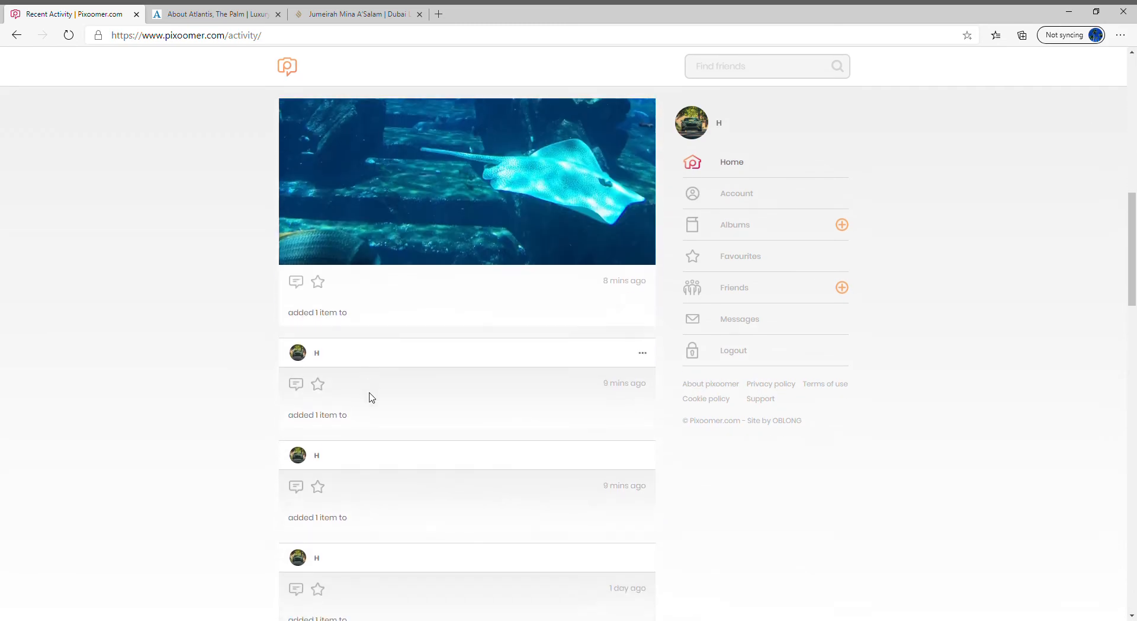
{"action": "scroll", "scroll_direction": "down", "scroll_amount": 3}
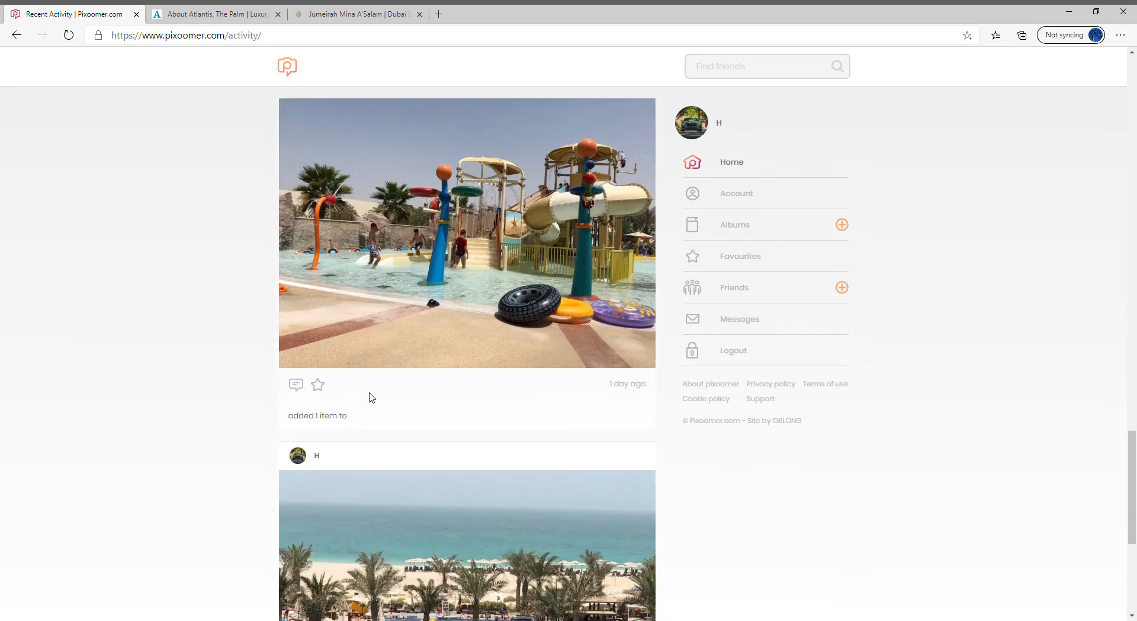
{"action": "scroll", "scroll_direction": "down", "scroll_amount": 3}
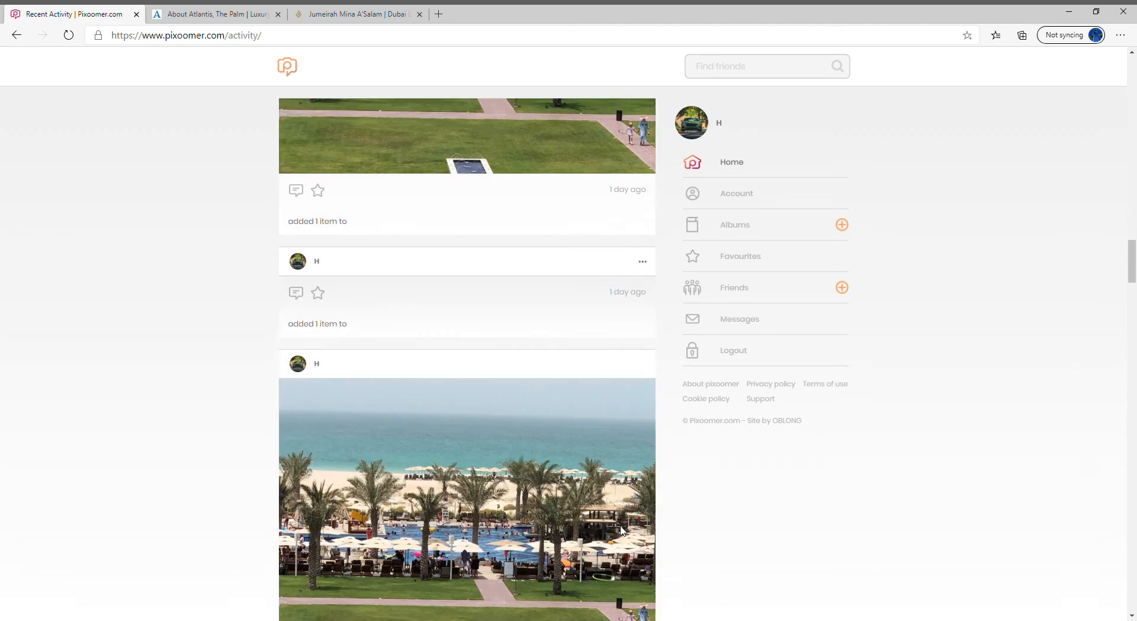
{"action": "scroll", "scroll_direction": "down", "scroll_amount": 3}
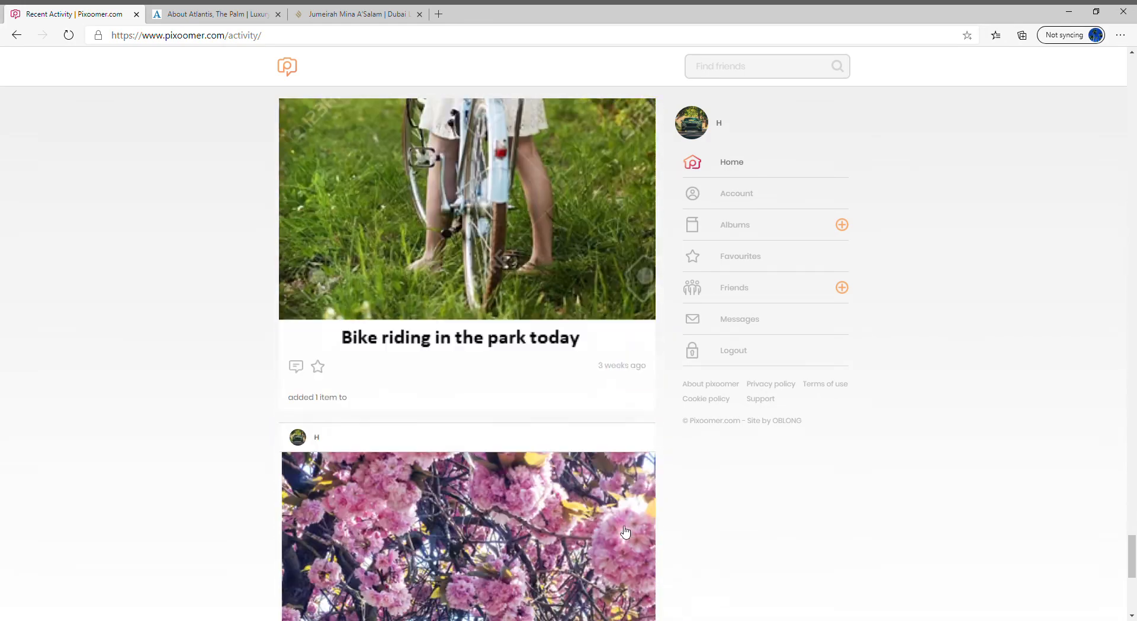
{"action": "scroll", "scroll_direction": "down", "scroll_amount": 3}
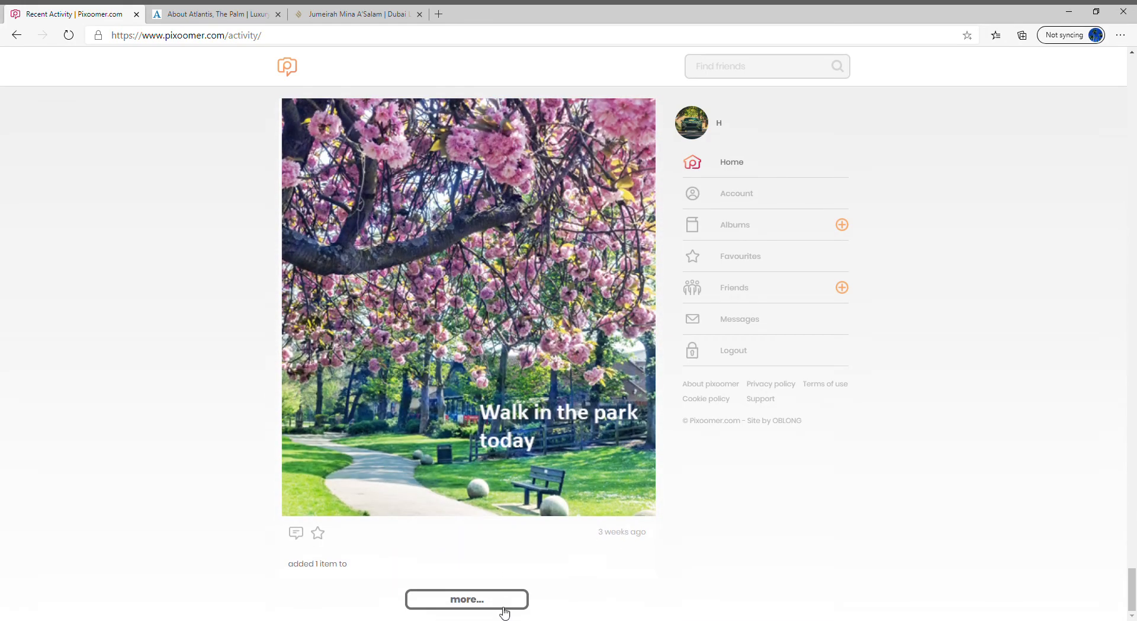
- Load older posts with 'more...' and scroll through pictures from months ago
{"action": "left_click", "coordinate": [466, 598]}
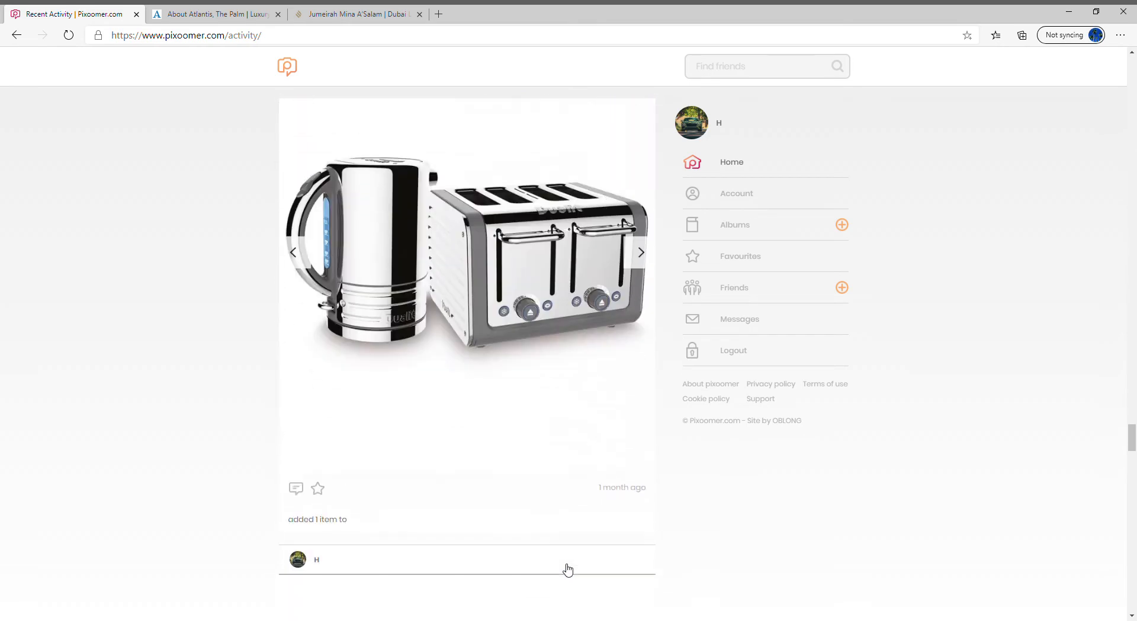
{"action": "scroll", "scroll_direction": "down", "scroll_amount": 3}
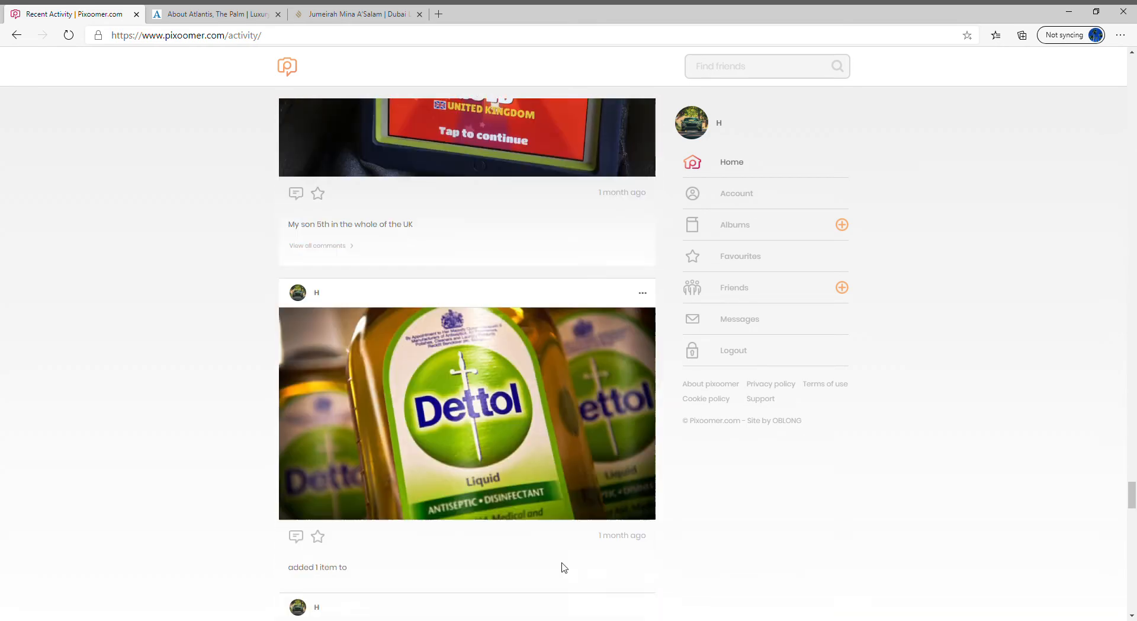
{"action": "scroll", "scroll_direction": "down", "scroll_amount": 3}
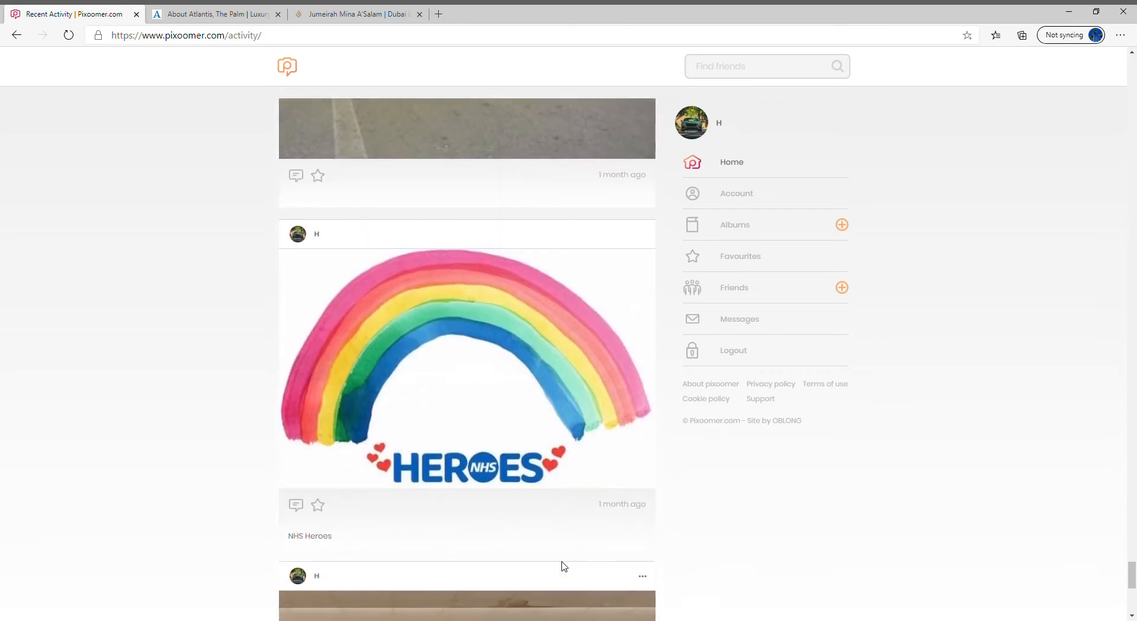
{"action": "scroll", "scroll_direction": "down", "scroll_amount": 3}
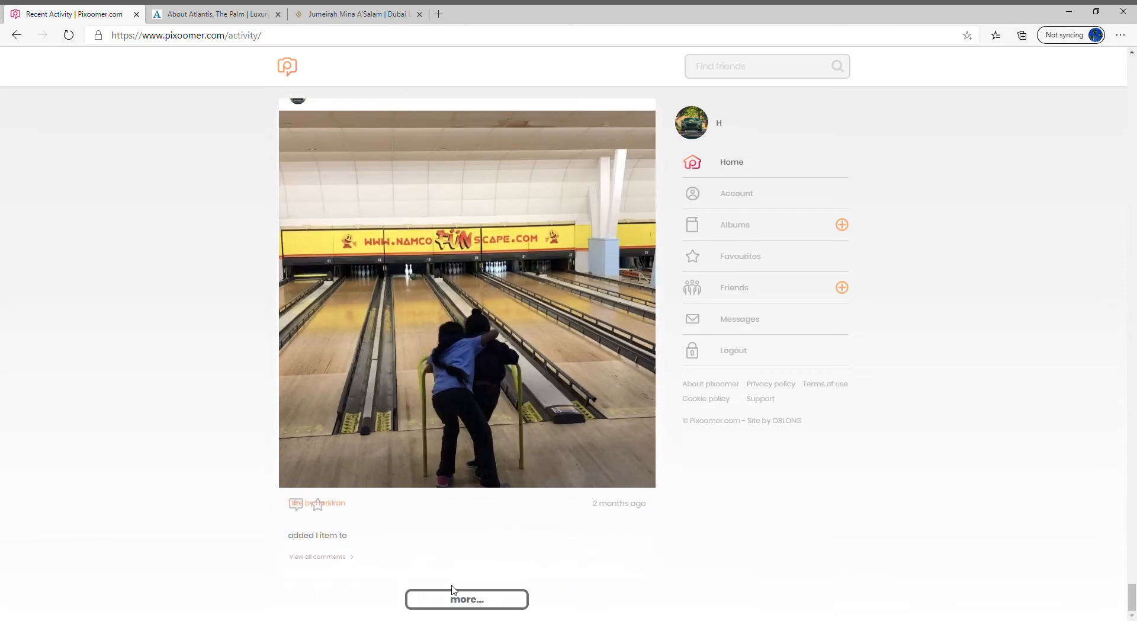
{"action": "mouse_move", "coordinate": [343, 516]}
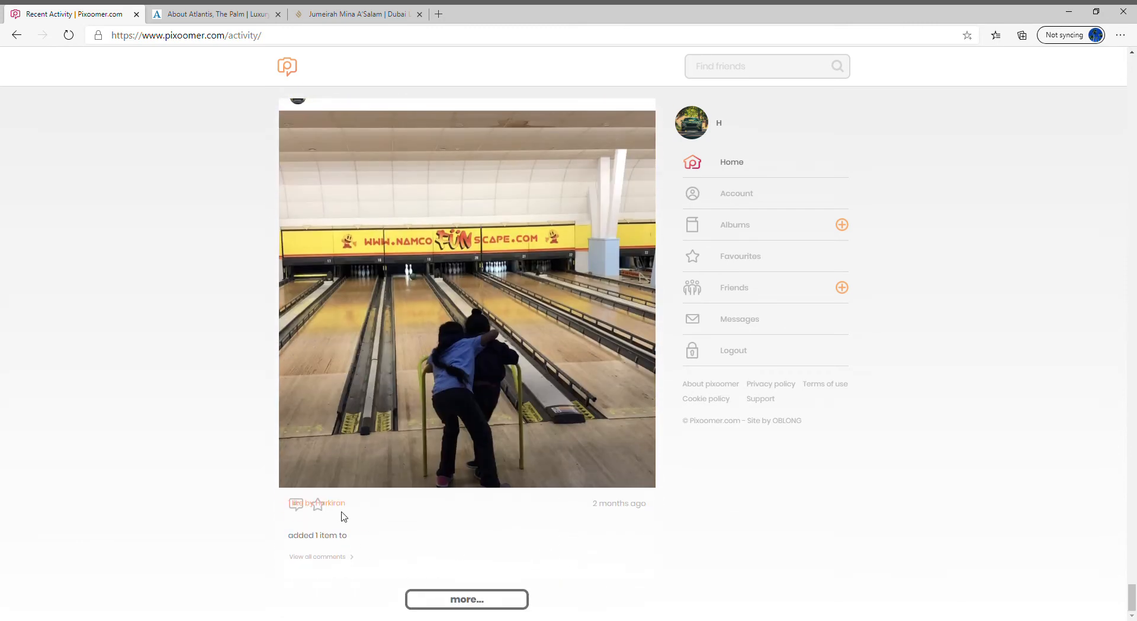
{"action": "scroll", "scroll_direction": "down", "scroll_amount": 3}
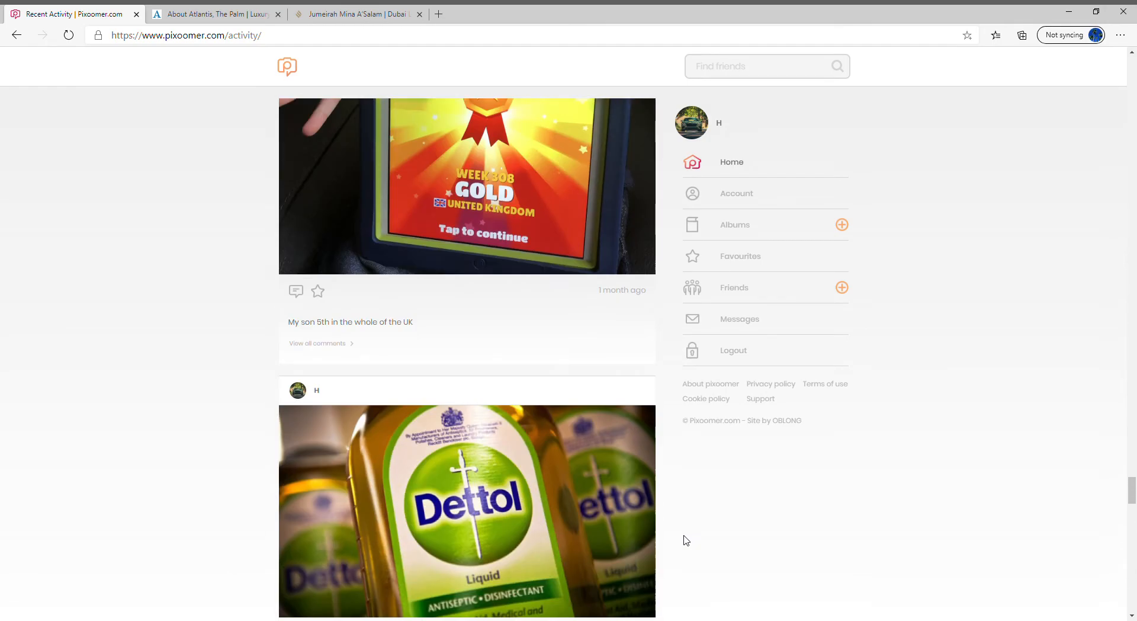
{"action": "scroll", "scroll_direction": "down", "scroll_amount": 3}
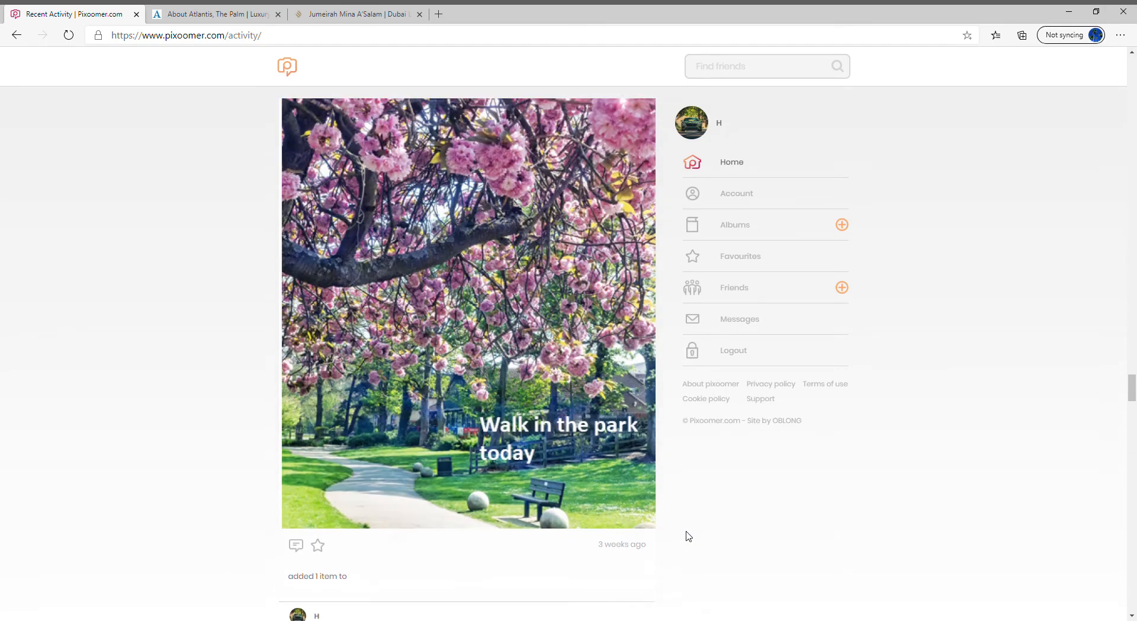
{"action": "scroll", "scroll_direction": "down", "scroll_amount": 3}
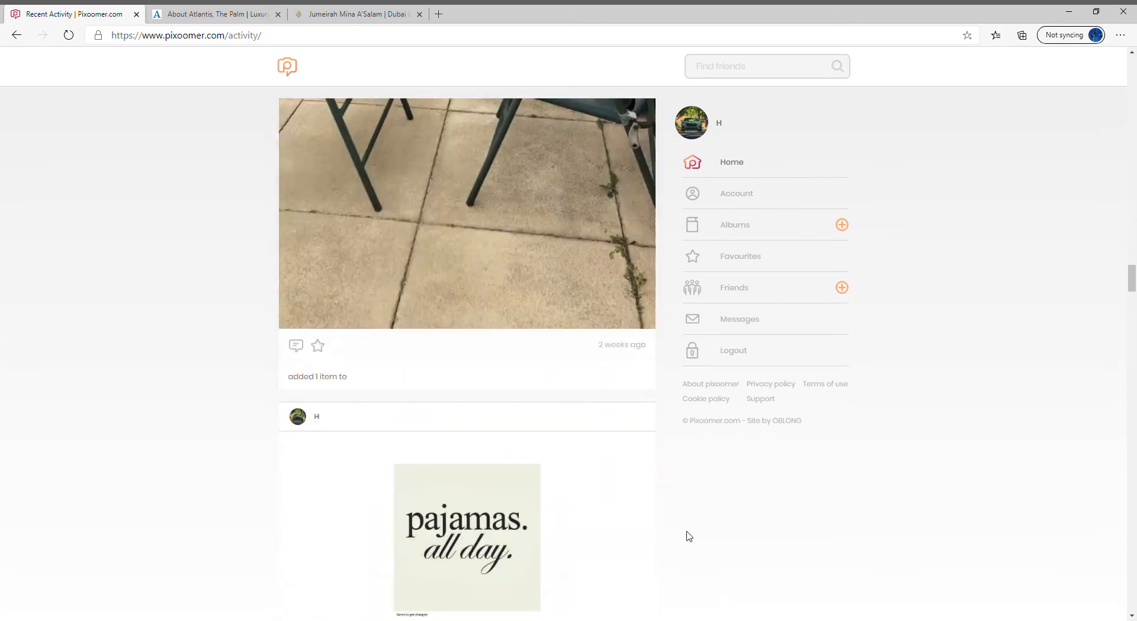
{"action": "scroll", "scroll_direction": "down", "scroll_amount": 3}
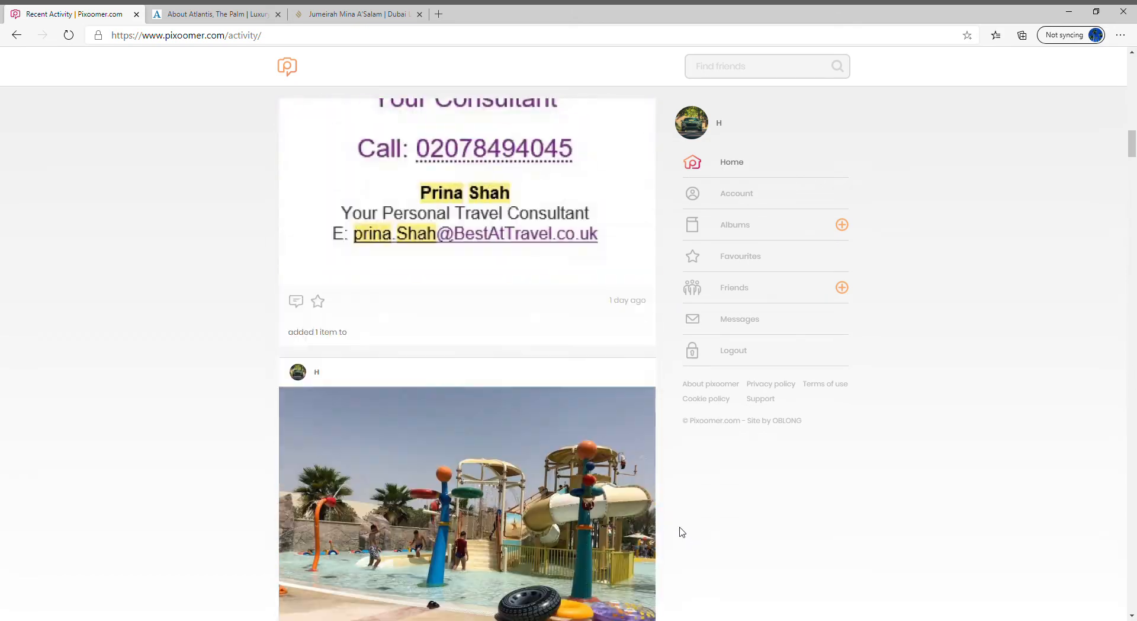
{"action": "scroll", "scroll_direction": "up", "scroll_amount": 3}
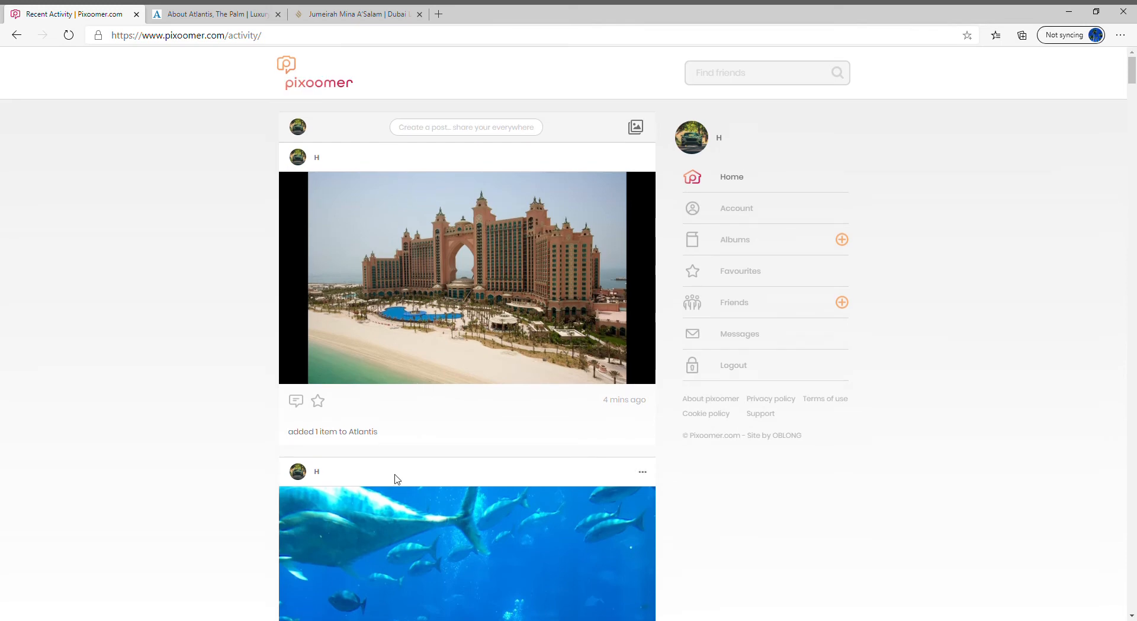
{"action": "mouse_move", "coordinate": [516, 404]}
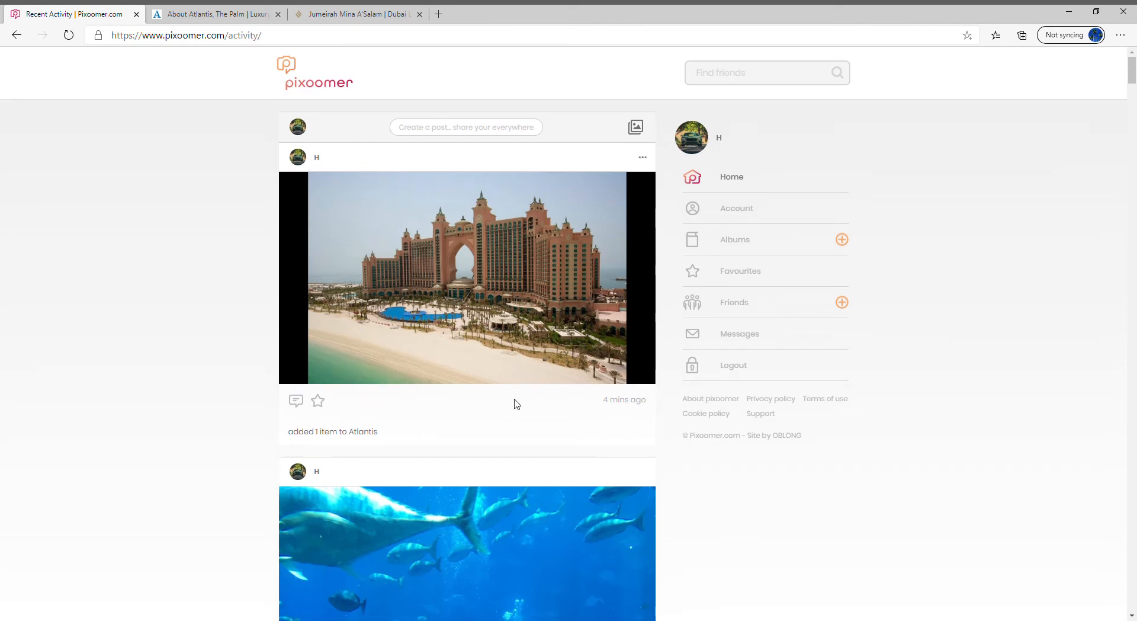
{"action": "mouse_move", "coordinate": [289, 402]}
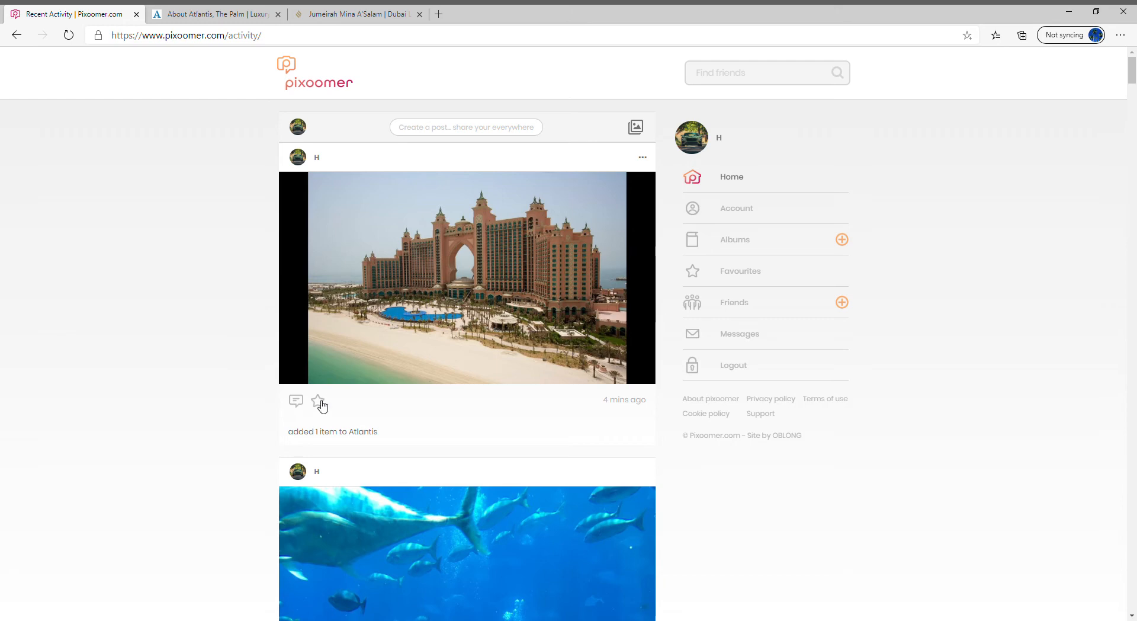
{"action": "mouse_move", "coordinate": [638, 444]}
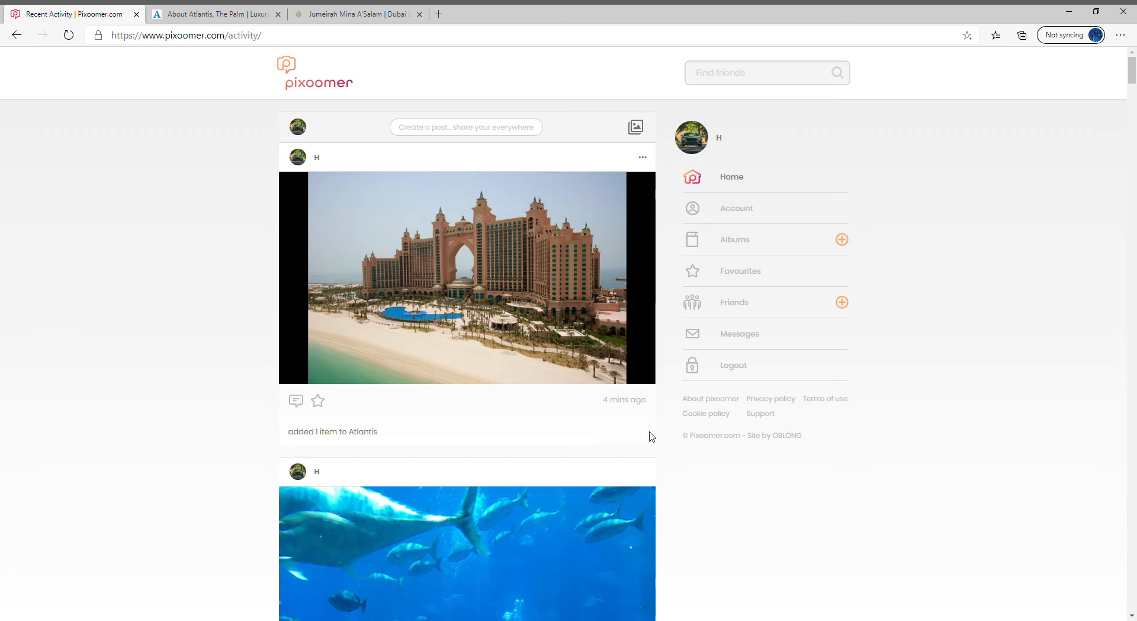
{"action": "mouse_move", "coordinate": [573, 499]}
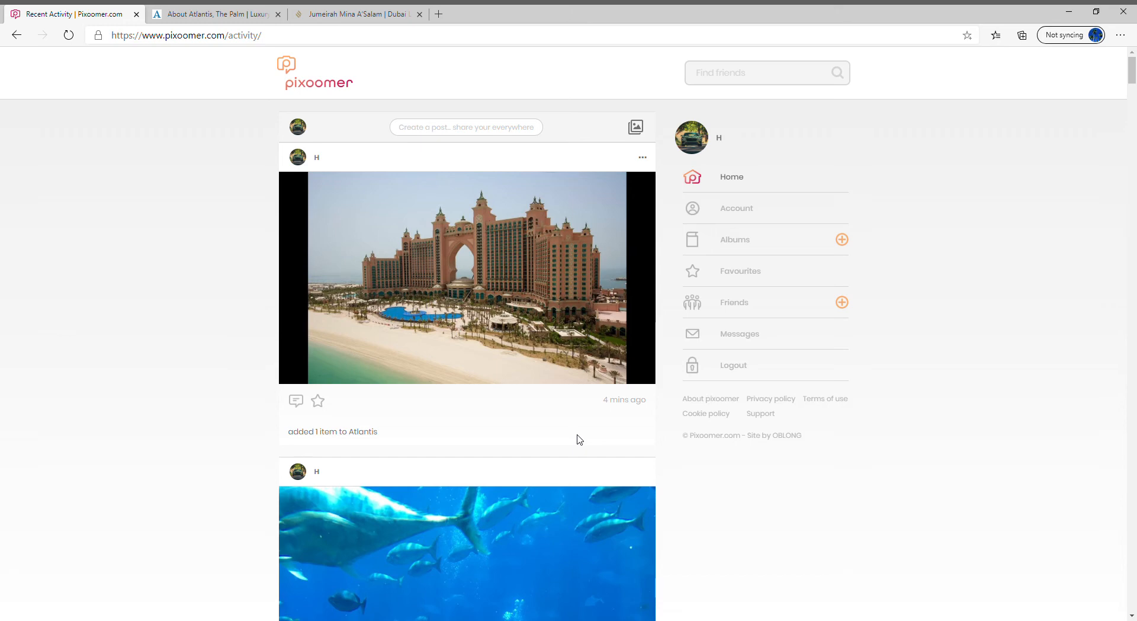
{"action": "mouse_move", "coordinate": [783, 246]}
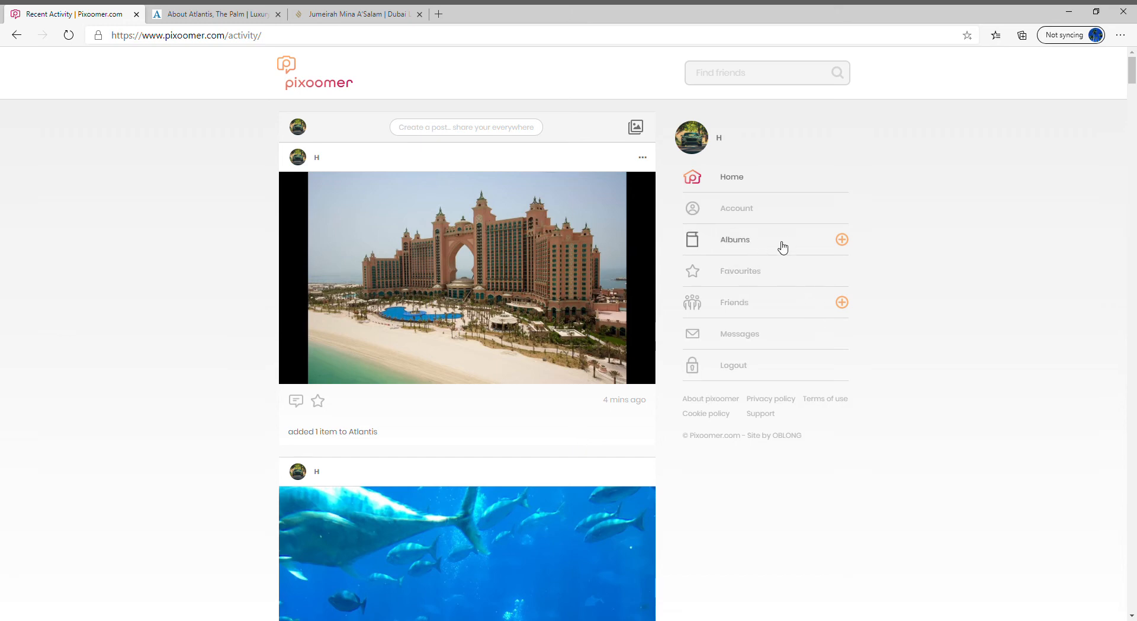
- Open Albums from the right-hand sidebar to see the 2 April and 1 April 2021 albums
{"action": "left_click", "coordinate": [734, 239]}
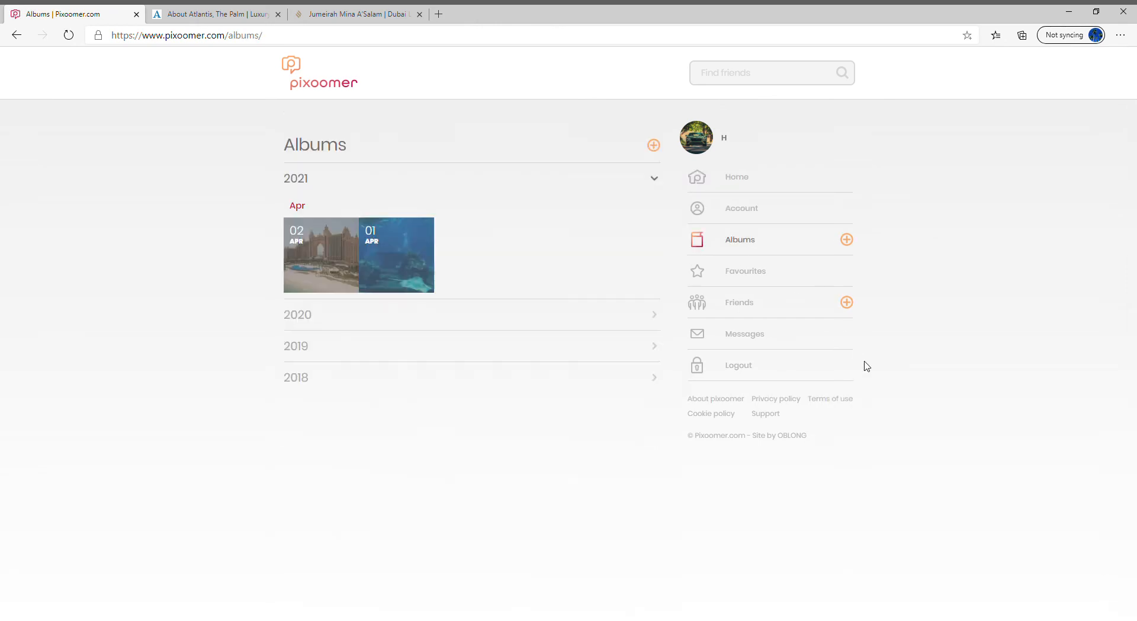
{"action": "mouse_move", "coordinate": [749, 544]}
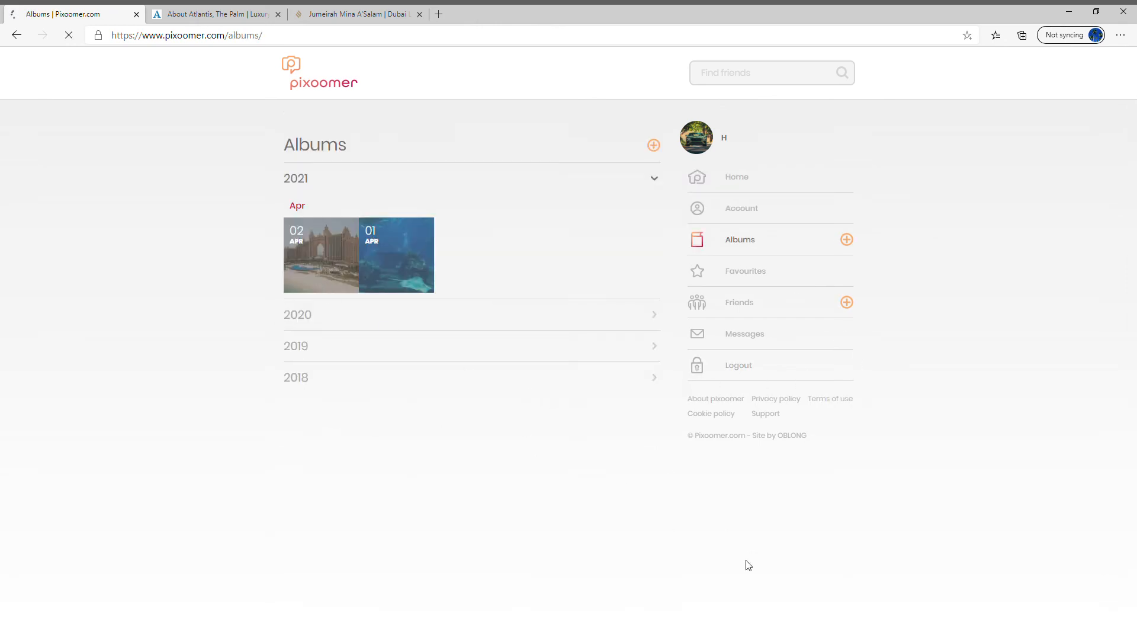
- Reopen the 2 April Atlantis album, then return to the Home activity feed
{"action": "left_click", "coordinate": [321, 255]}
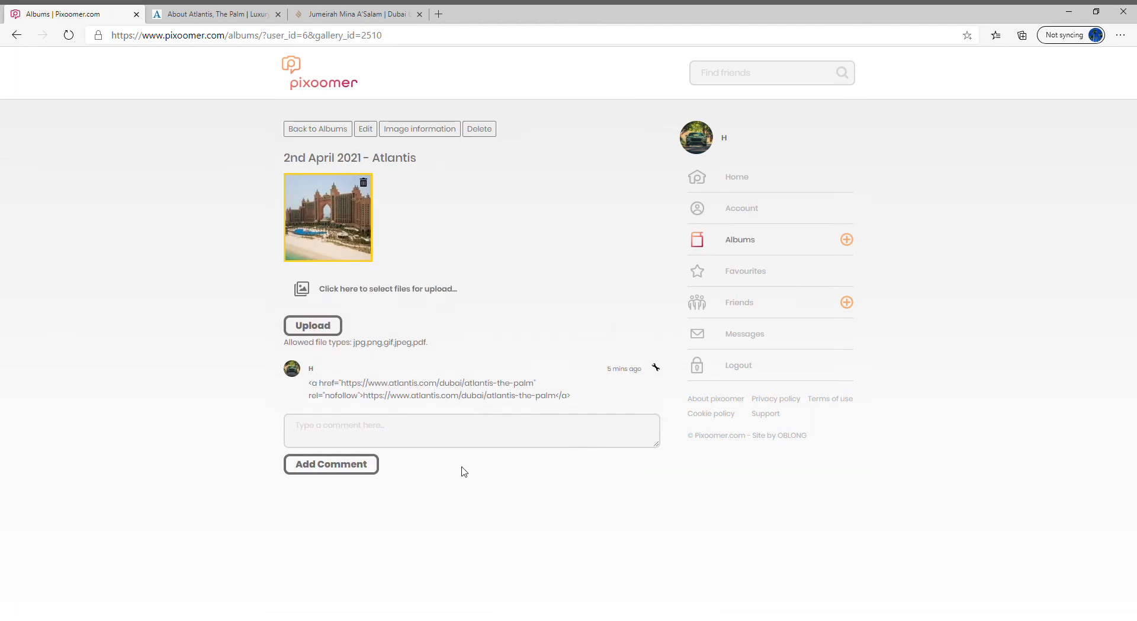
{"action": "mouse_move", "coordinate": [569, 477]}
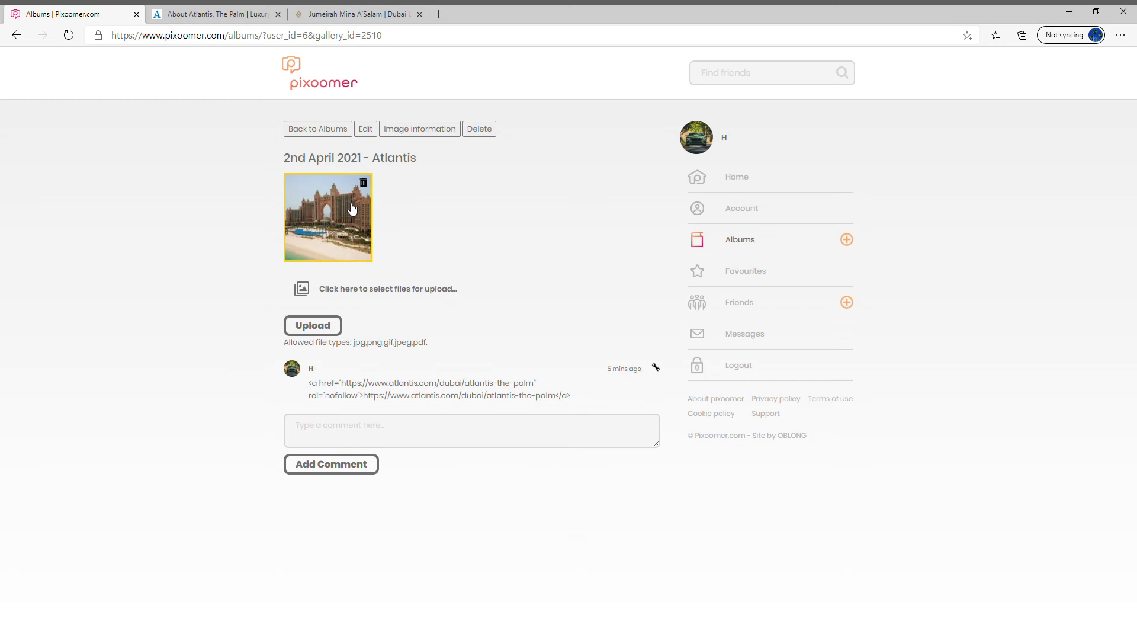
{"action": "mouse_move", "coordinate": [361, 234]}
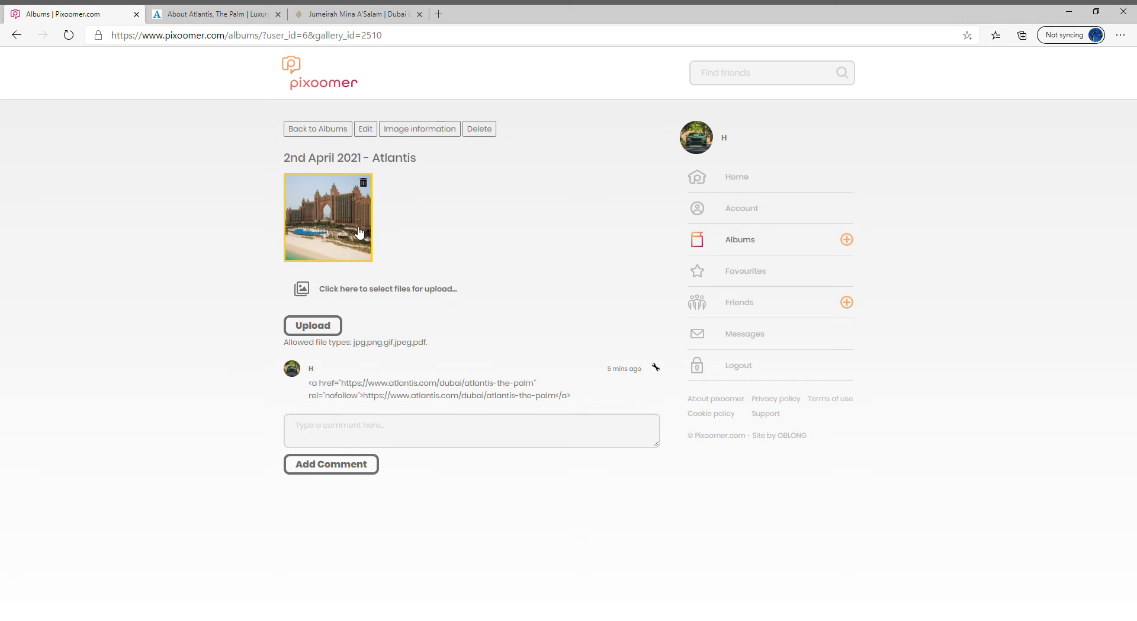
{"action": "mouse_move", "coordinate": [439, 413]}
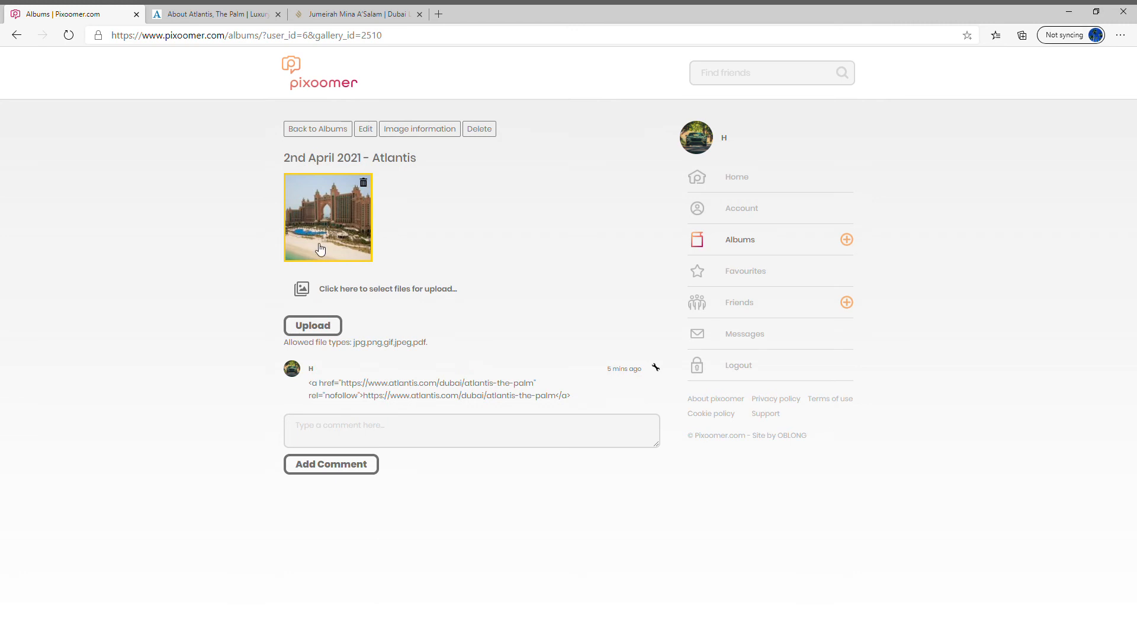
{"action": "mouse_move", "coordinate": [343, 253]}
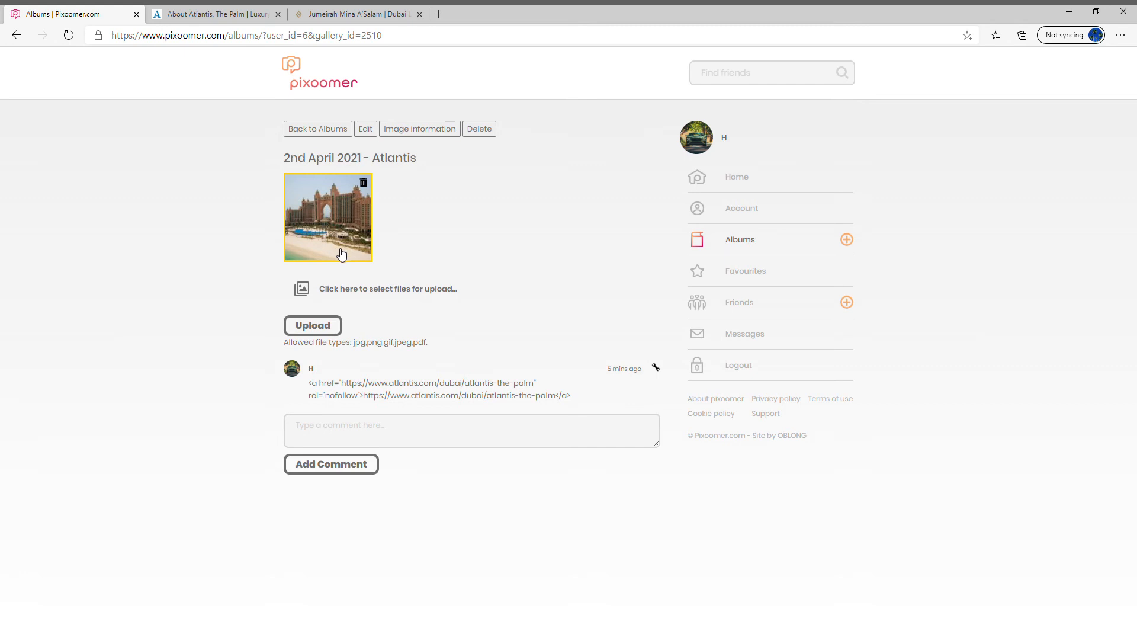
{"action": "mouse_move", "coordinate": [341, 260]}
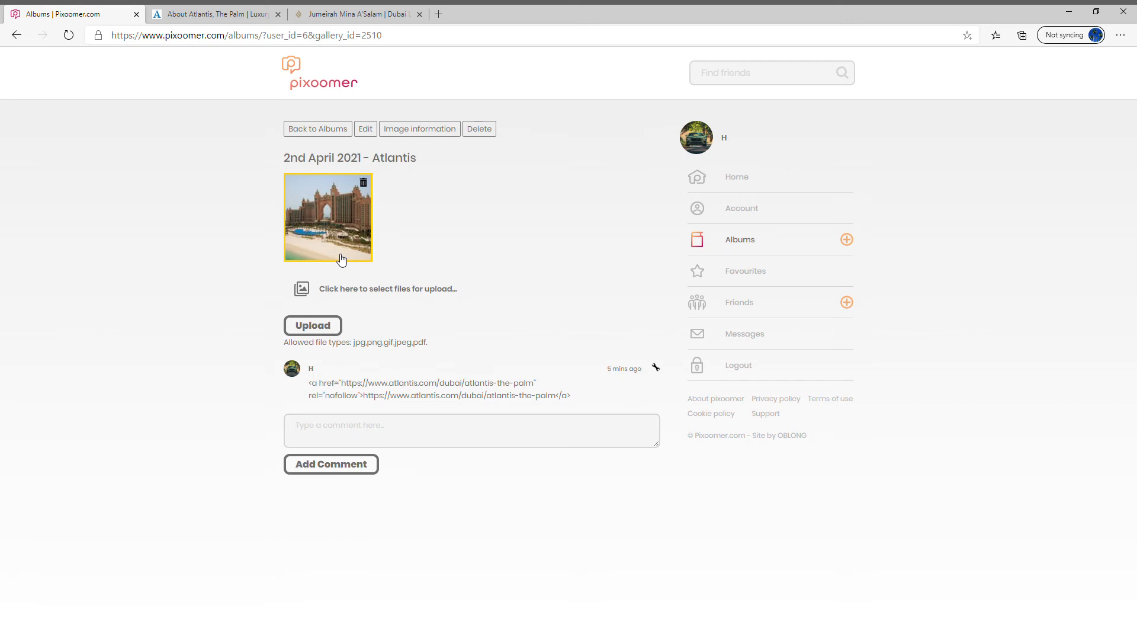
{"action": "mouse_move", "coordinate": [340, 264]}
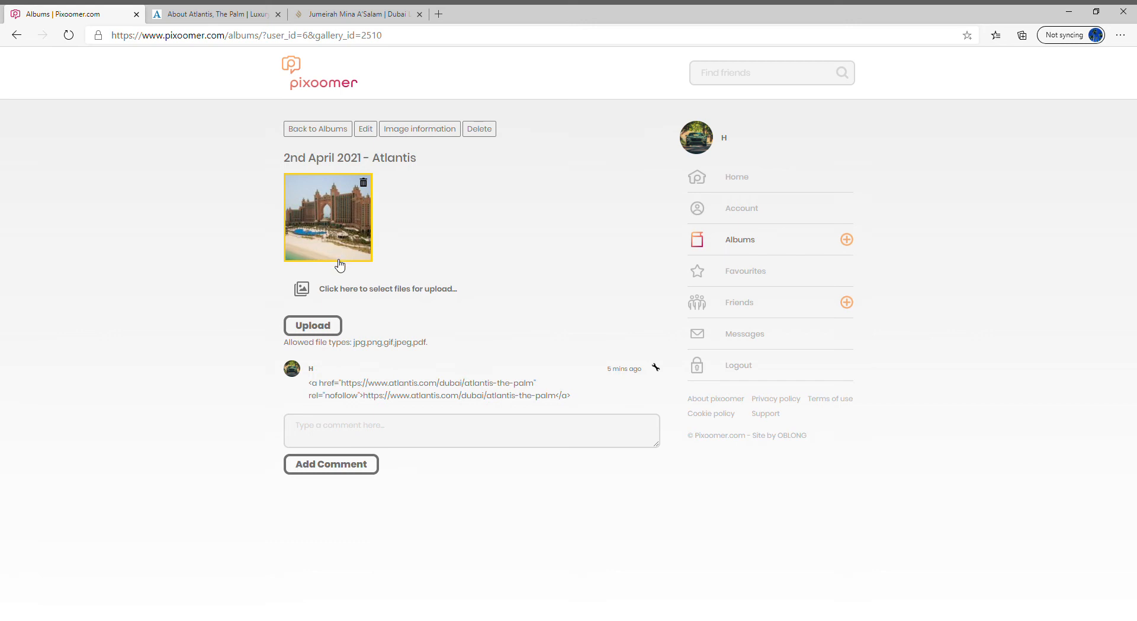
{"action": "mouse_move", "coordinate": [329, 266]}
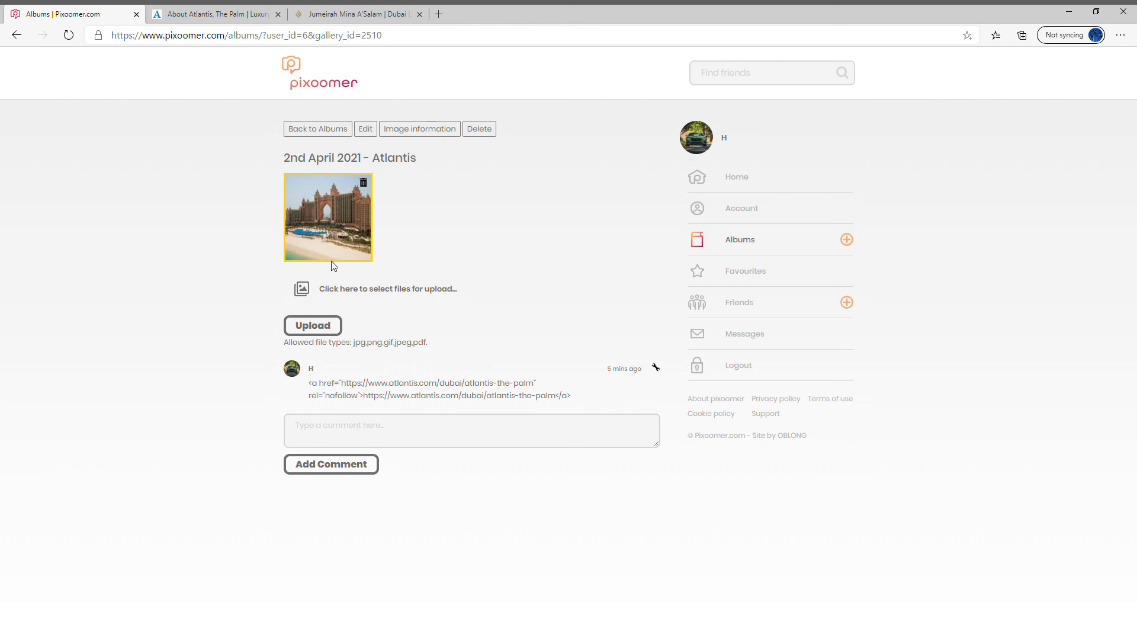
{"action": "mouse_move", "coordinate": [834, 285]}
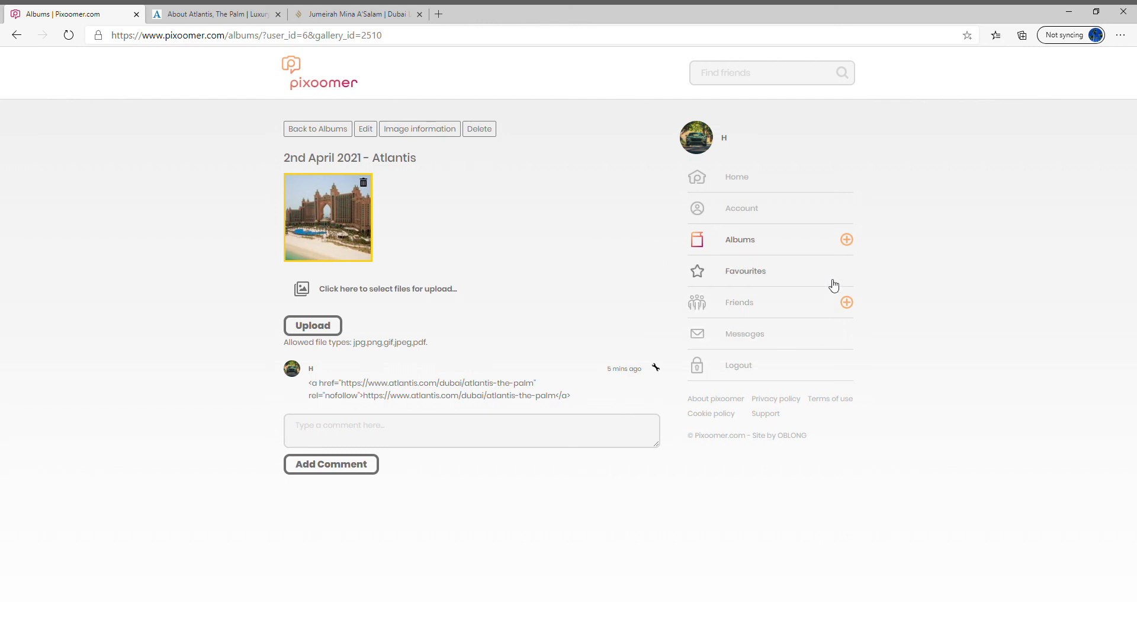
{"action": "mouse_move", "coordinate": [730, 239]}
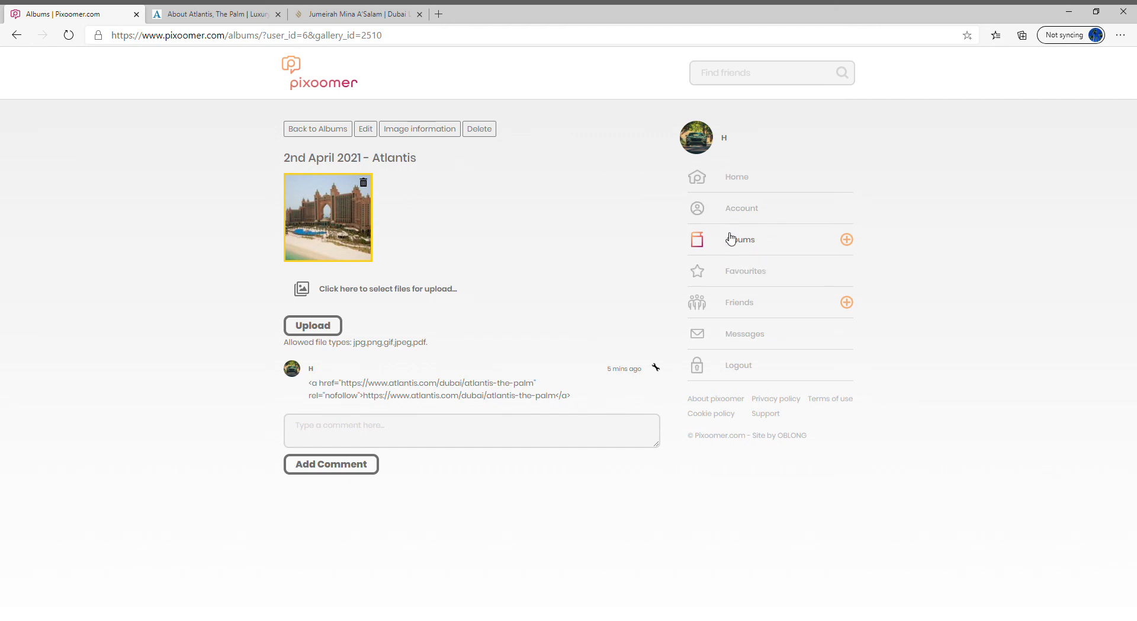
{"action": "mouse_move", "coordinate": [738, 177]}
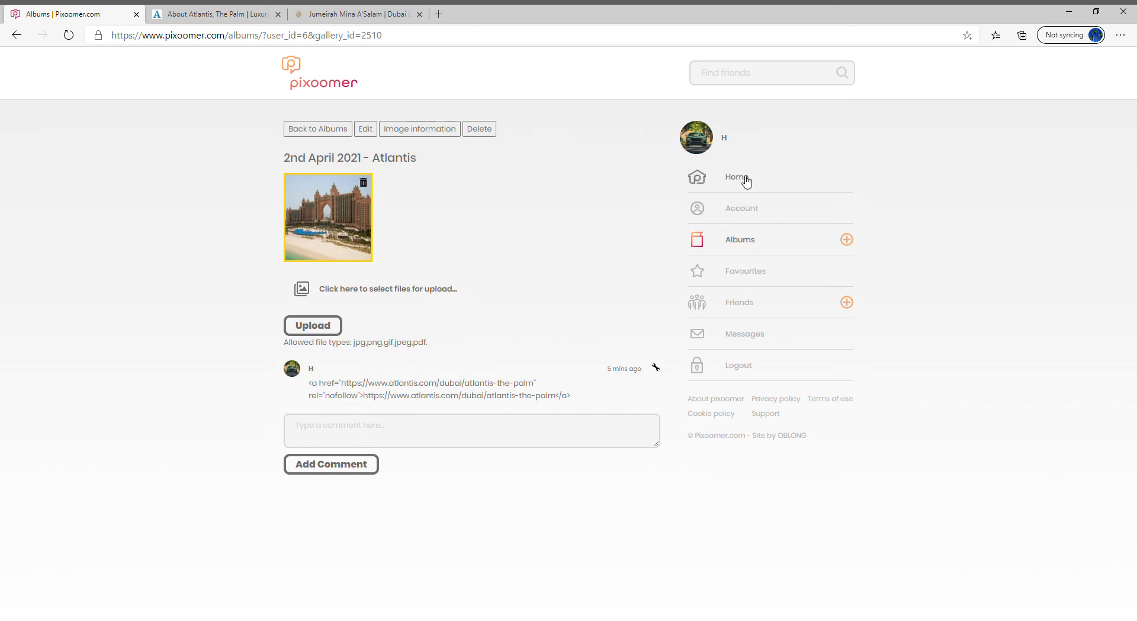
{"action": "left_click", "coordinate": [736, 177]}
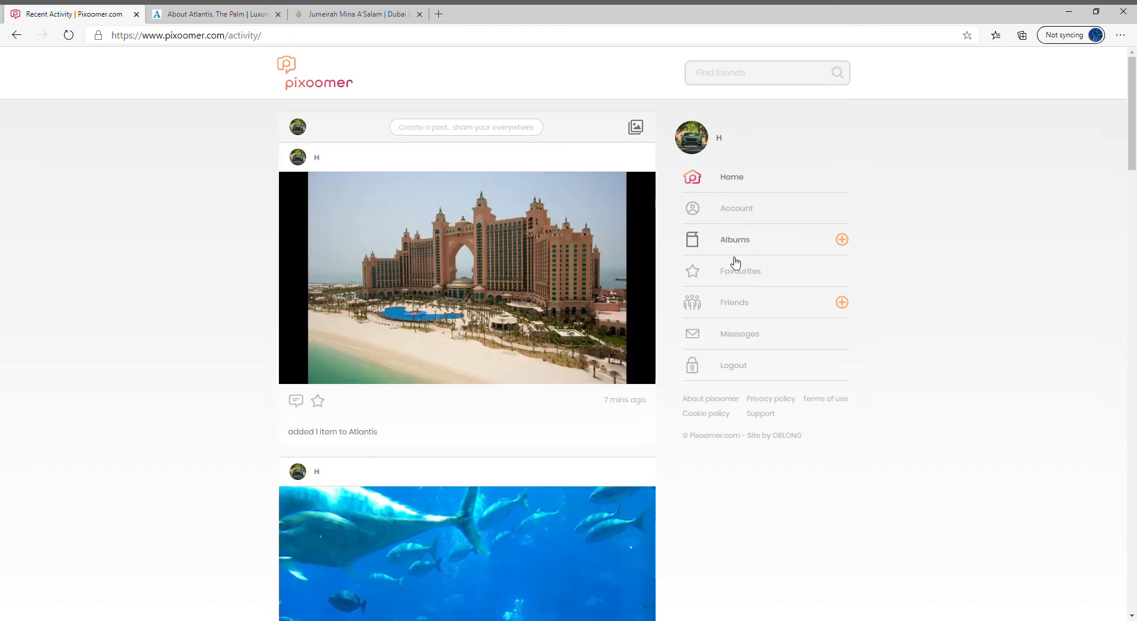
{"action": "mouse_move", "coordinate": [749, 249]}
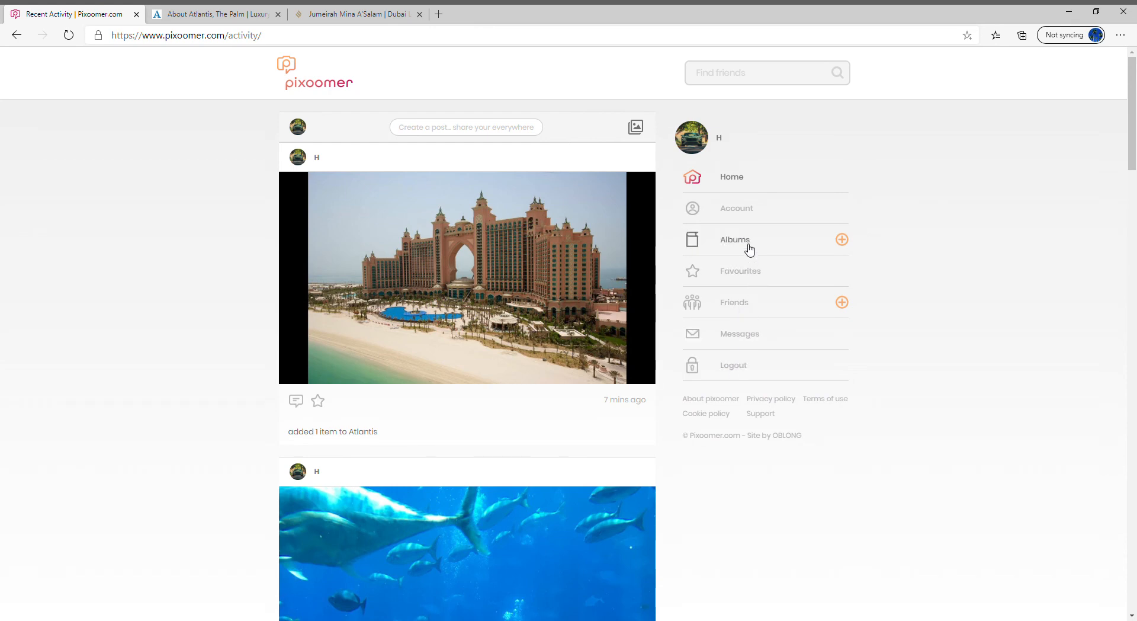
{"action": "left_click", "coordinate": [735, 239]}
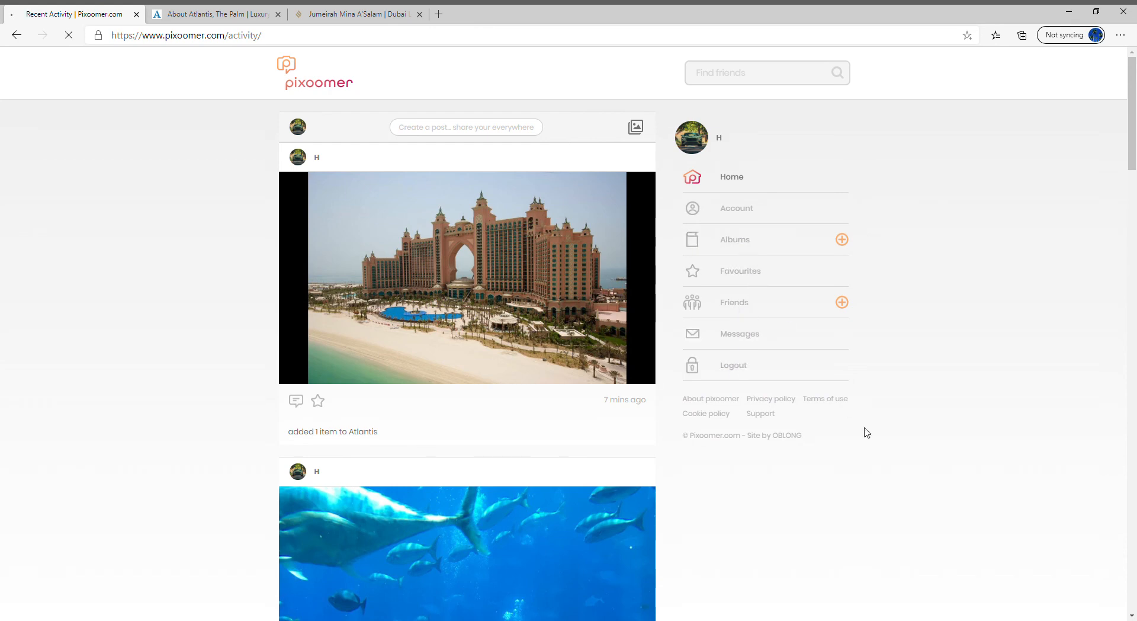
- Open Albums in the sidebar to list the 2021 albums and the 2020–2018 years
{"action": "left_click", "coordinate": [734, 240]}
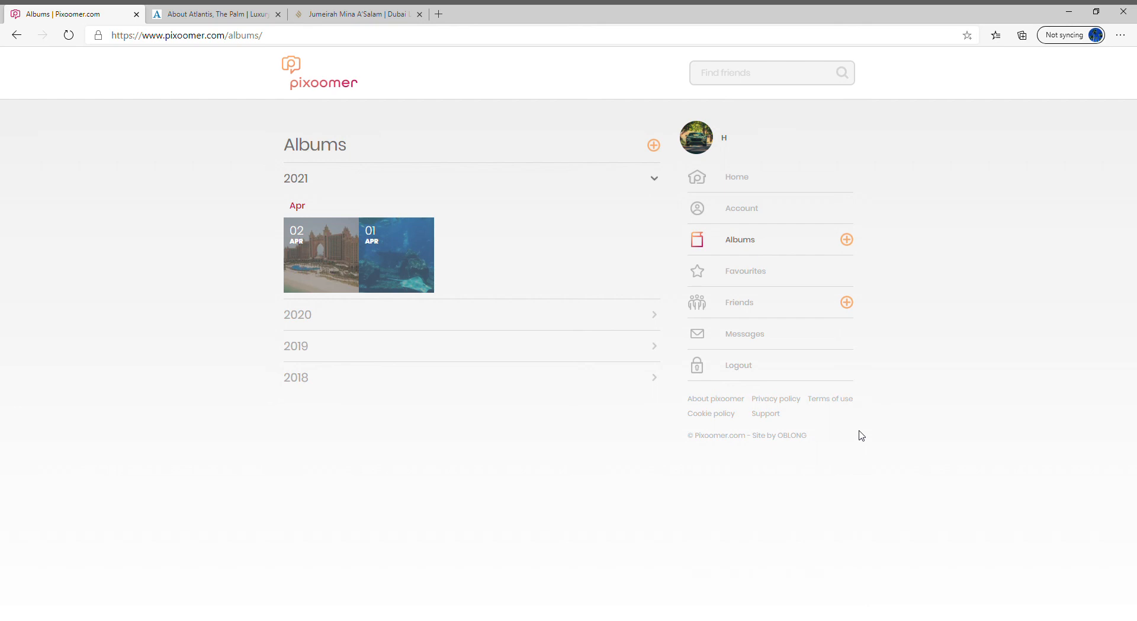
{"action": "mouse_move", "coordinate": [858, 439]}
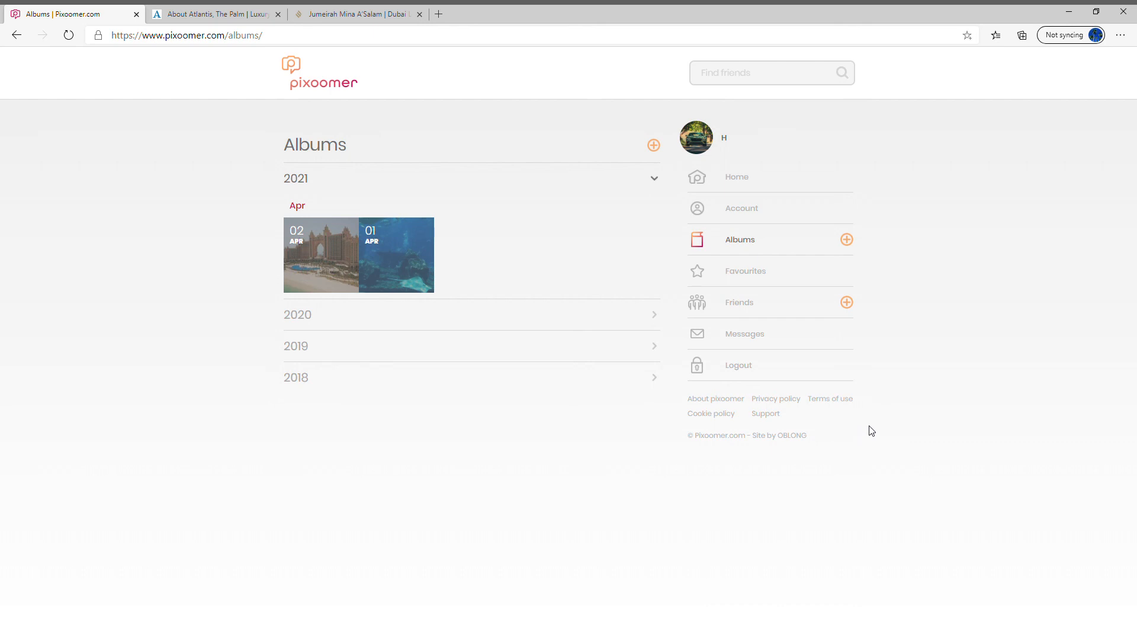
{"action": "mouse_move", "coordinate": [871, 417]}
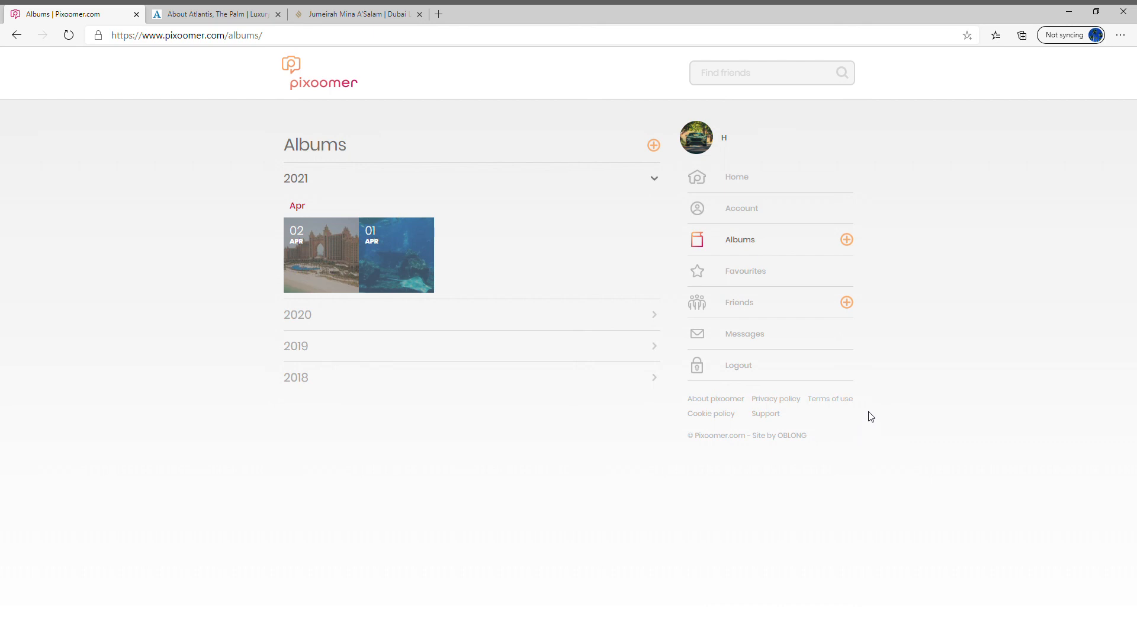
{"action": "mouse_move", "coordinate": [868, 425]}
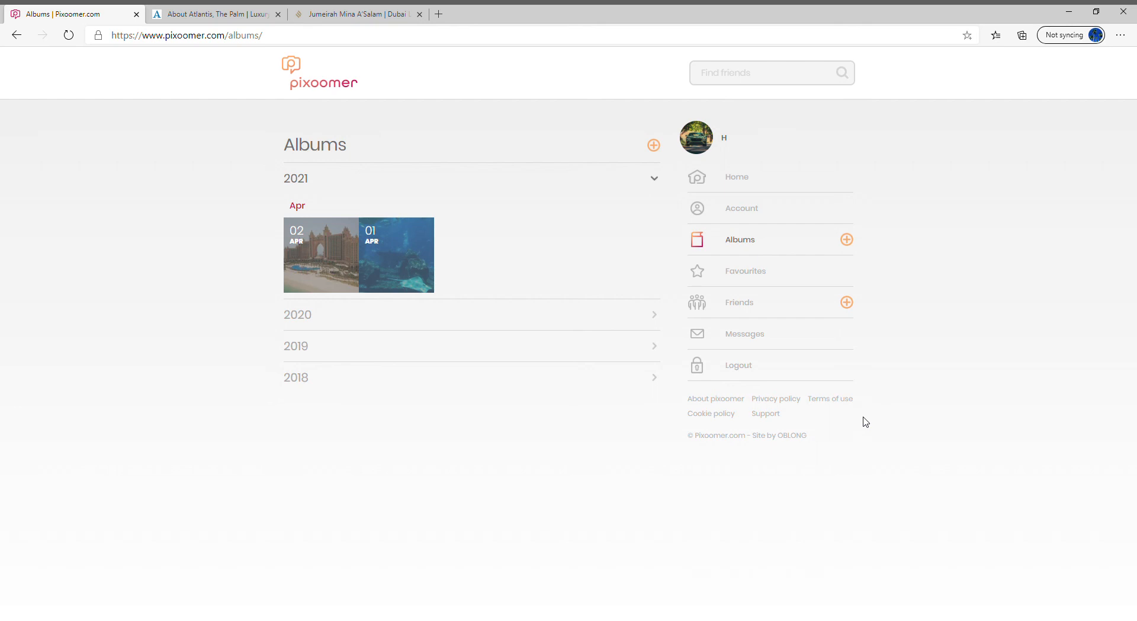
{"action": "mouse_move", "coordinate": [982, 549]}
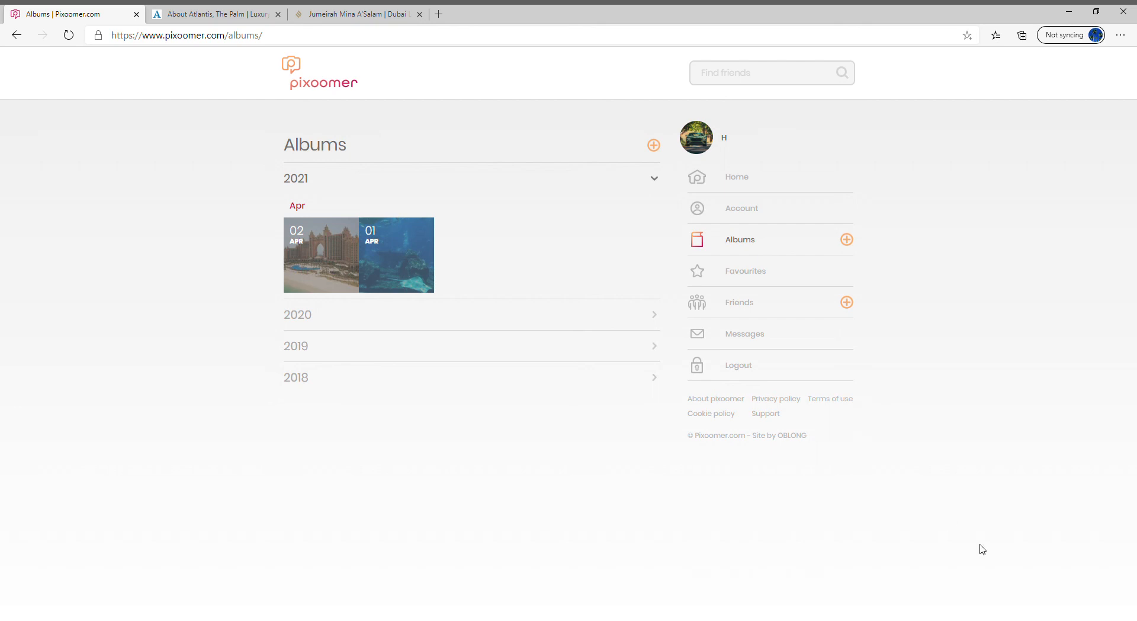